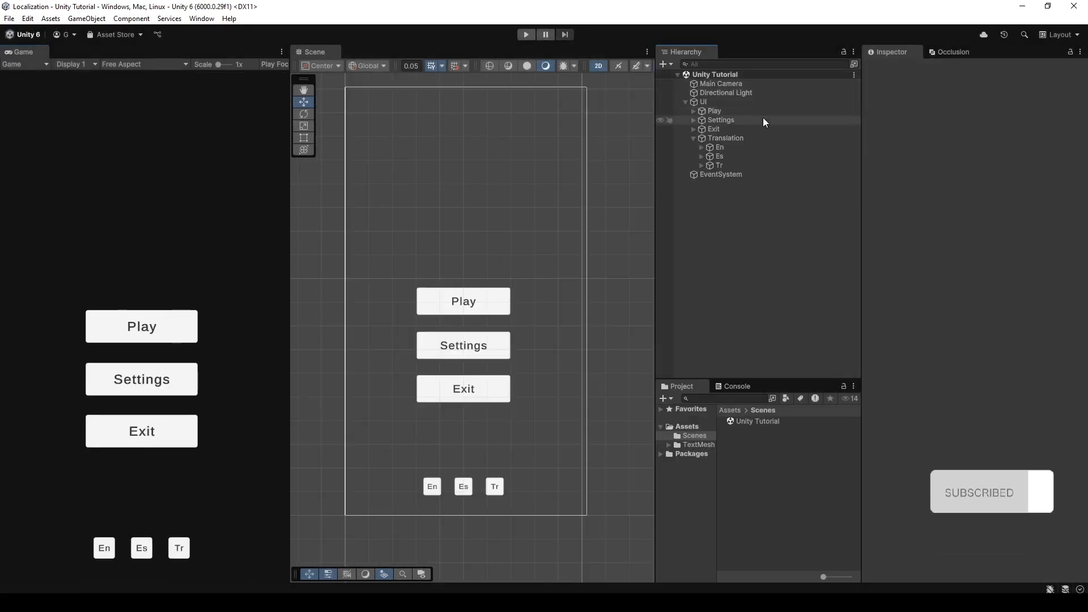
# - Install the Localization package (1.5.4) from the Unity Registry via Package Manager
pyautogui.click(713, 110)
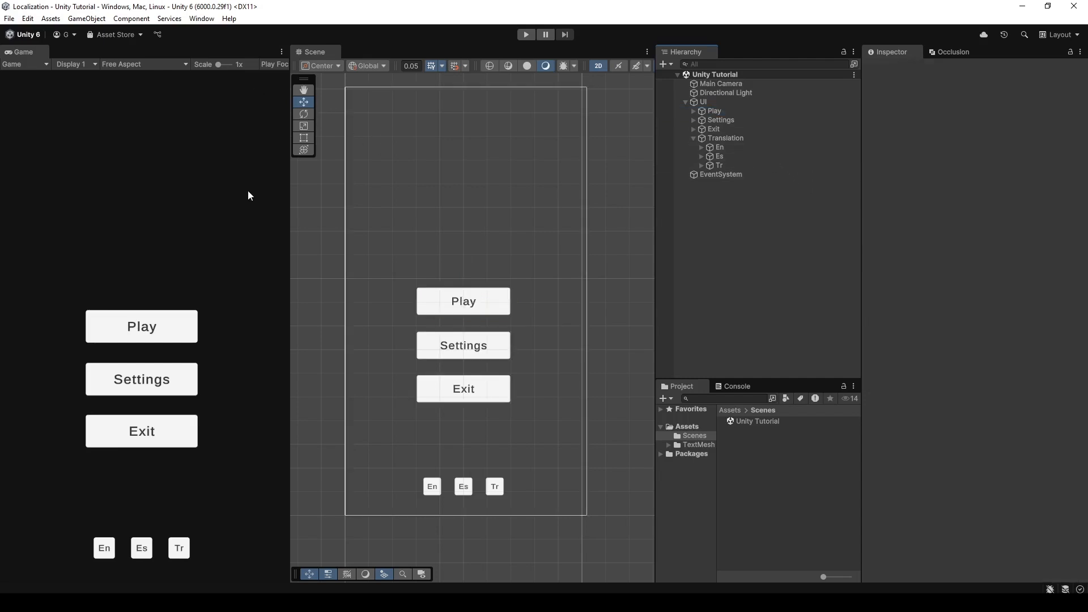
pyautogui.moveTo(236, 179)
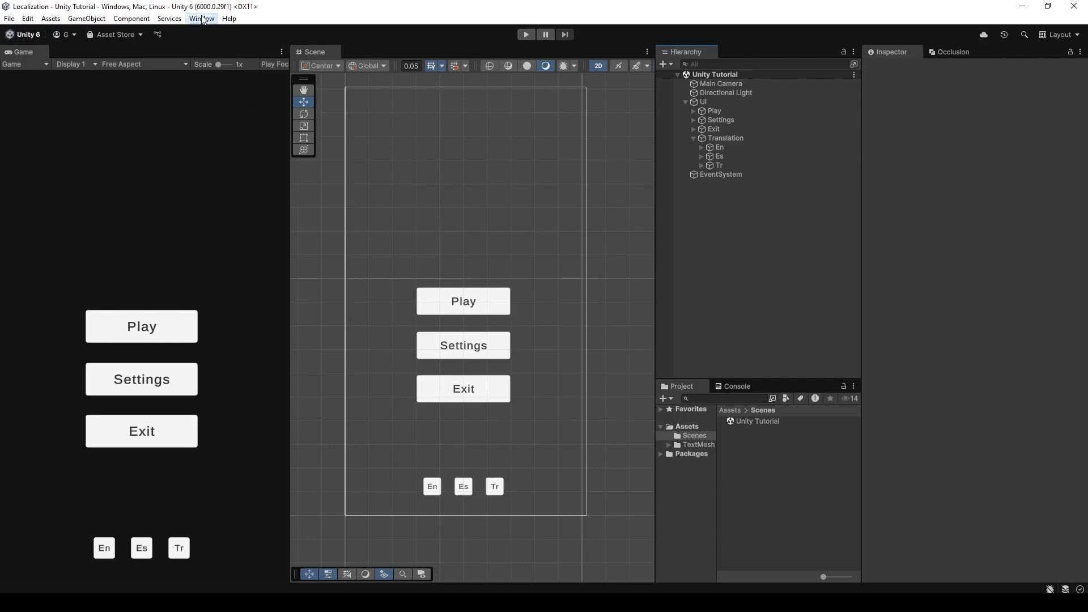
pyautogui.click(202, 19)
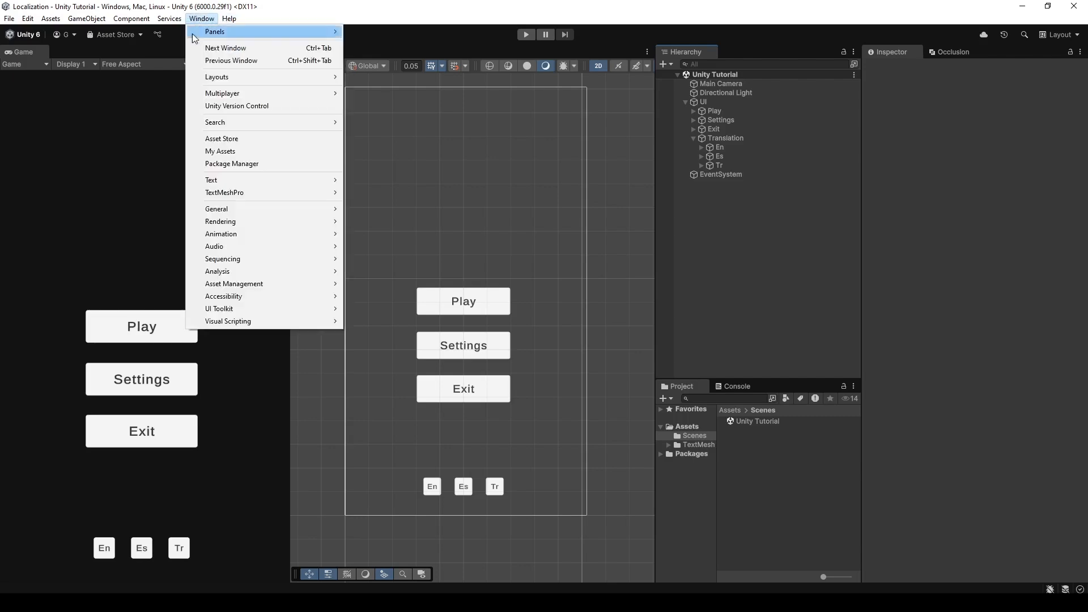
pyautogui.click(231, 164)
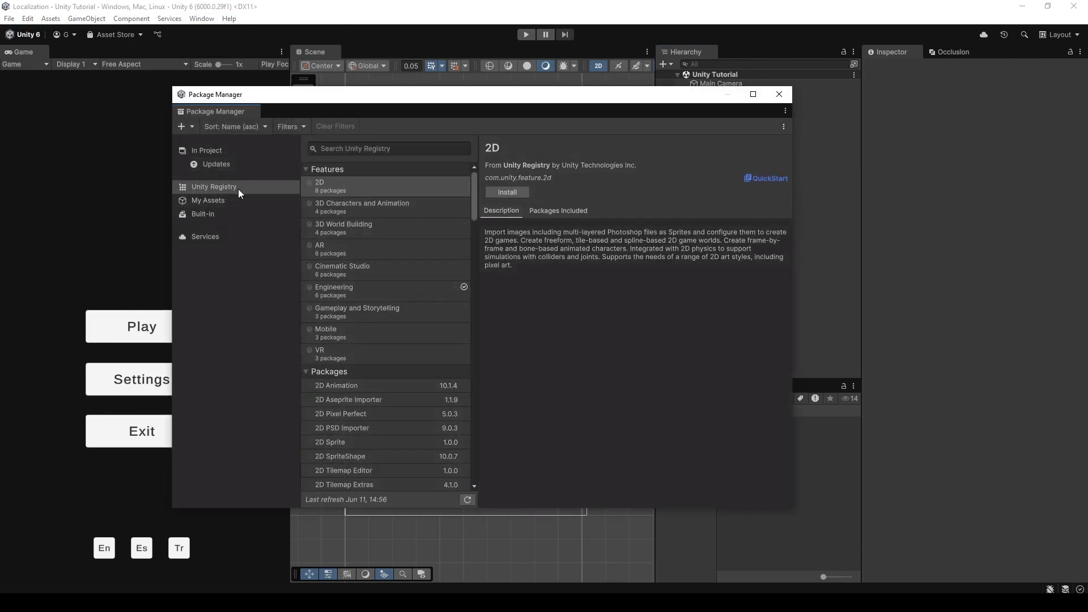
pyautogui.moveTo(259, 195)
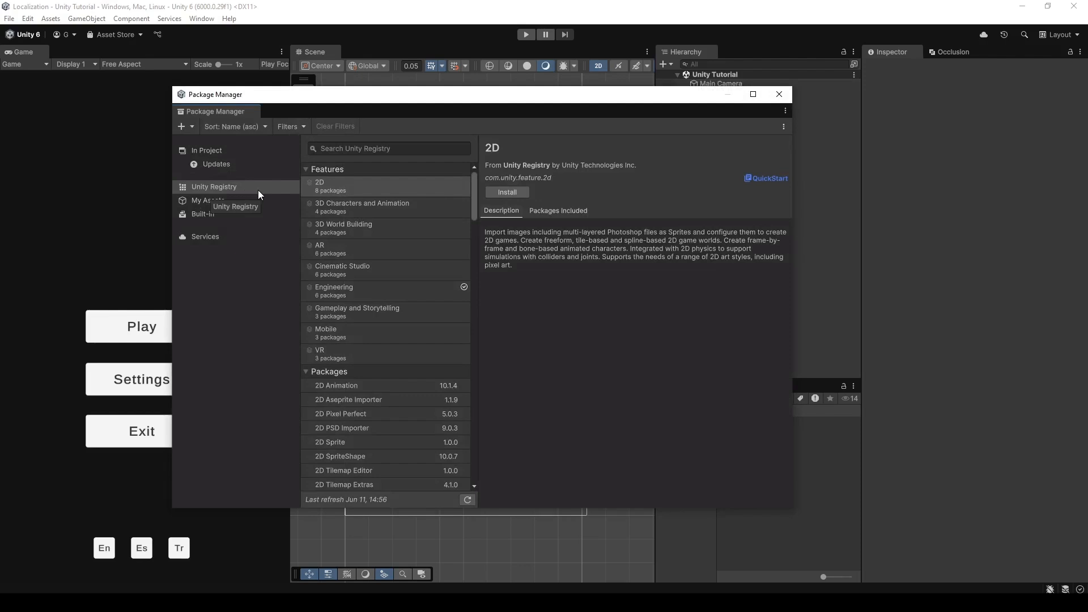
pyautogui.moveTo(205, 199)
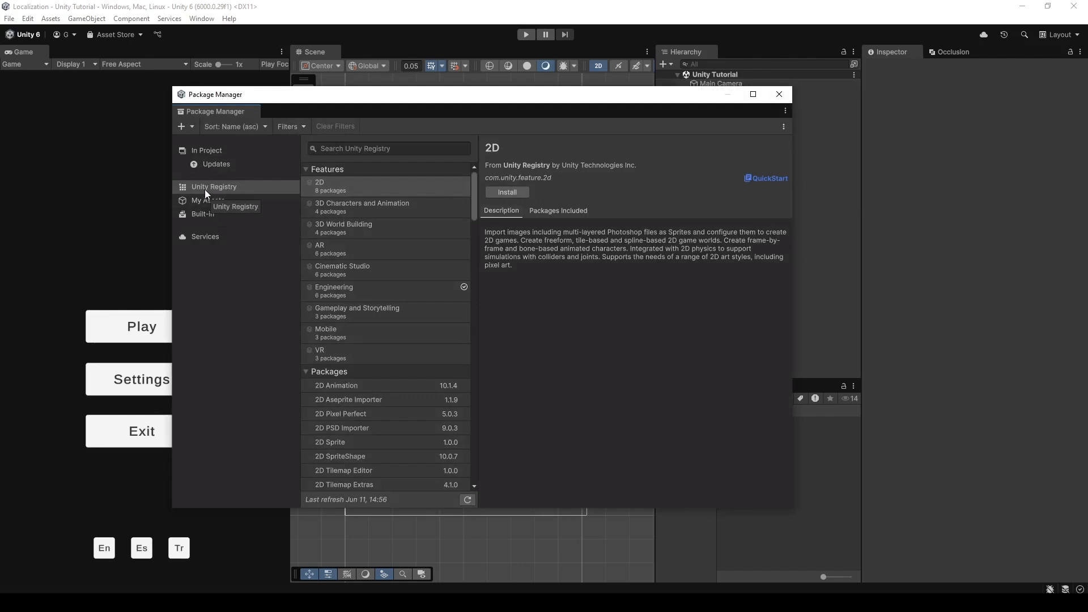
pyautogui.moveTo(475, 188)
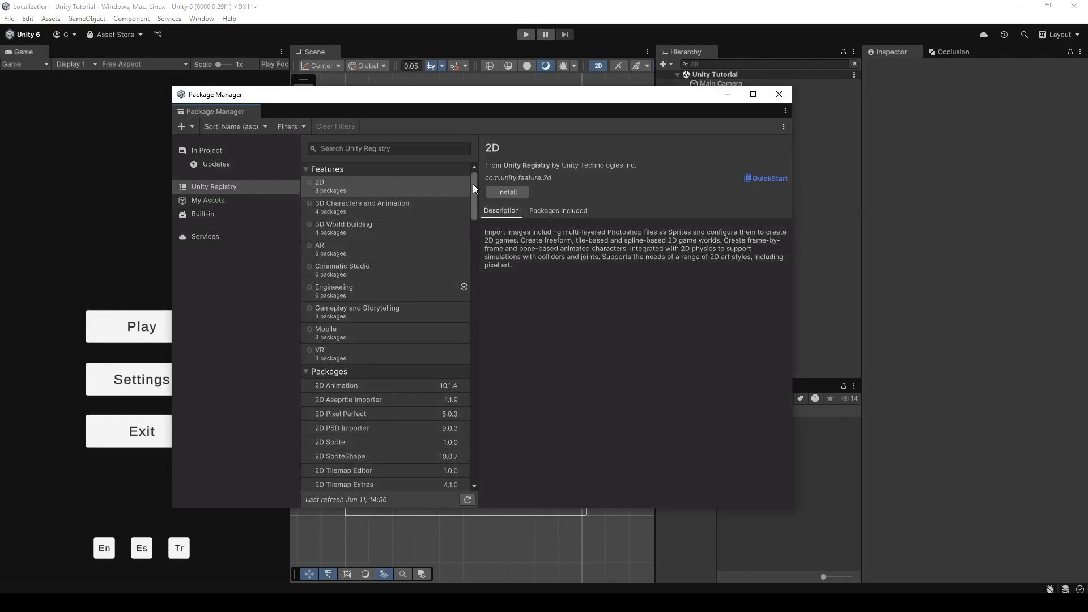
pyautogui.scroll(-3)
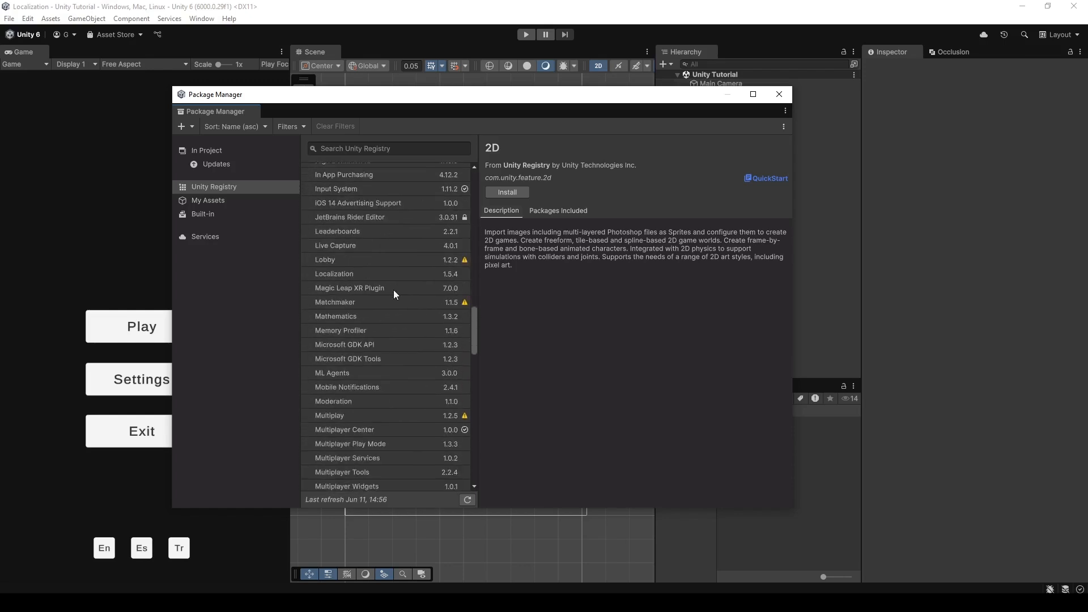
pyautogui.click(334, 274)
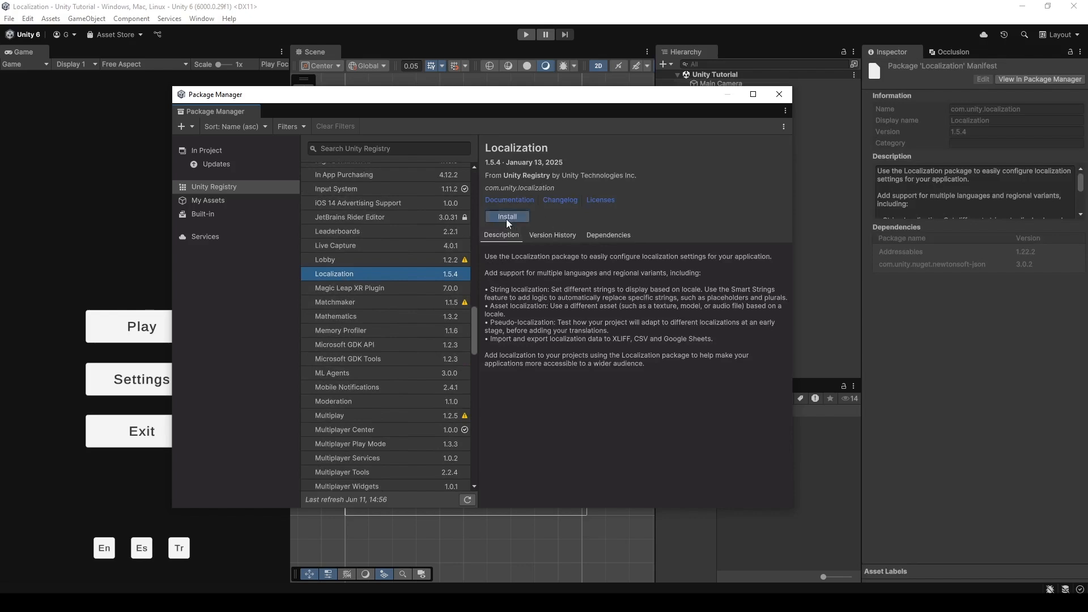
pyautogui.click(506, 215)
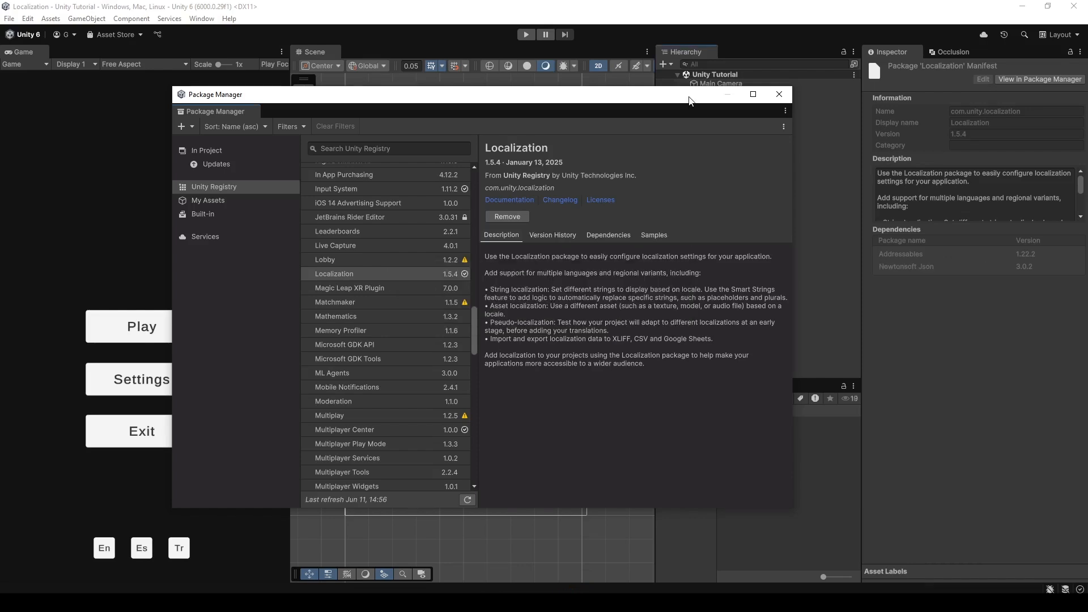
pyautogui.click(779, 94)
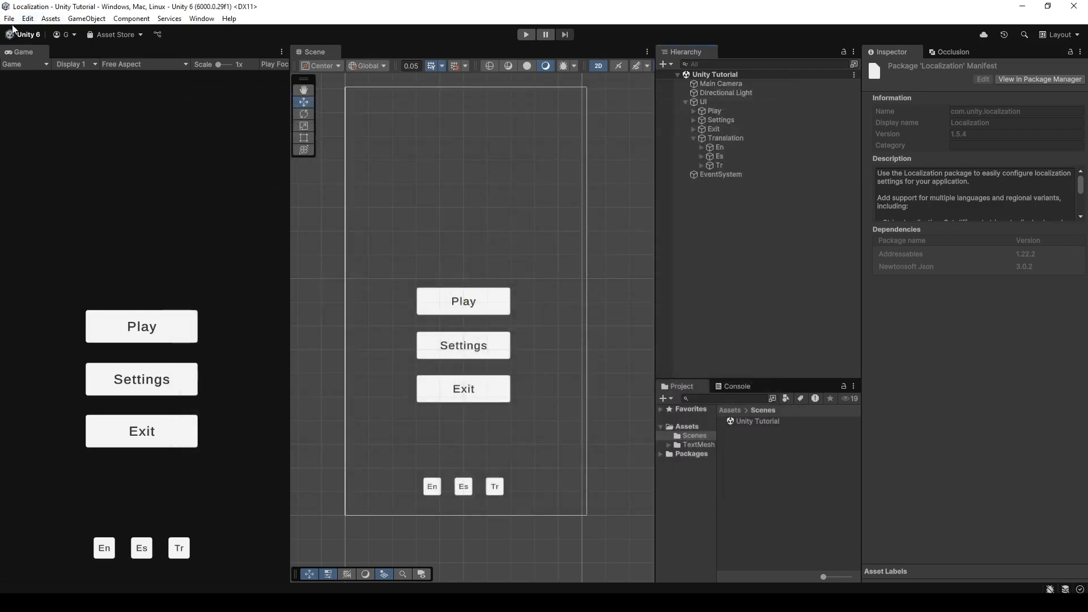
# - Open the Localization page in Project Settings
pyautogui.click(28, 18)
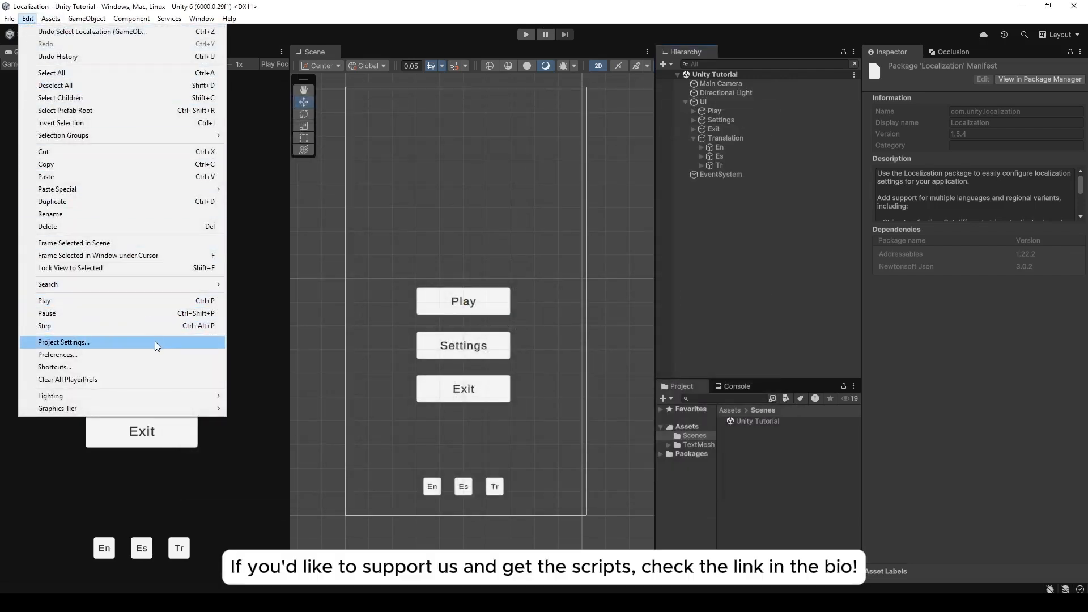
pyautogui.click(63, 342)
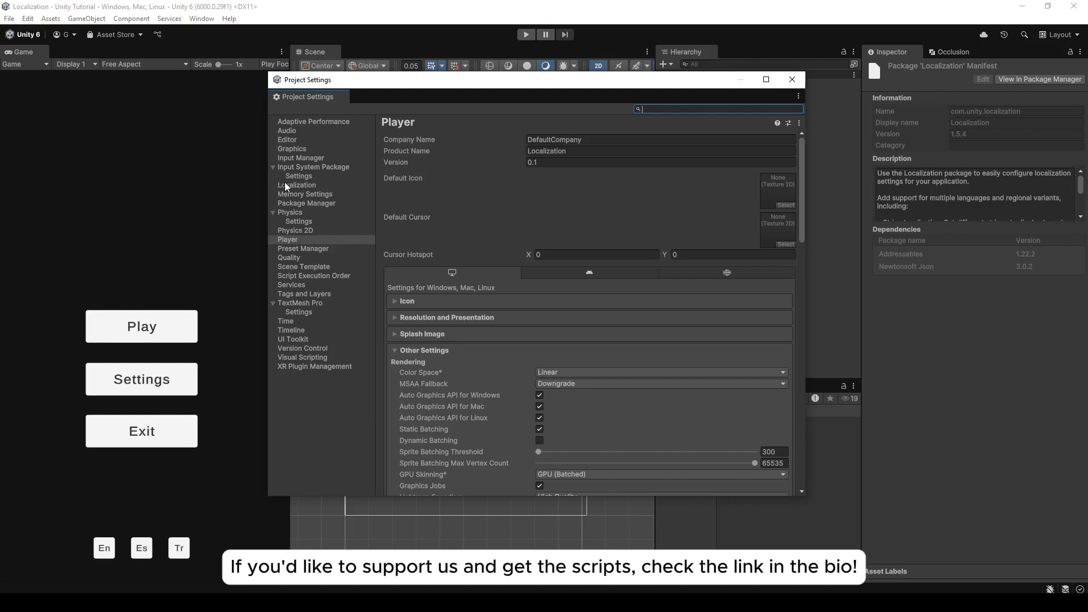
pyautogui.click(299, 185)
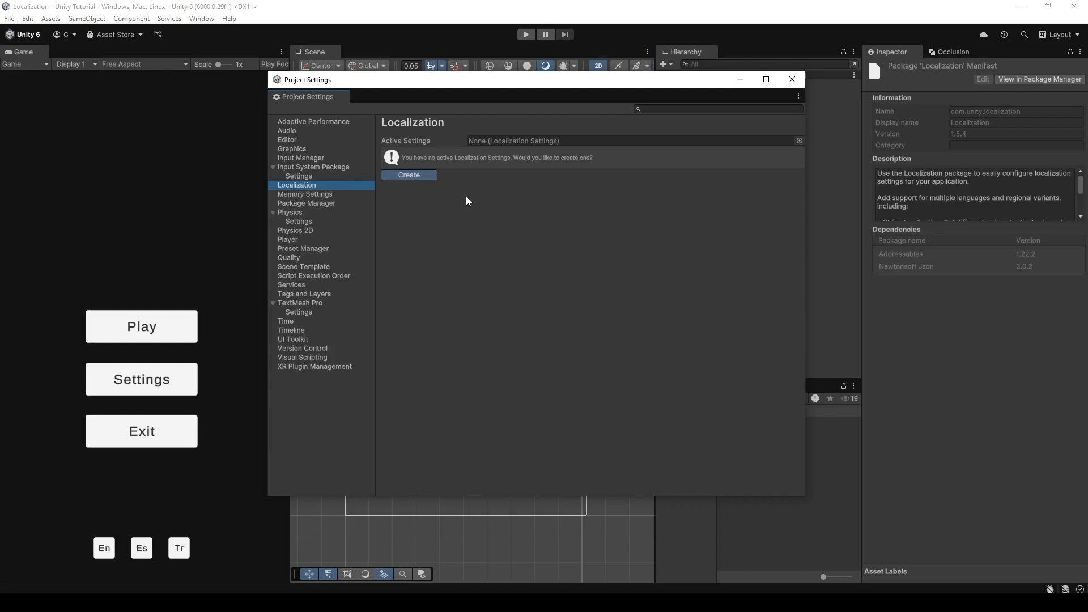
# - Save a new Localization Settings asset into a new Assets/Localization folder
pyautogui.click(408, 174)
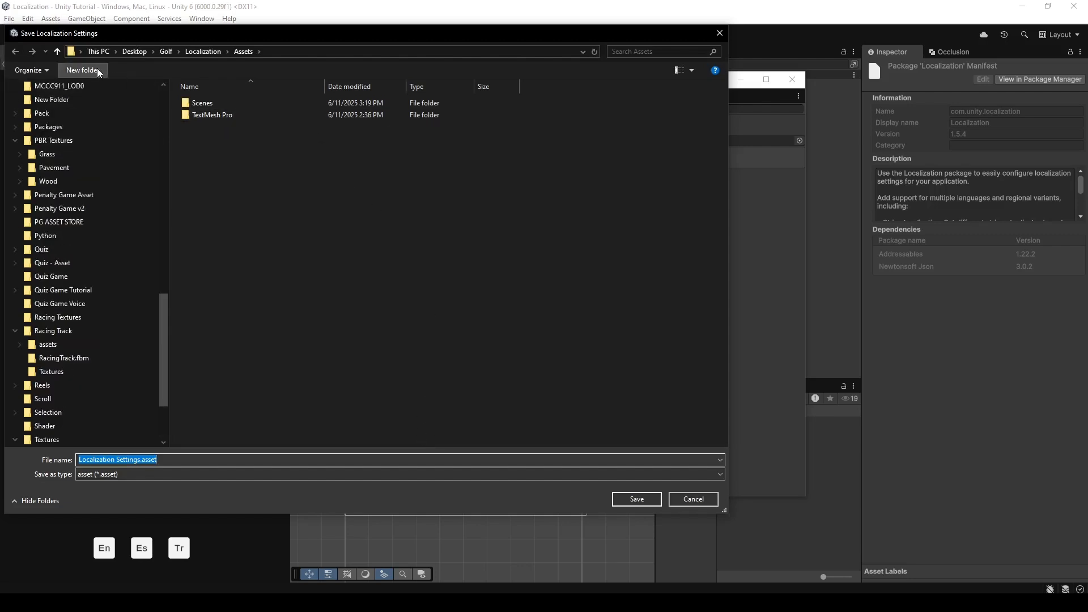
pyautogui.click(82, 70)
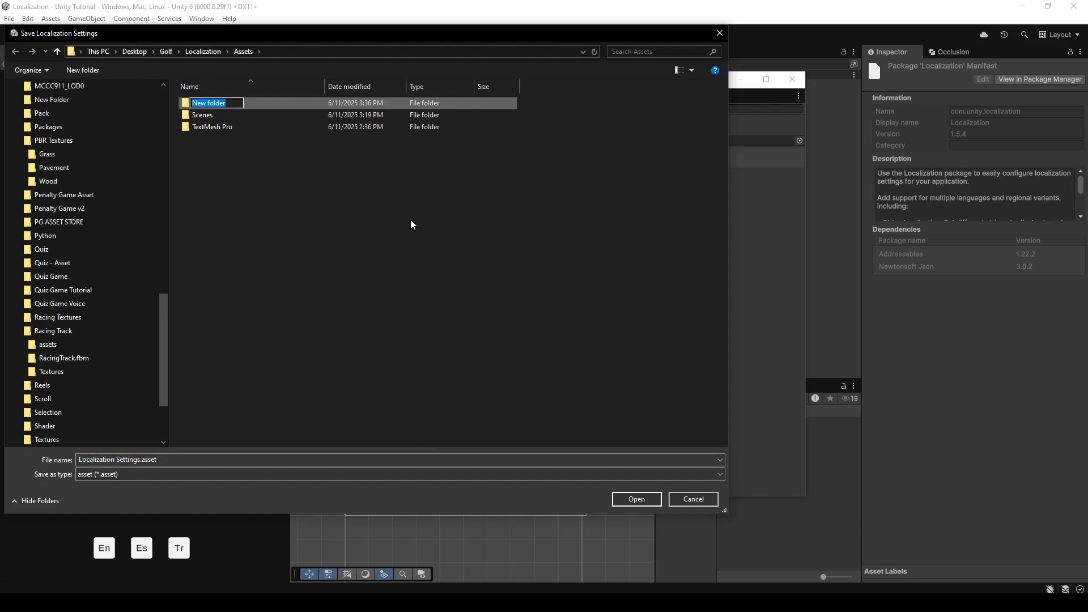
pyautogui.write('Localization')
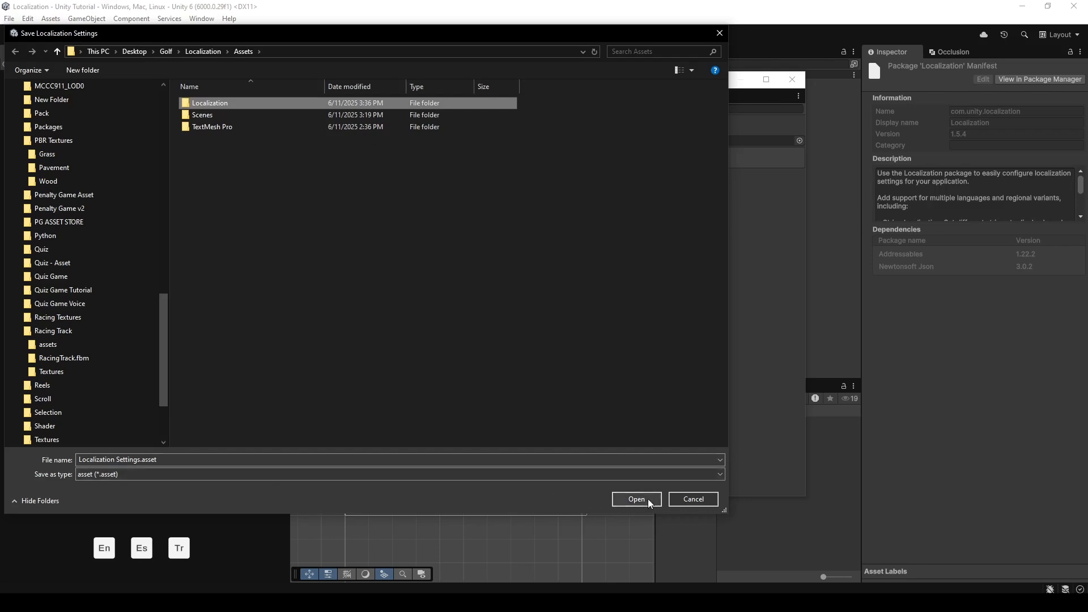
pyautogui.doubleClick(210, 103)
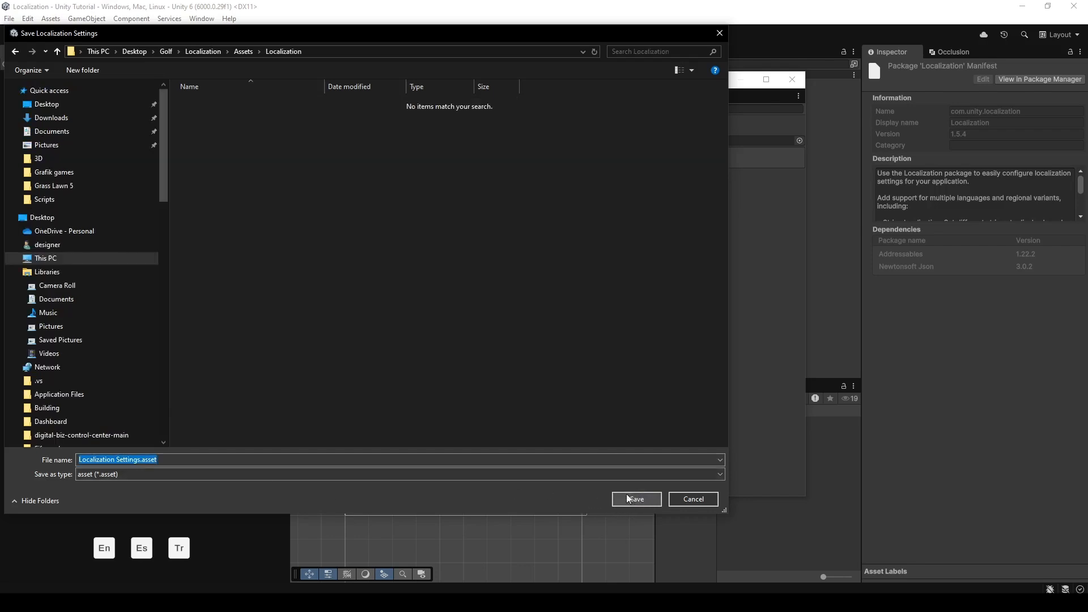
pyautogui.click(634, 499)
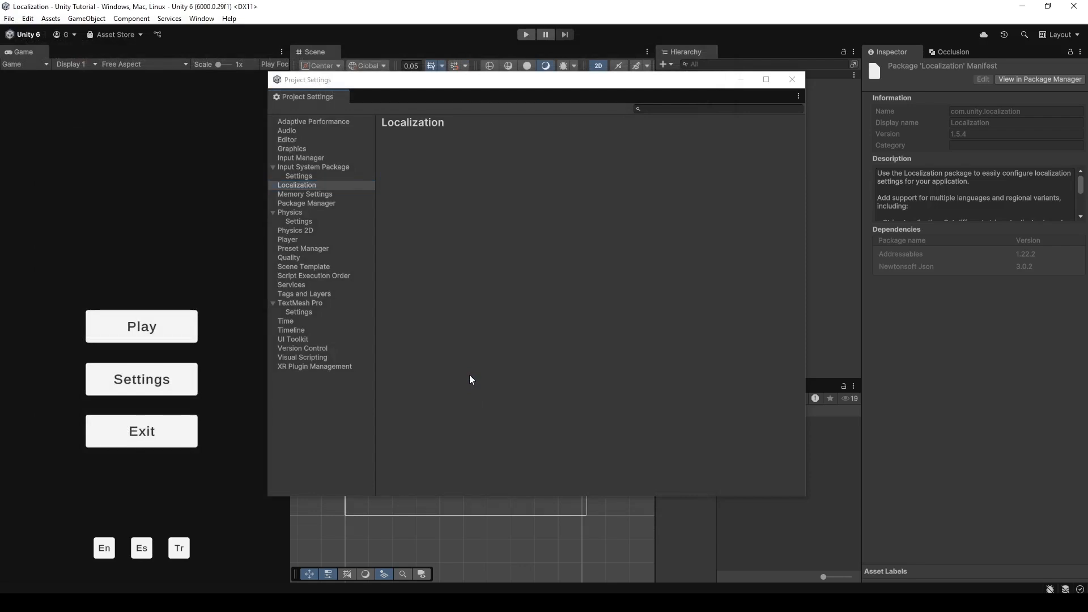
# - Add English and Turkish locales and save them into Assets/Localization
pyautogui.click(297, 185)
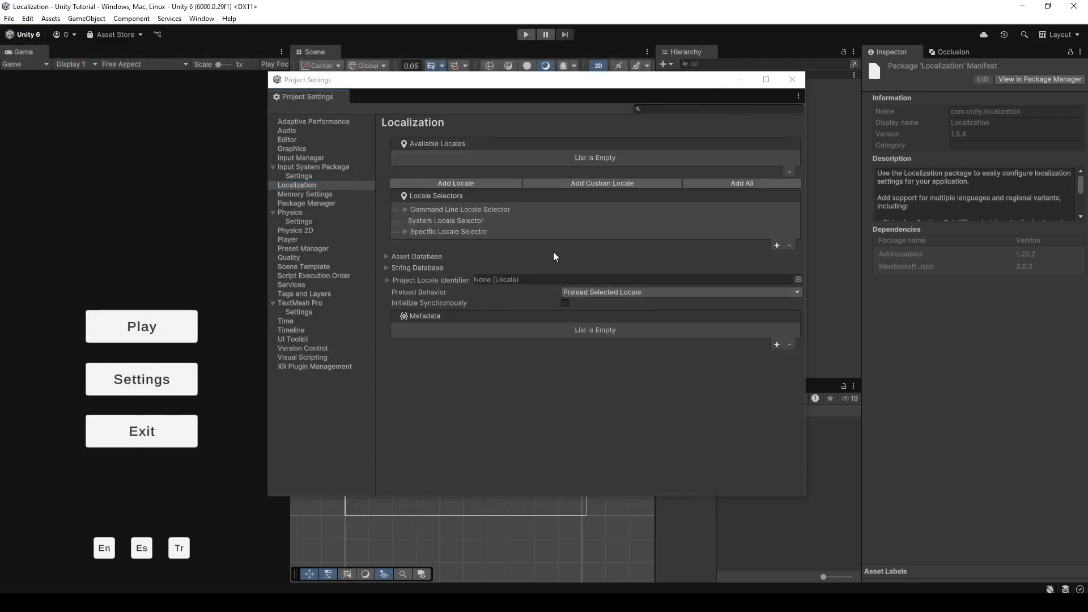
pyautogui.moveTo(507, 137)
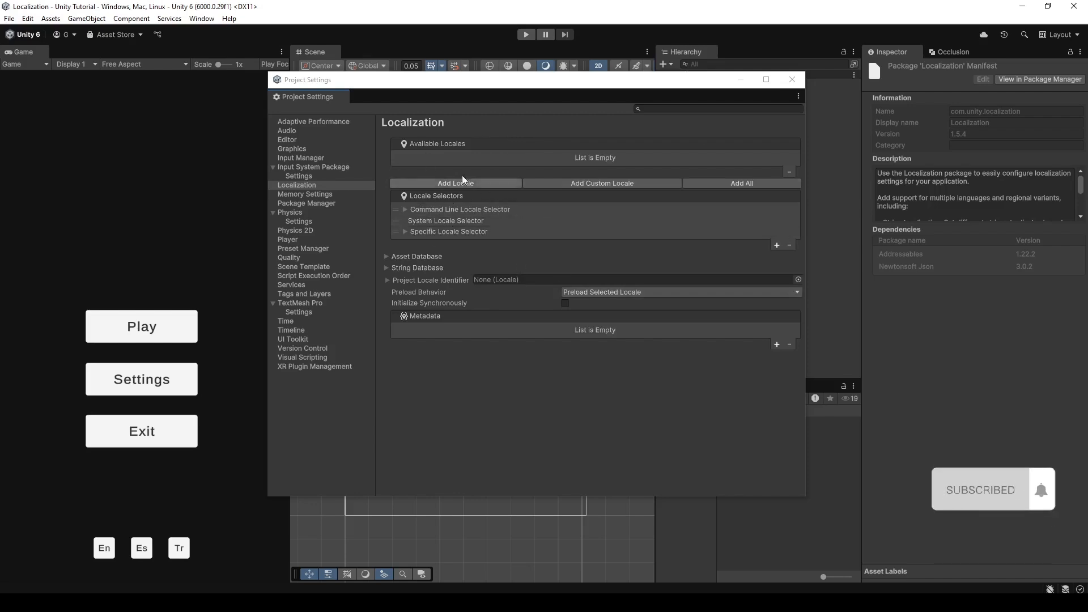
pyautogui.click(455, 182)
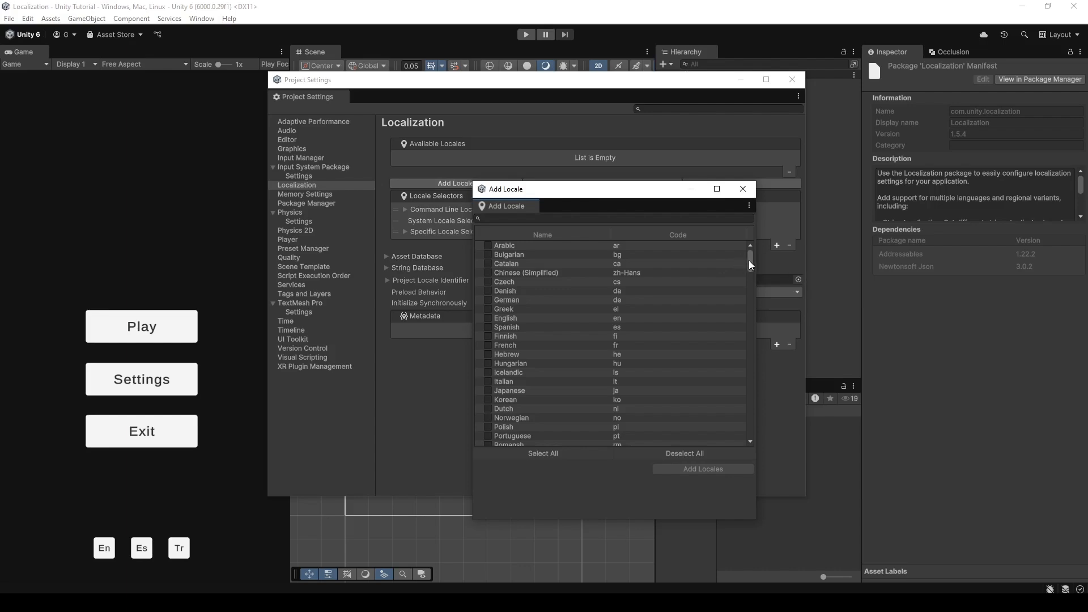
pyautogui.moveTo(753, 266)
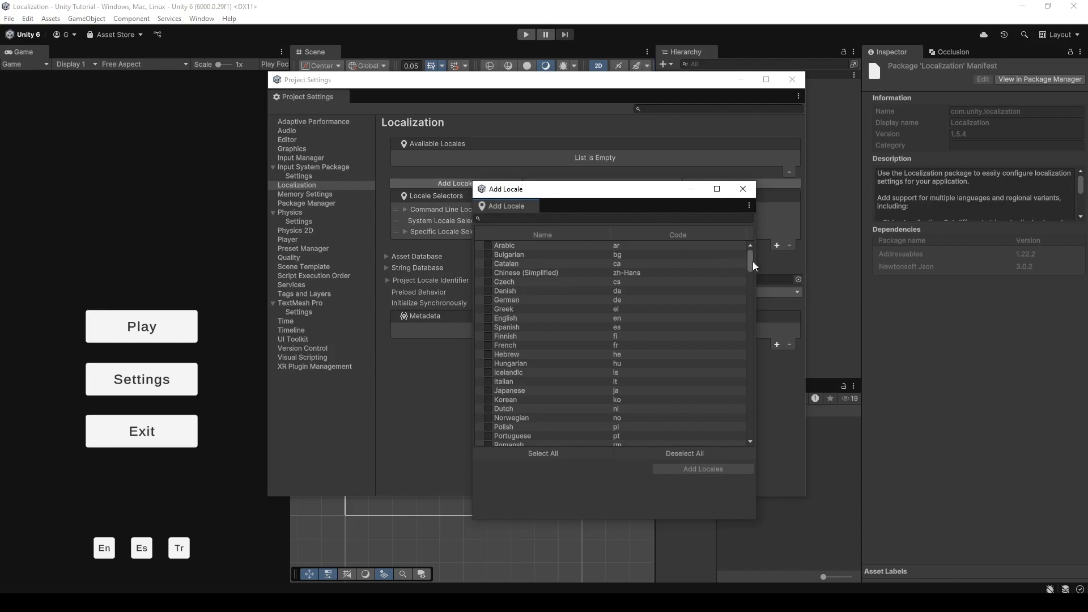
pyautogui.click(488, 318)
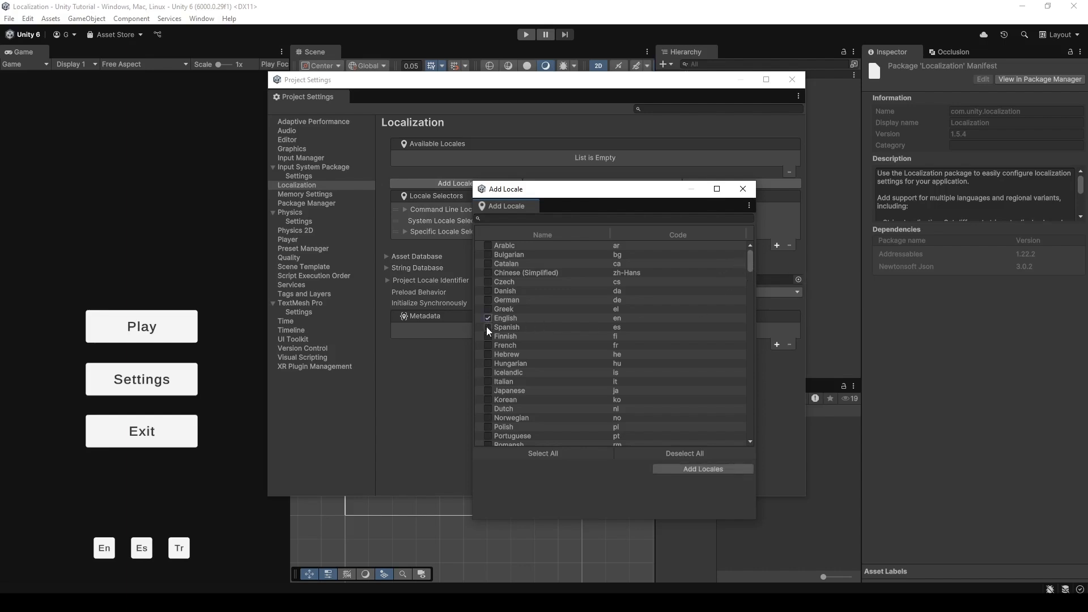
pyautogui.scroll(-3)
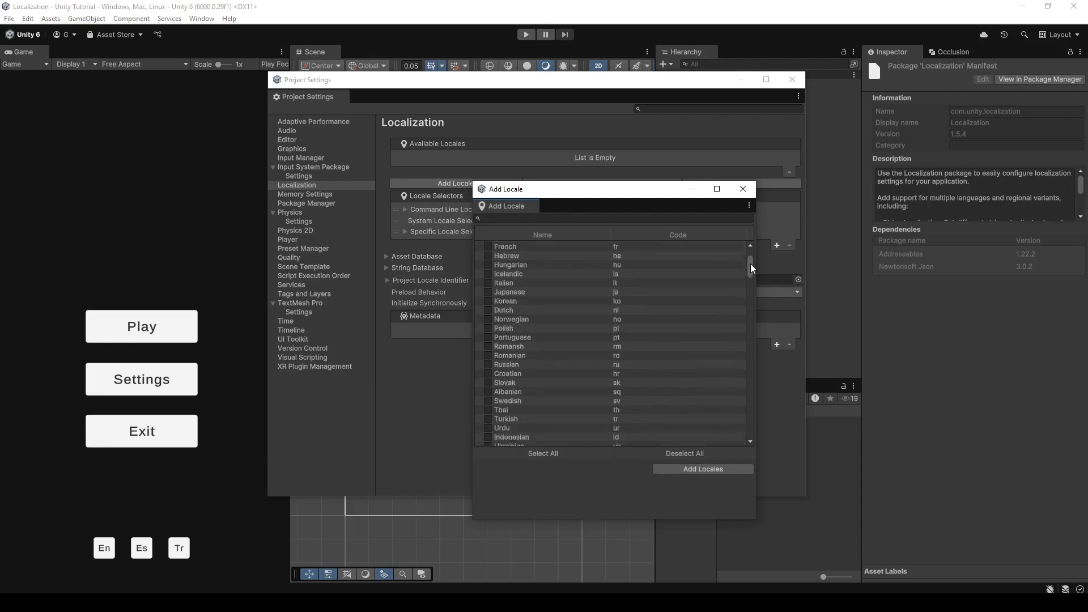
pyautogui.scroll(-3)
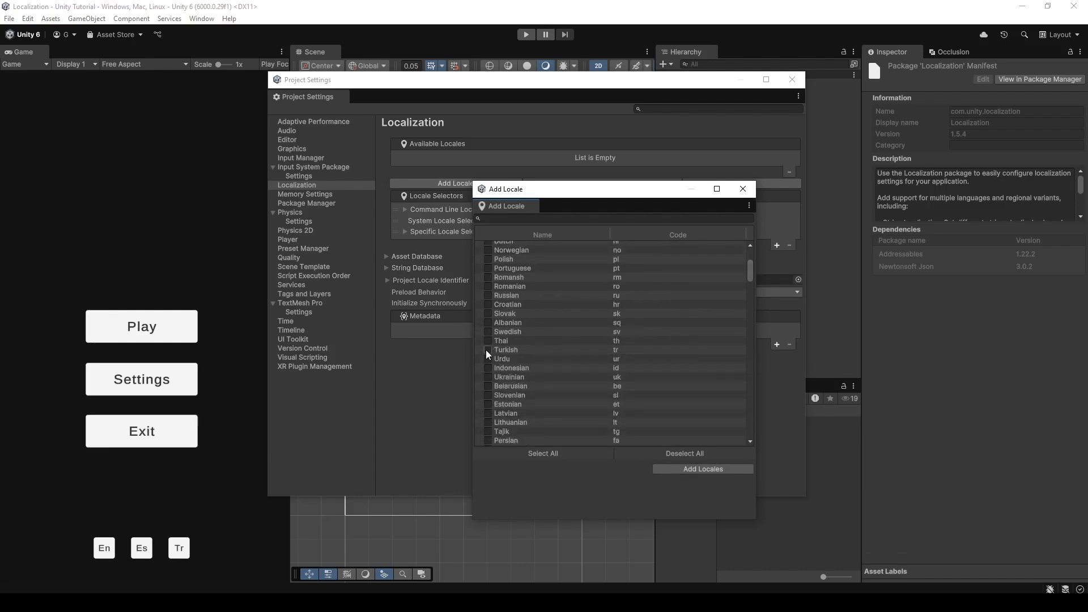
pyautogui.click(486, 350)
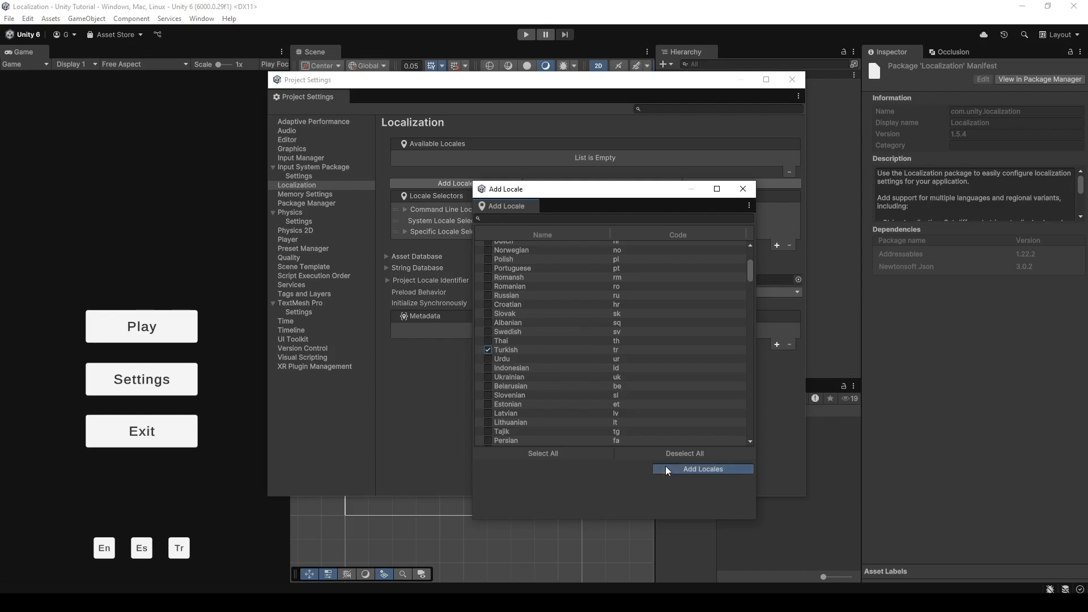
pyautogui.click(702, 469)
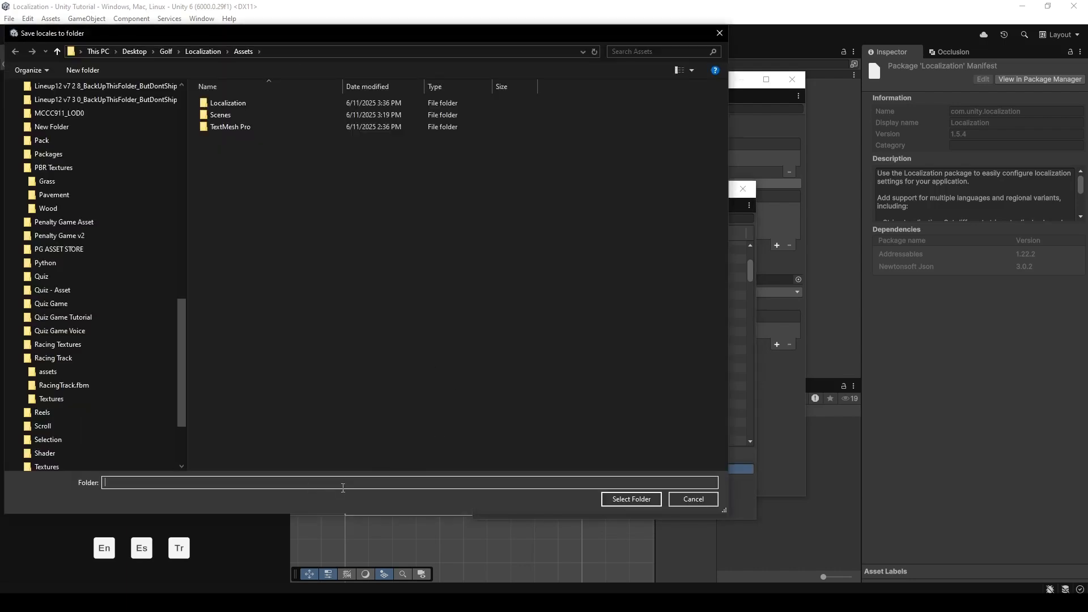
pyautogui.click(228, 103)
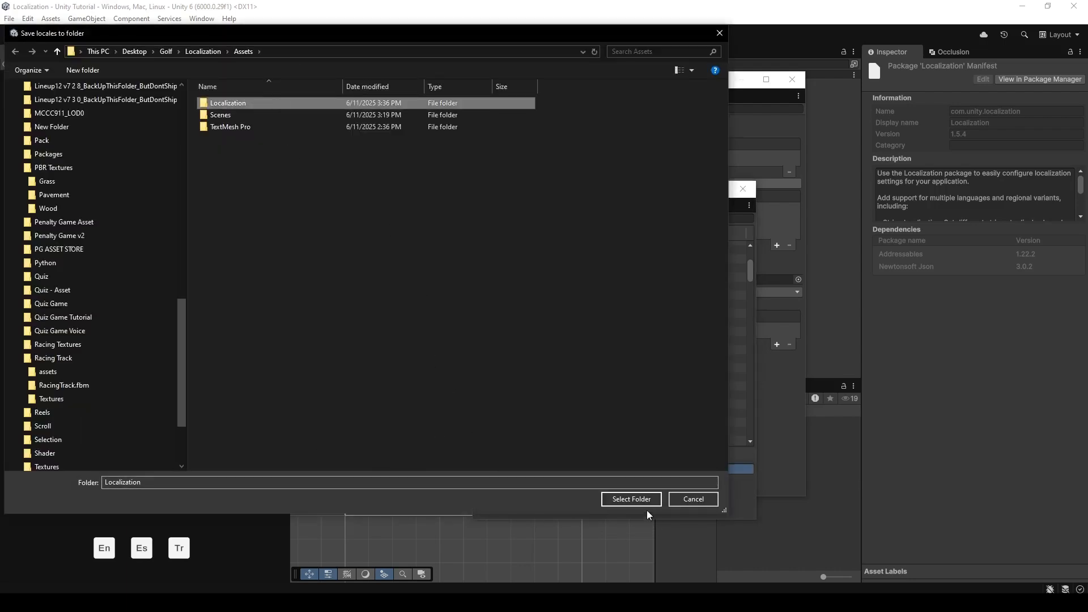
pyautogui.click(630, 499)
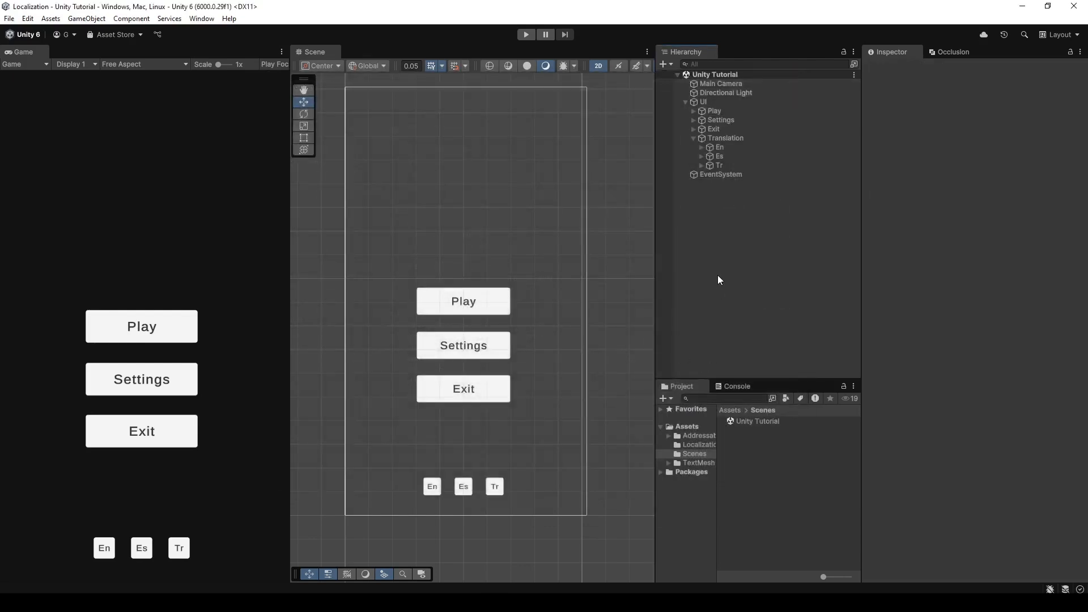
# - Create a 'Languages' string table collection saved in Assets/Localization
pyautogui.click(201, 18)
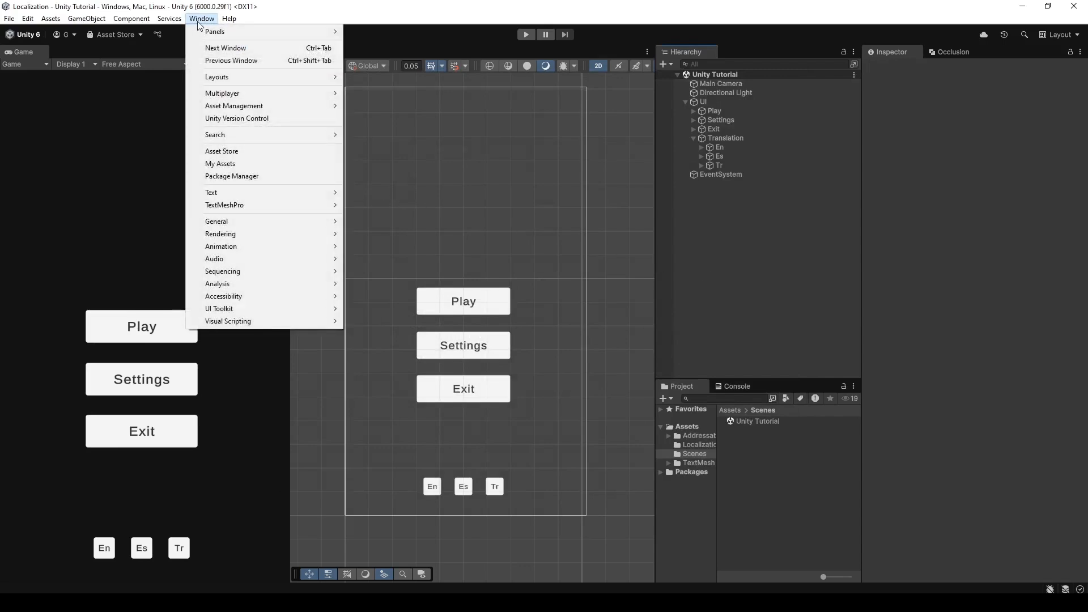
pyautogui.moveTo(234, 105)
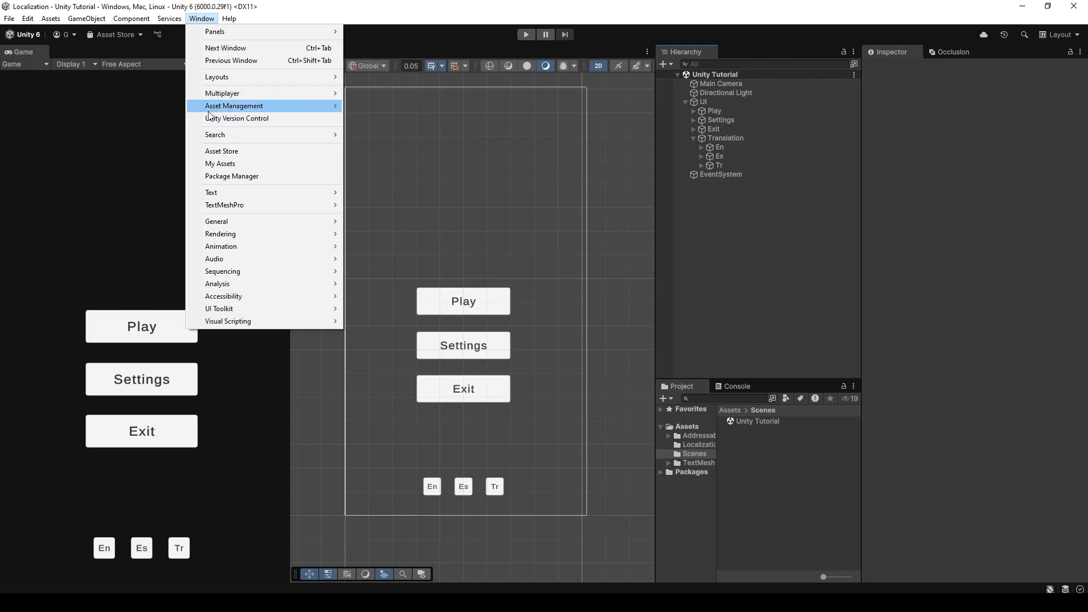
pyautogui.moveTo(266, 105)
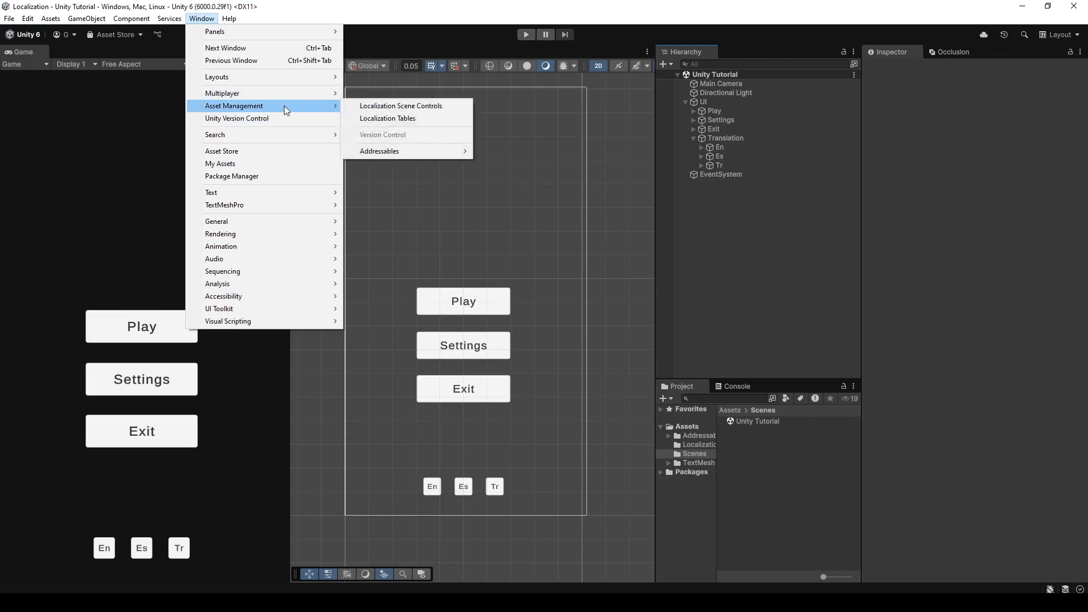
pyautogui.moveTo(406, 118)
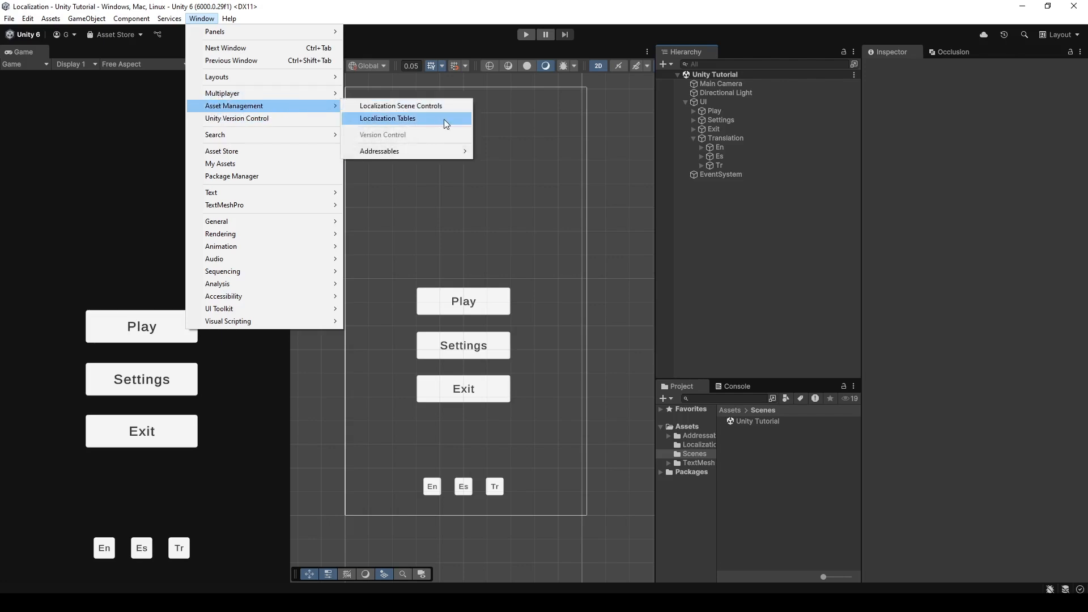
pyautogui.click(388, 117)
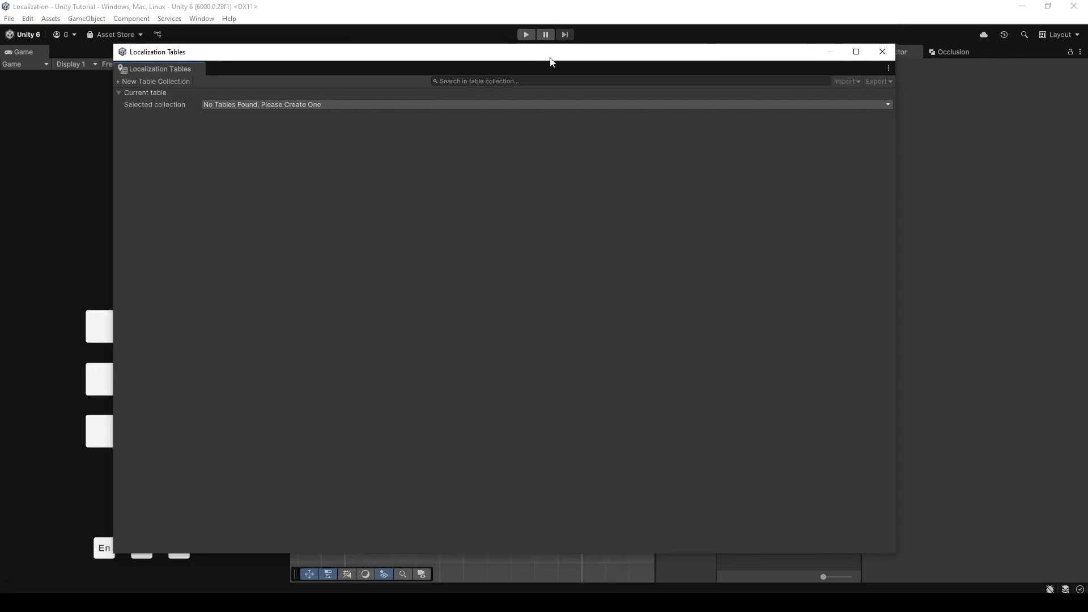
pyautogui.click(154, 81)
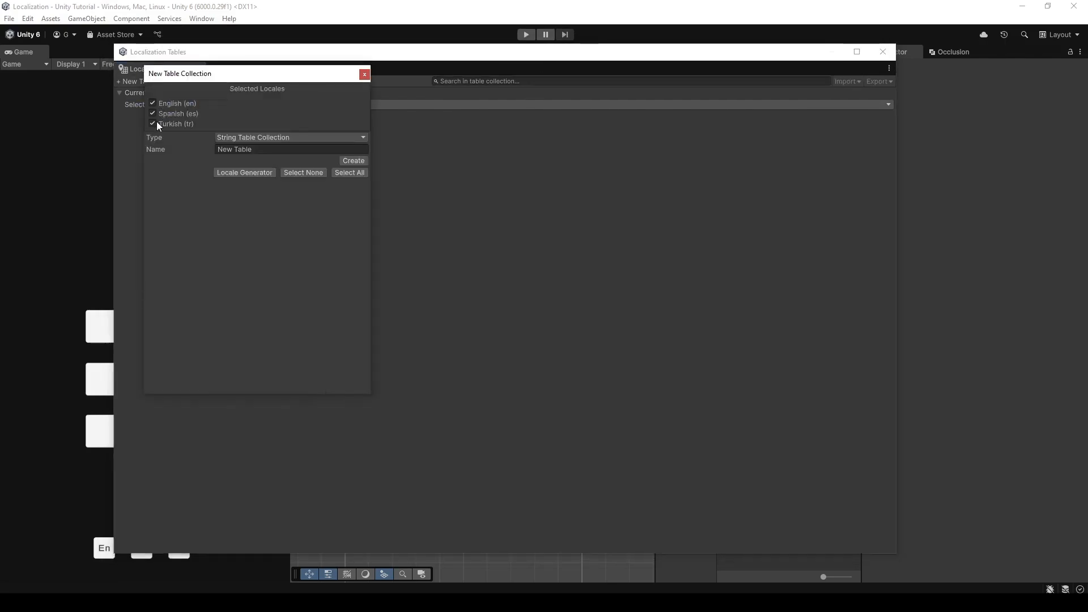
pyautogui.click(290, 149)
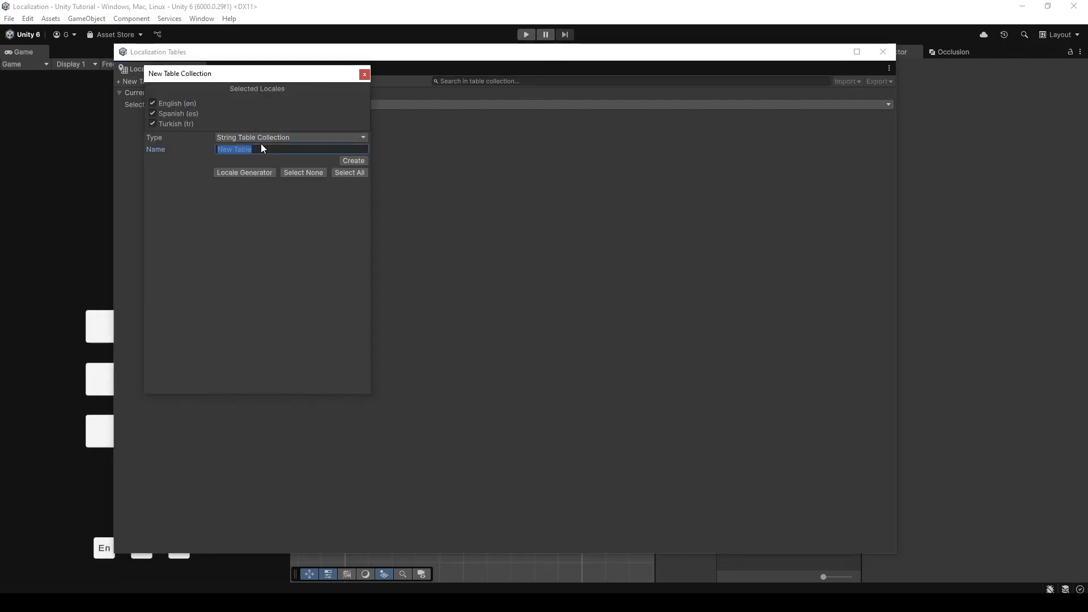
pyautogui.write('Languages')
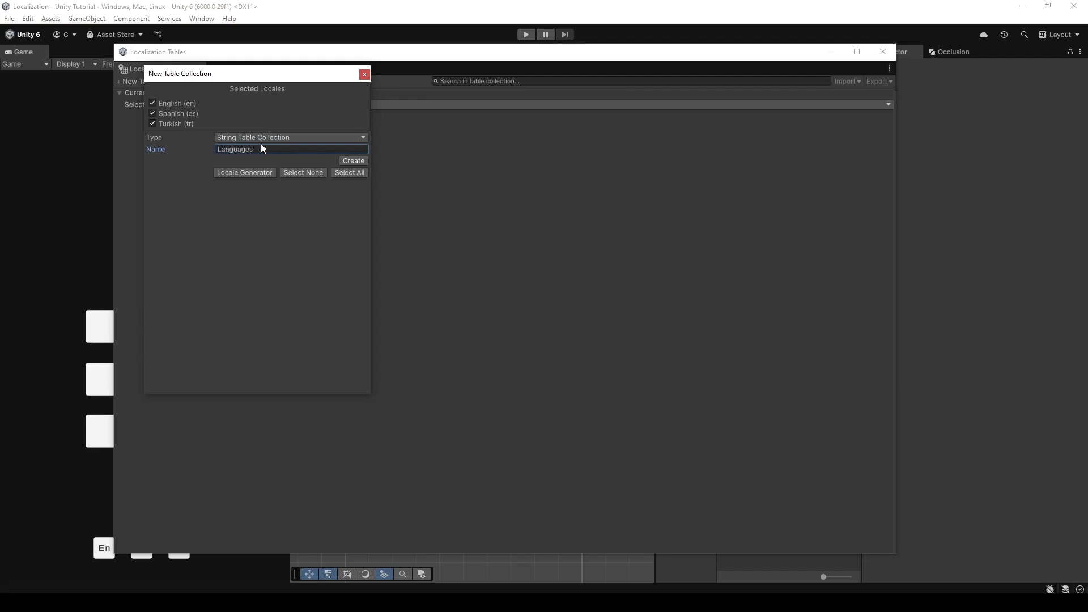
pyautogui.click(353, 161)
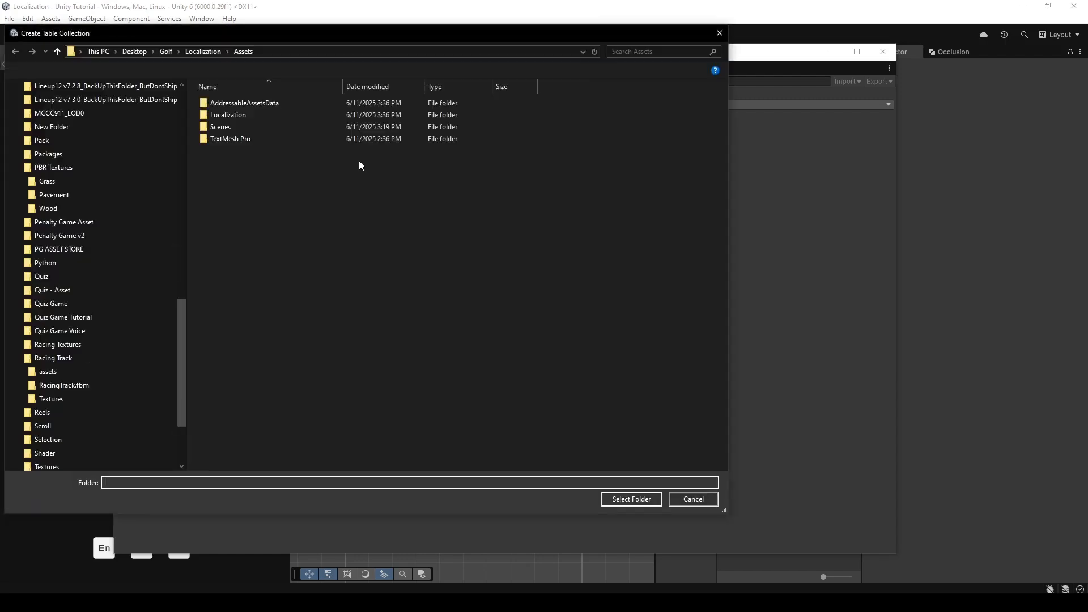
pyautogui.click(227, 114)
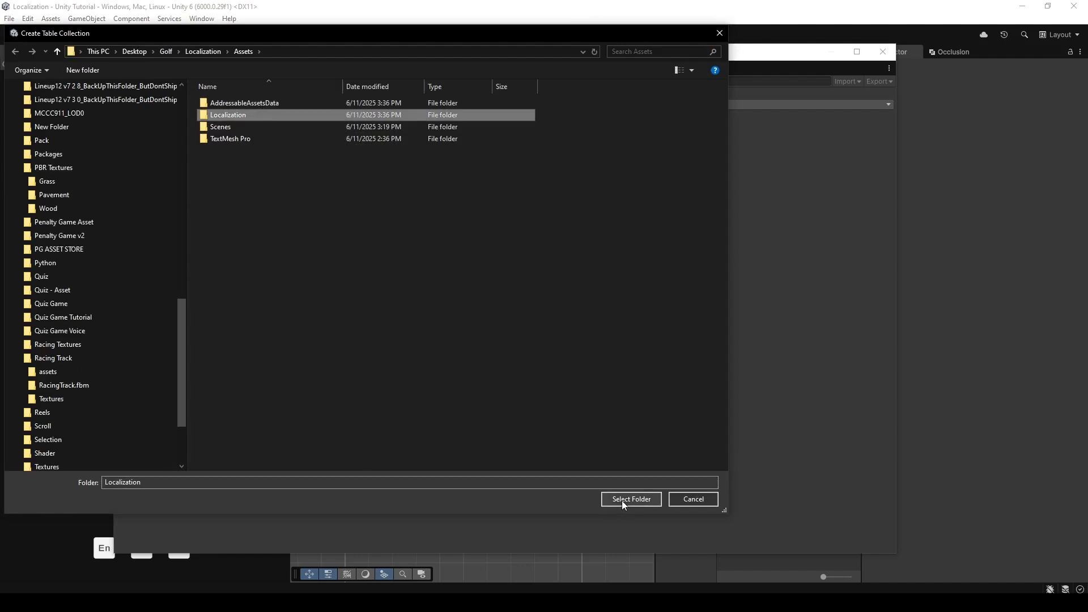
pyautogui.click(630, 499)
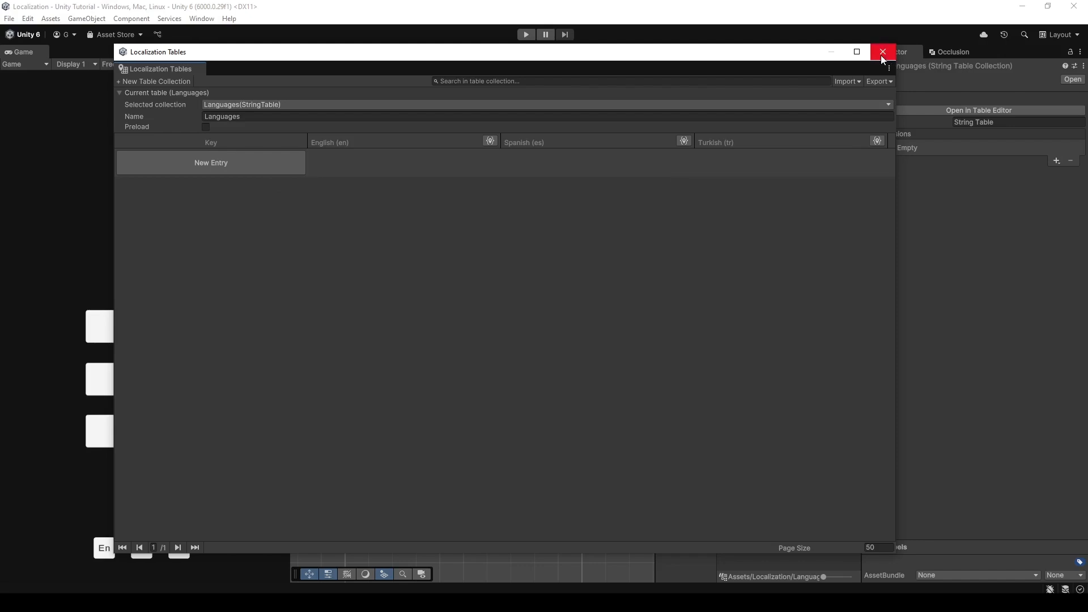
pyautogui.moveTo(883, 52)
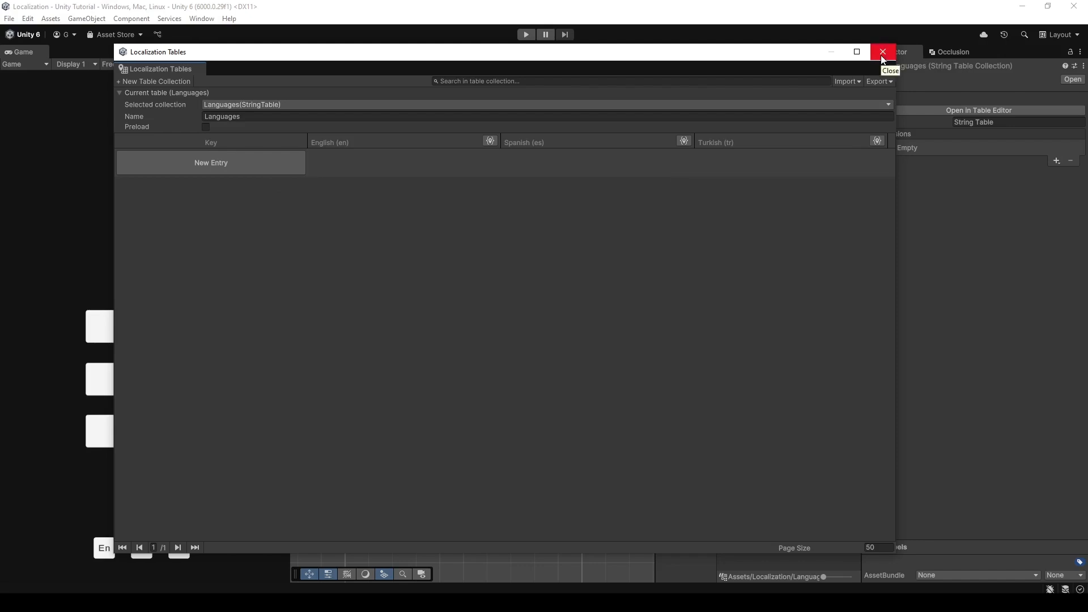
# - Add a Localize String Event component to the Play button's Text (TMP)
pyautogui.click(883, 51)
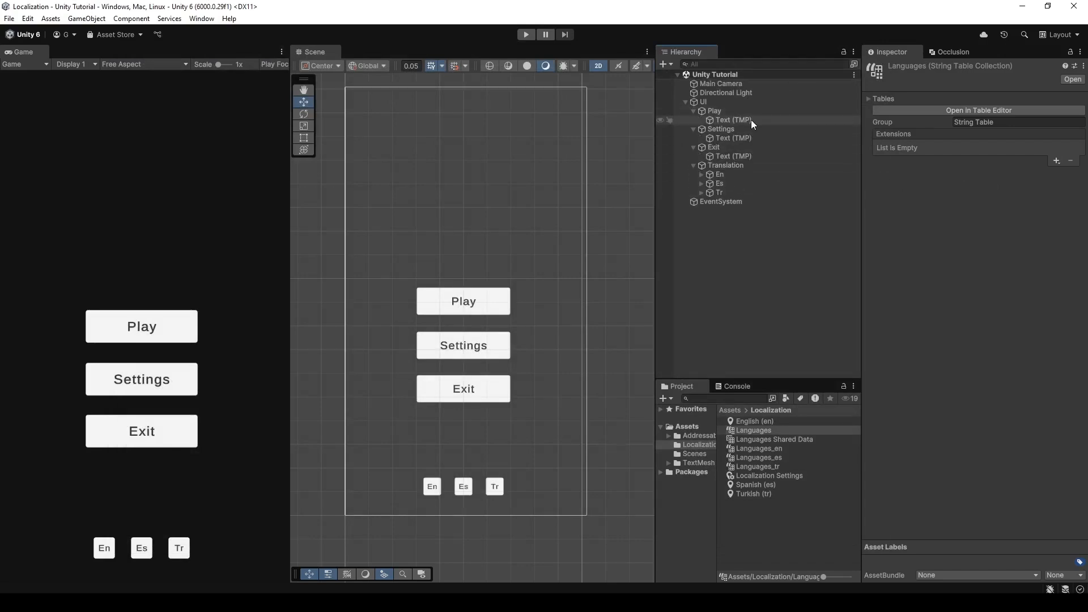
pyautogui.click(733, 120)
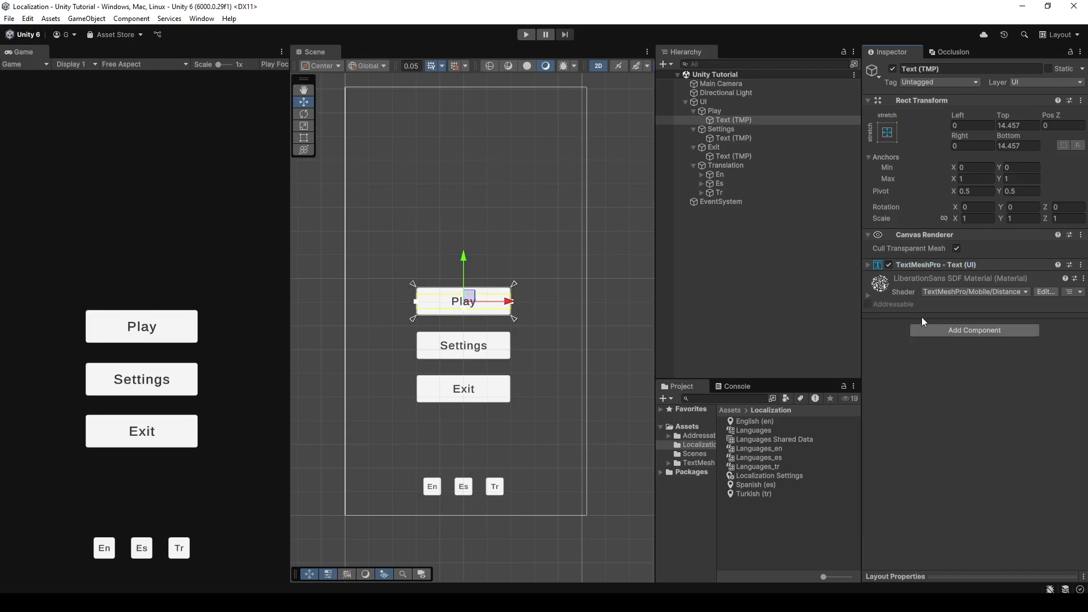
pyautogui.click(974, 330)
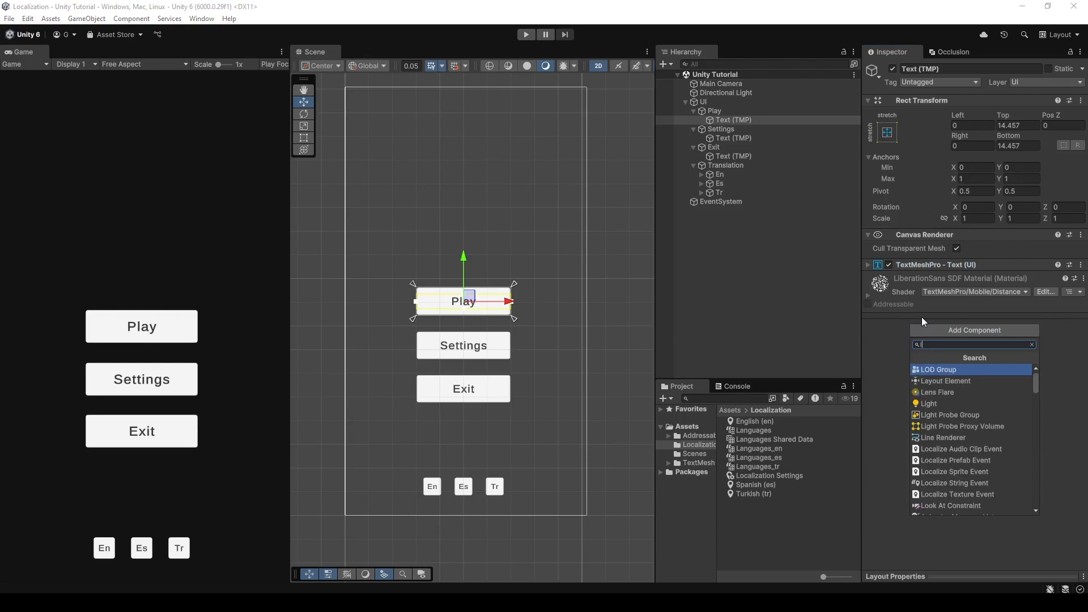
pyautogui.write('lo')
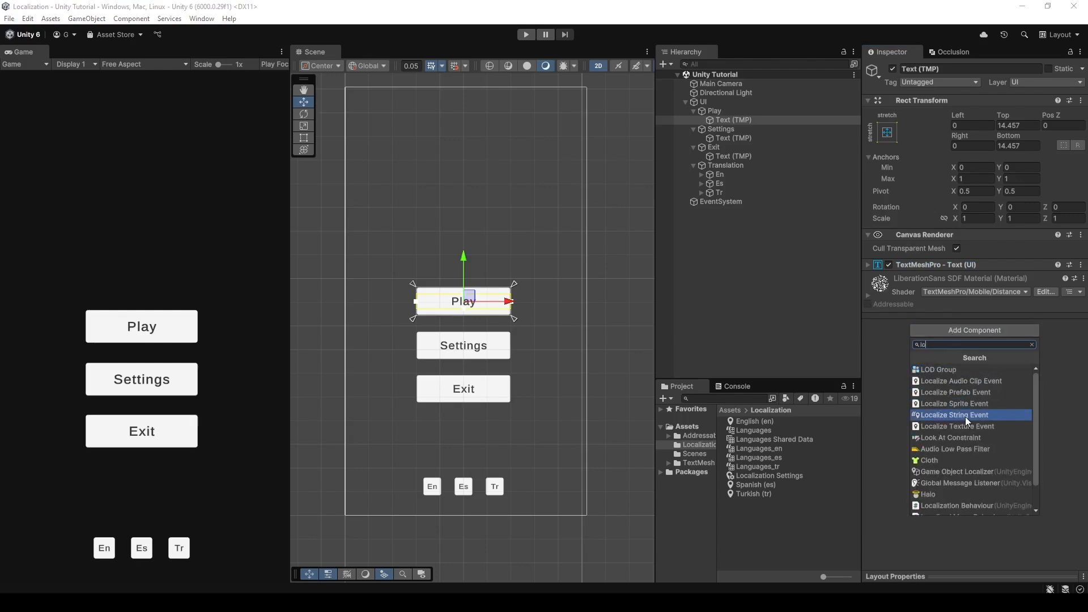
pyautogui.click(954, 415)
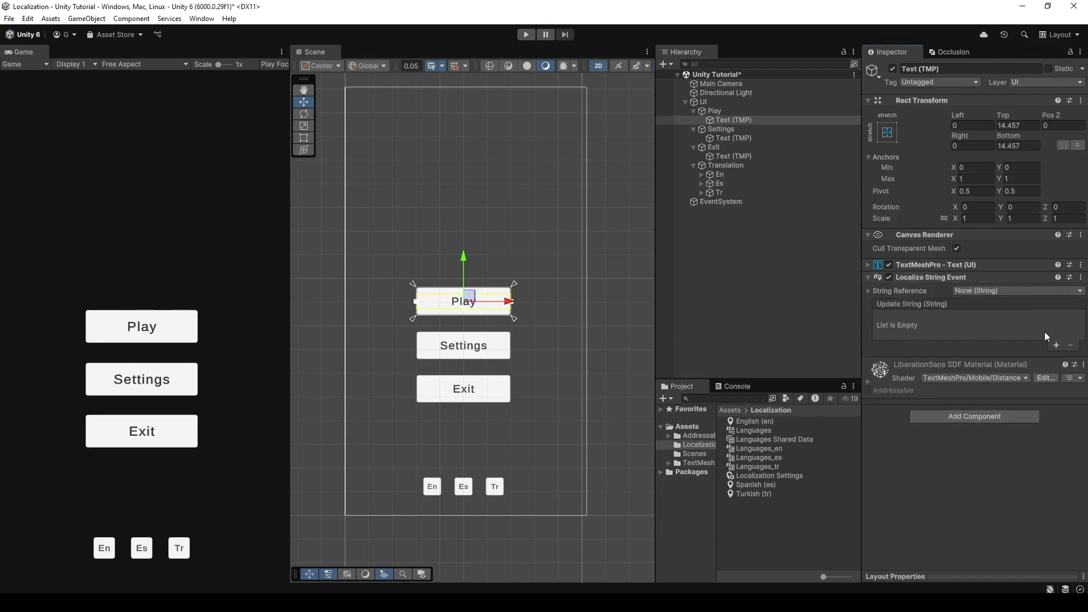
pyautogui.moveTo(993, 356)
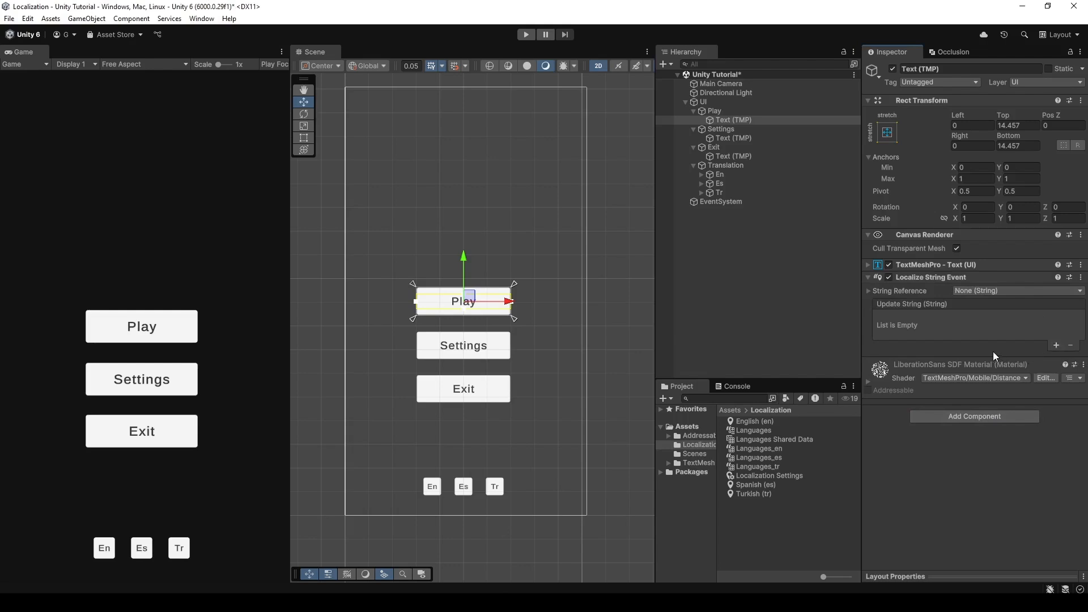
# - Set the String Reference table collection to Languages
pyautogui.click(868, 290)
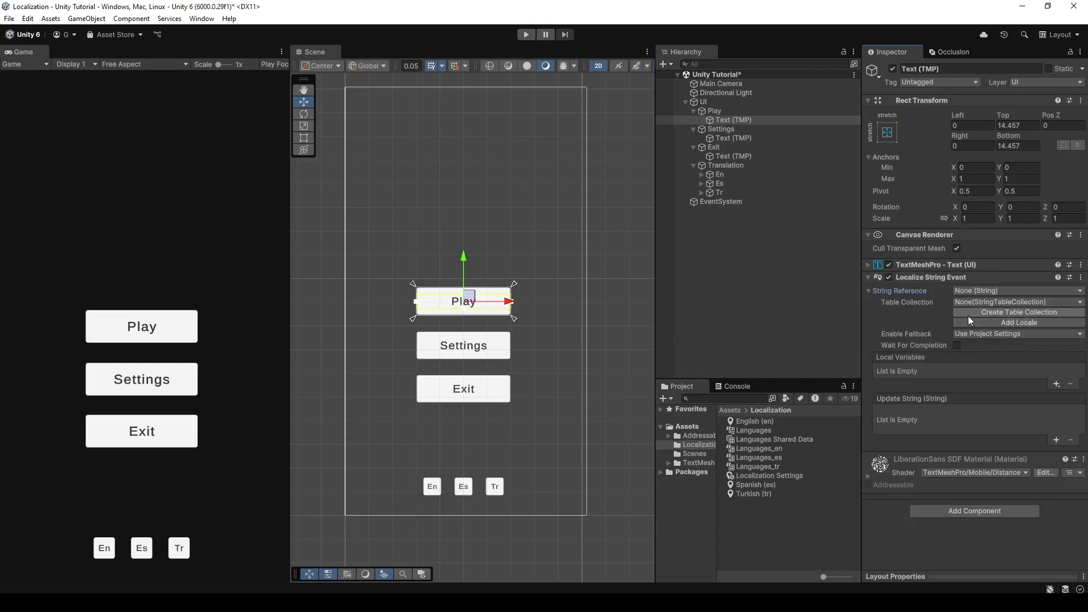
pyautogui.click(1017, 301)
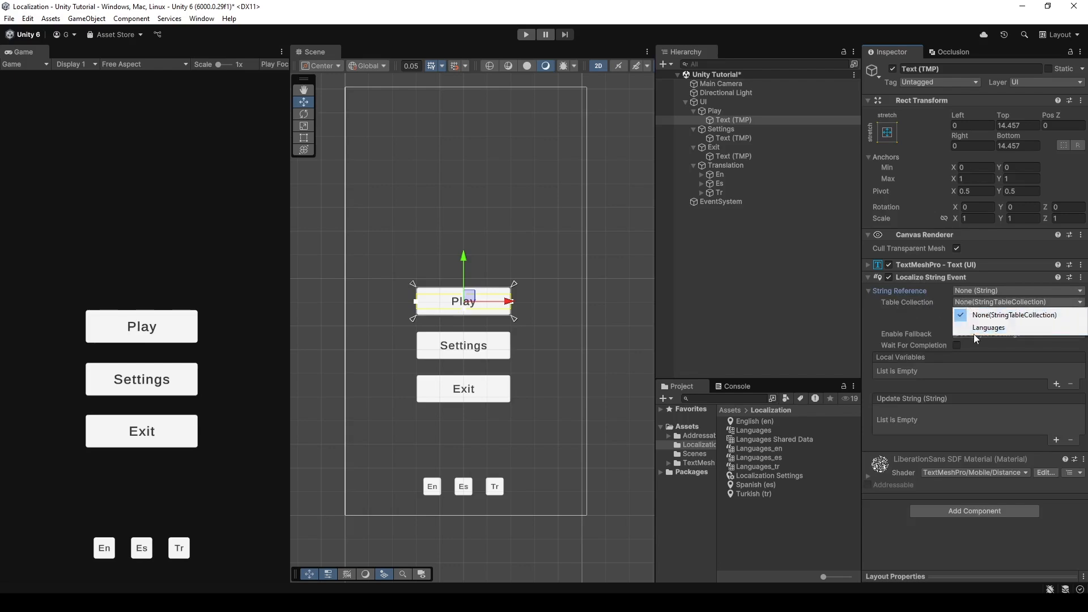
pyautogui.click(989, 326)
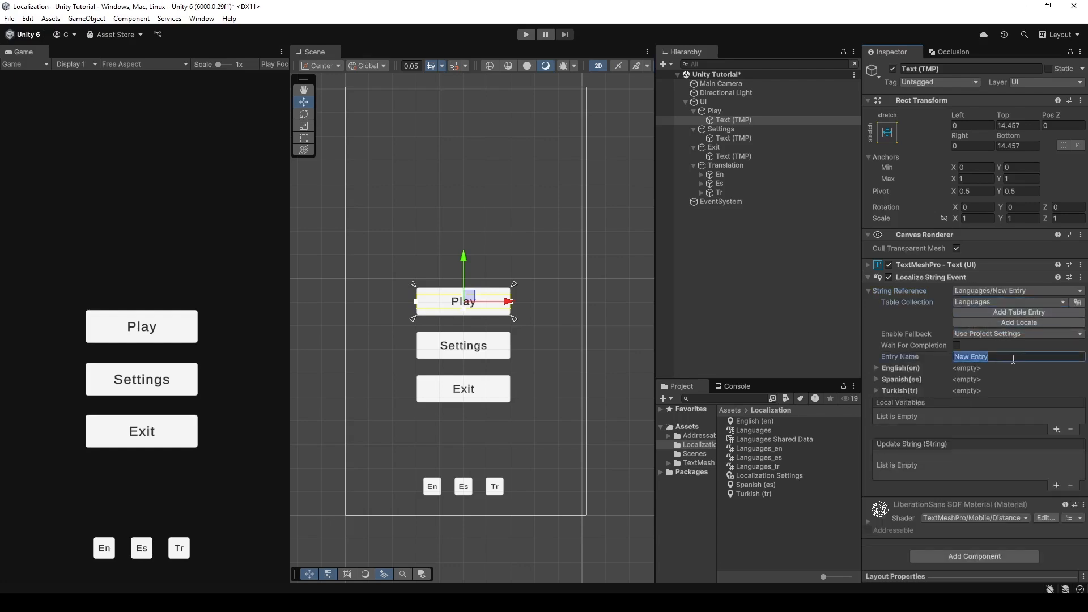
# - Create the Play entry with English 'Play', Spanish 'Jugar' and Turkish 'Tıkla'
pyautogui.write('Play')
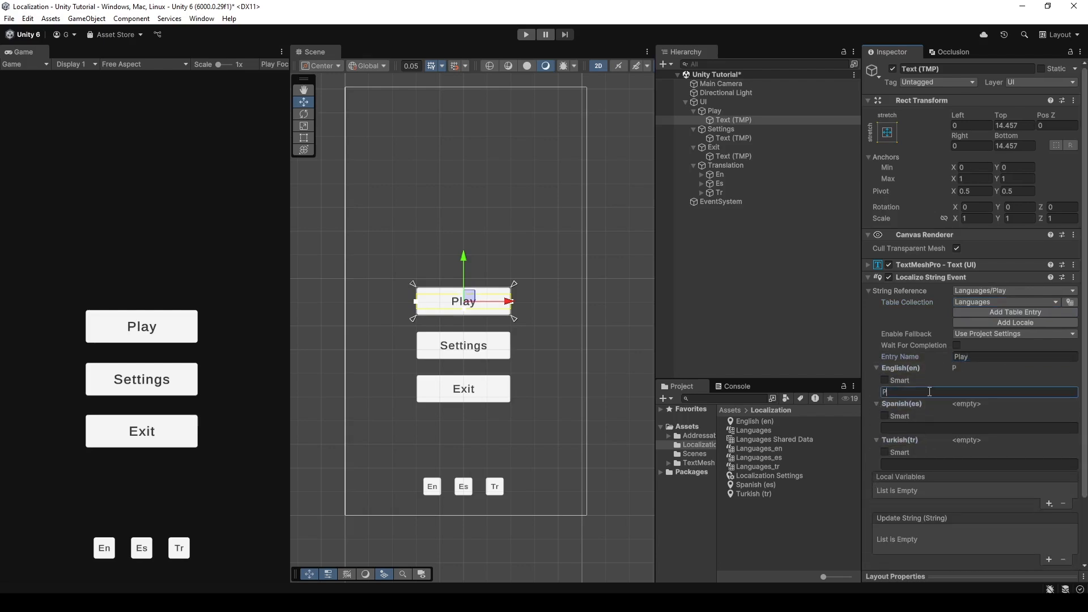
pyautogui.write('lay')
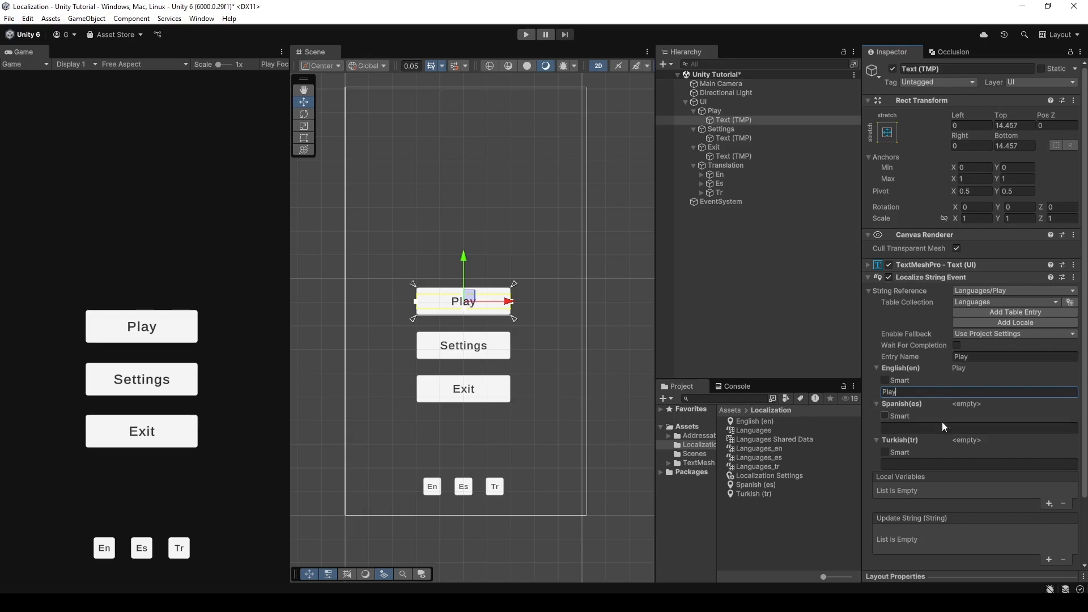
pyautogui.click(978, 427)
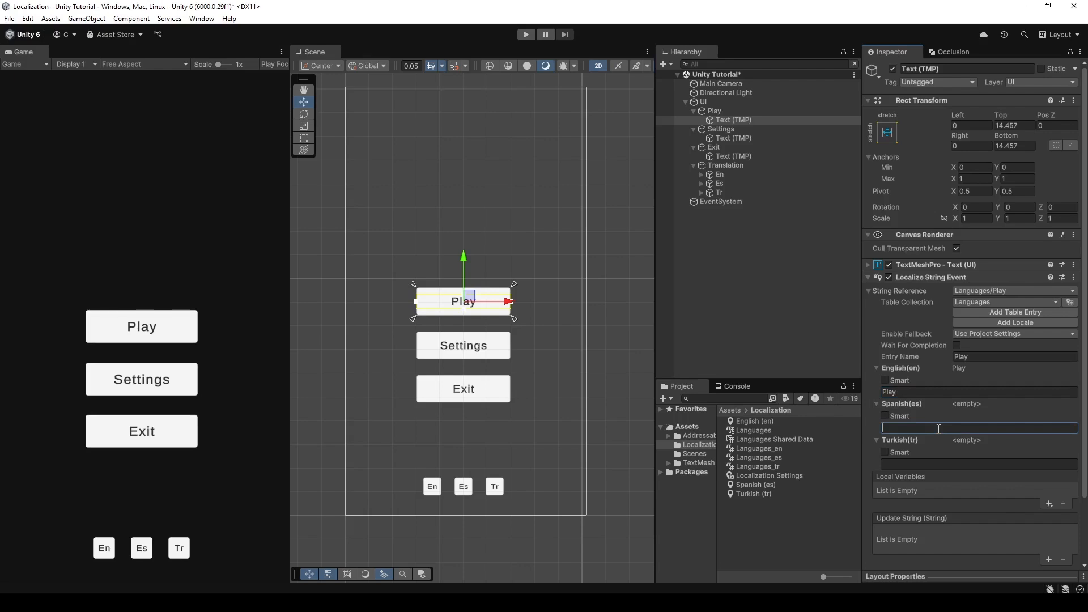
pyautogui.write('Jugar')
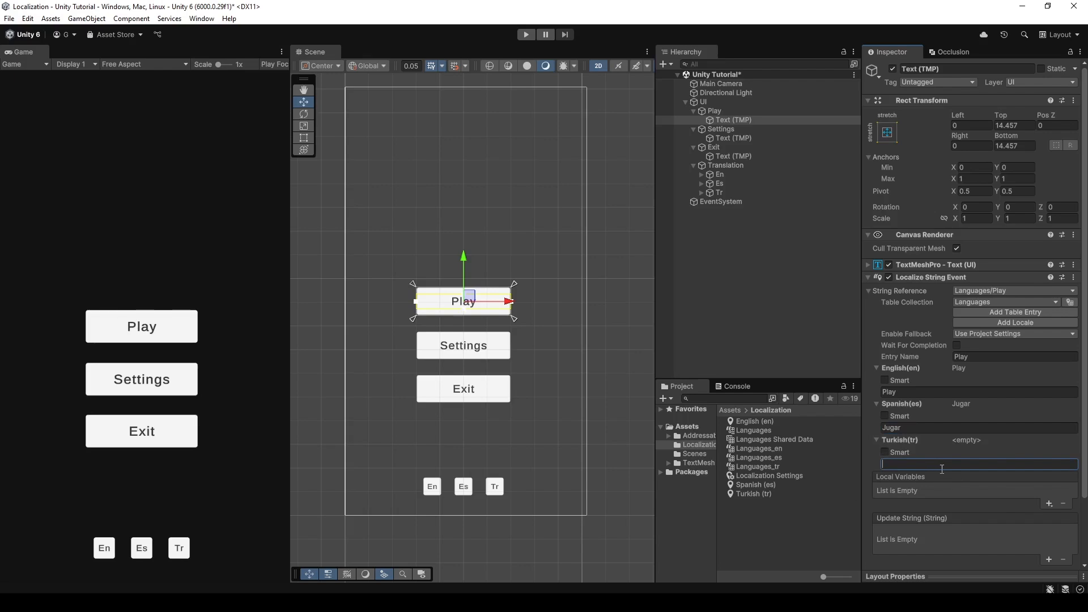
pyautogui.write('Tıkla')
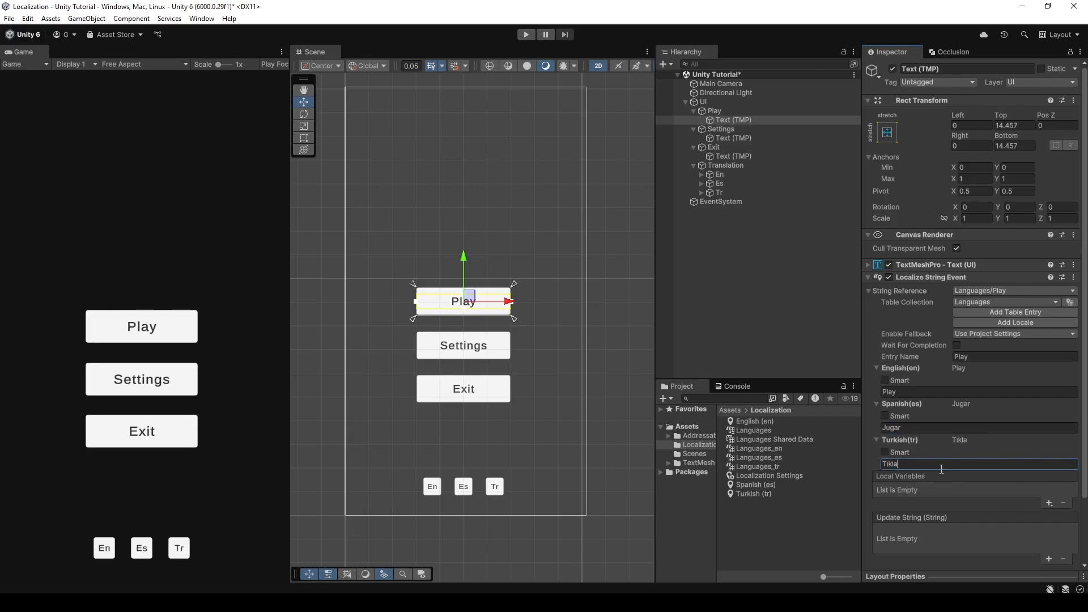
pyautogui.moveTo(796, 340)
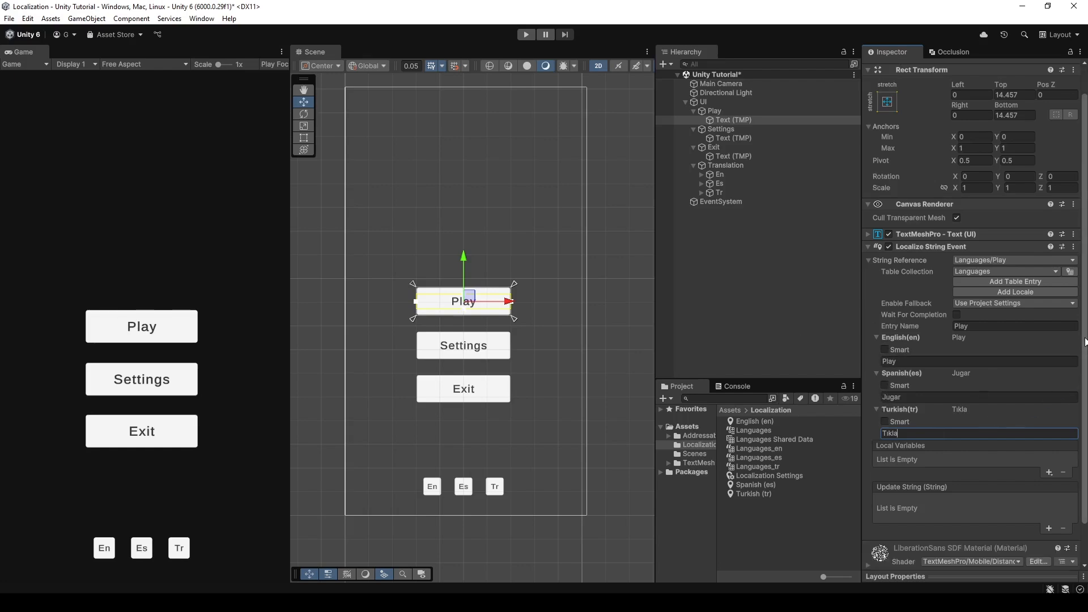
# - Add an Update String listener setting TextMeshProUGUI.text on the Play label
pyautogui.scroll(-3)
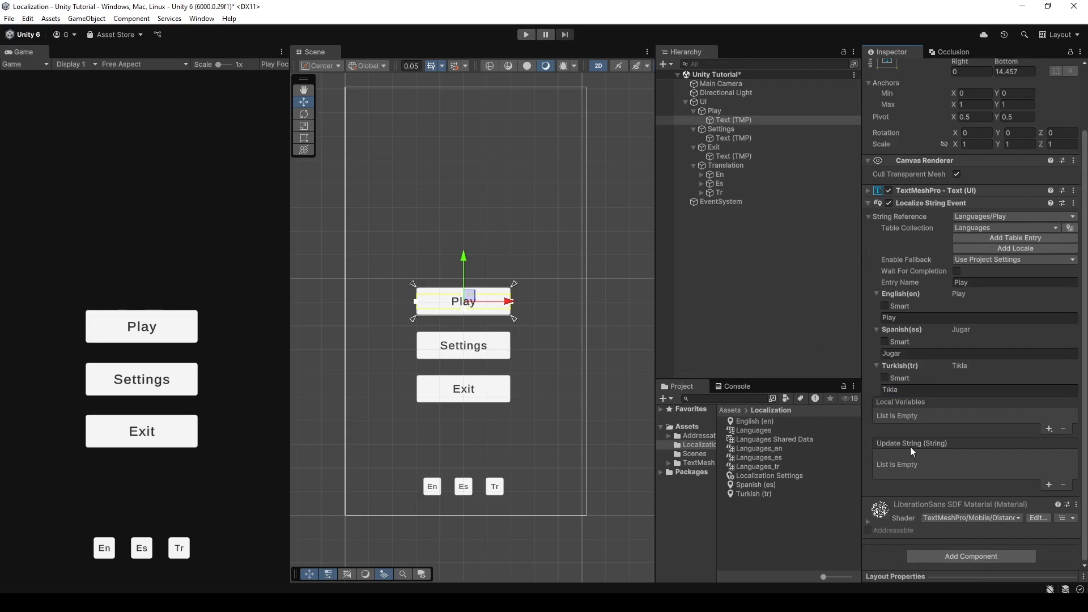
pyautogui.moveTo(899, 469)
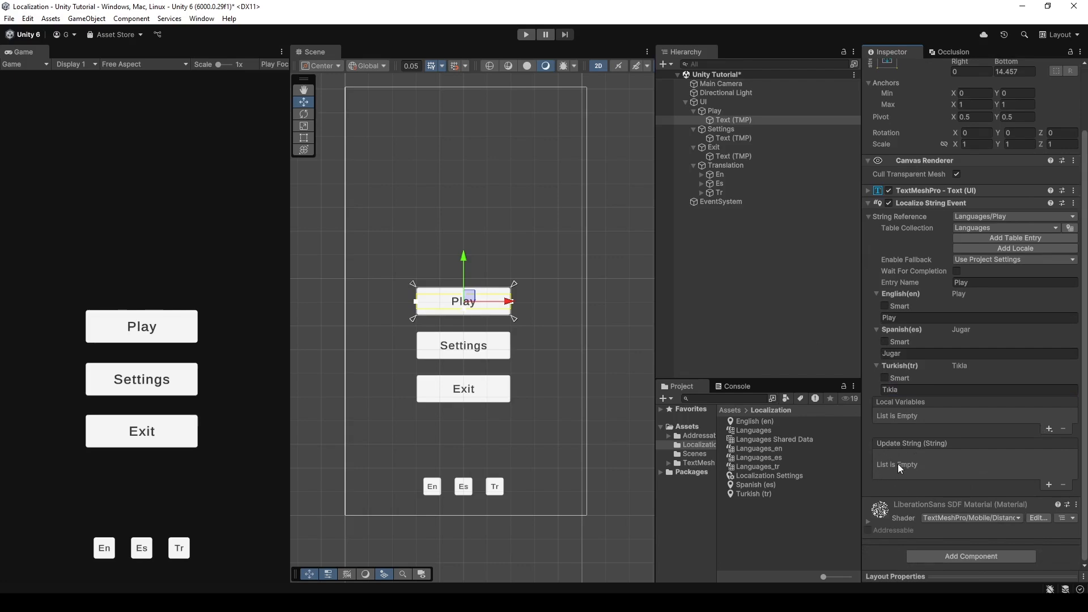
pyautogui.click(1049, 485)
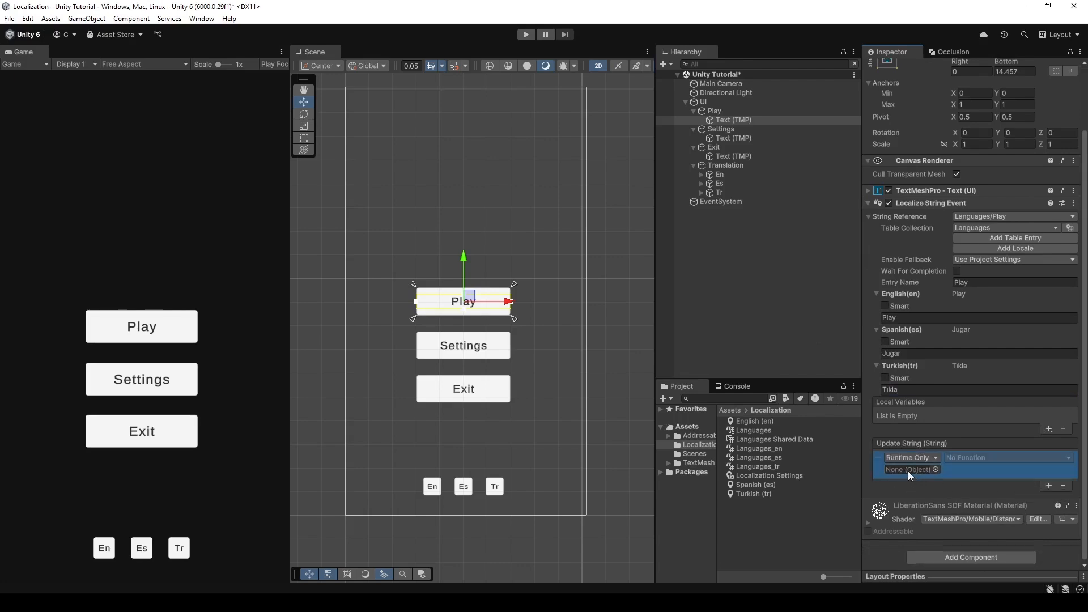
pyautogui.click(733, 119)
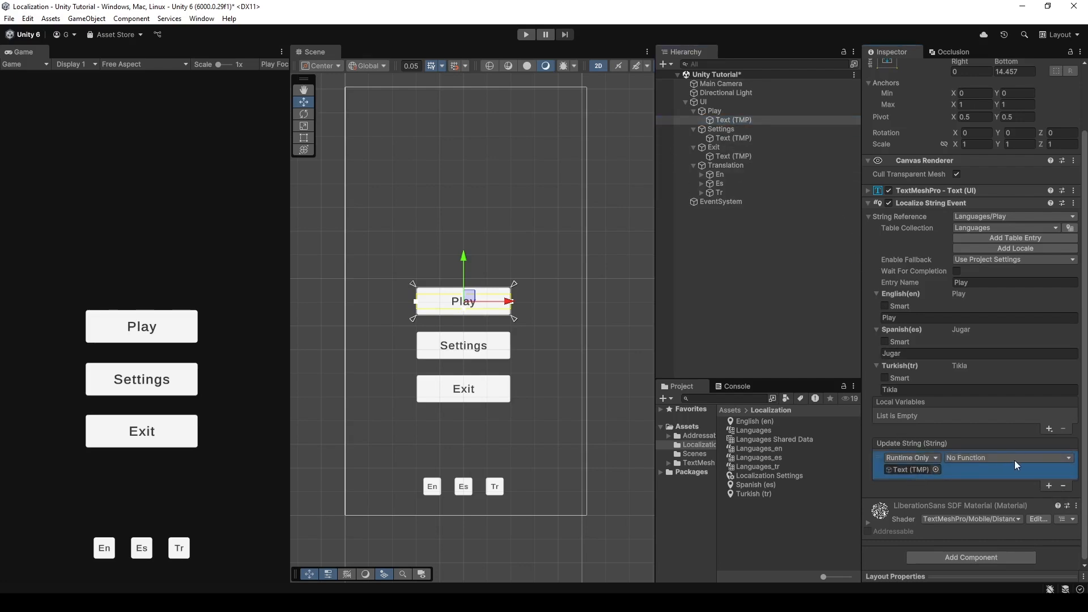
pyautogui.click(1007, 457)
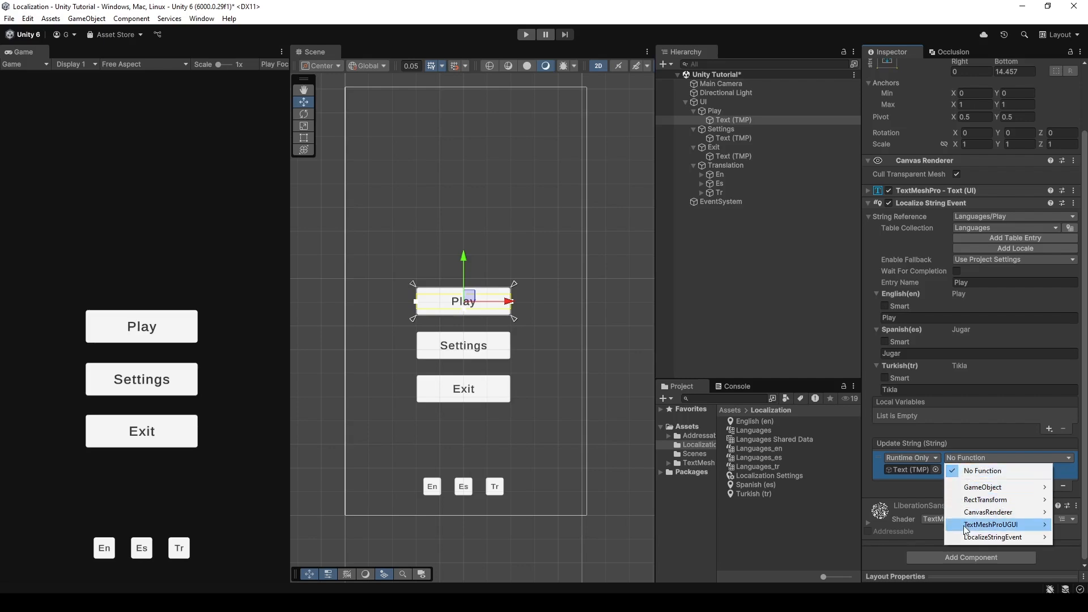
pyautogui.click(991, 524)
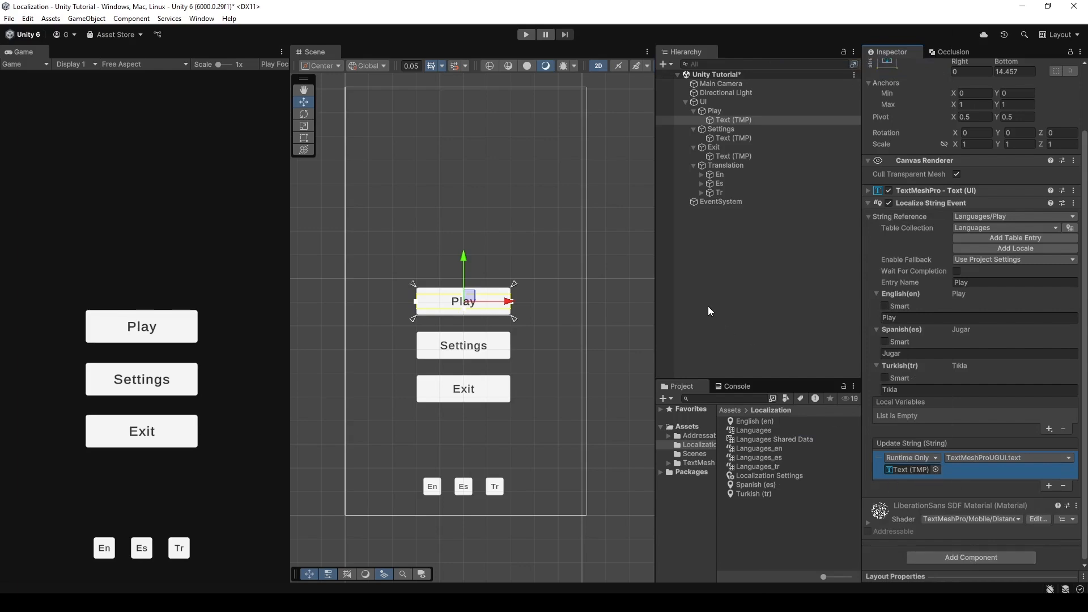
pyautogui.click(525, 34)
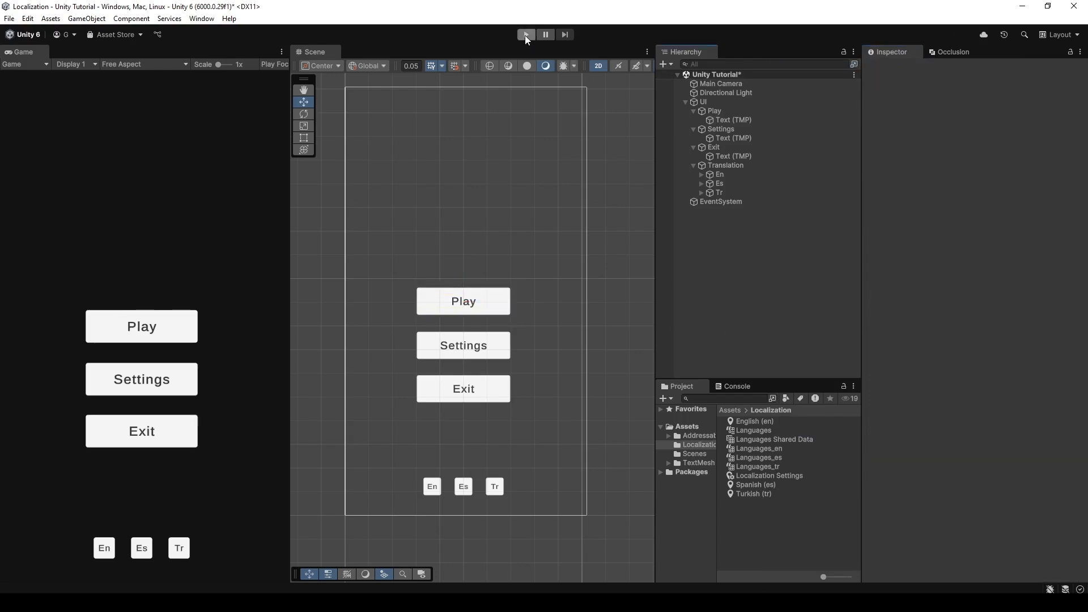
pyautogui.click(525, 34)
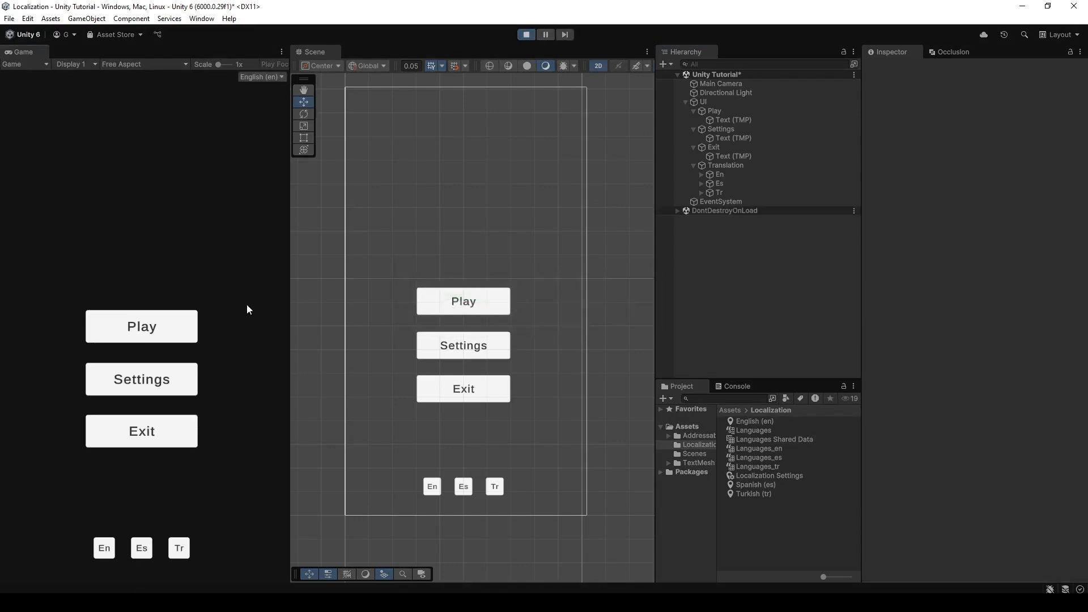
pyautogui.moveTo(257, 89)
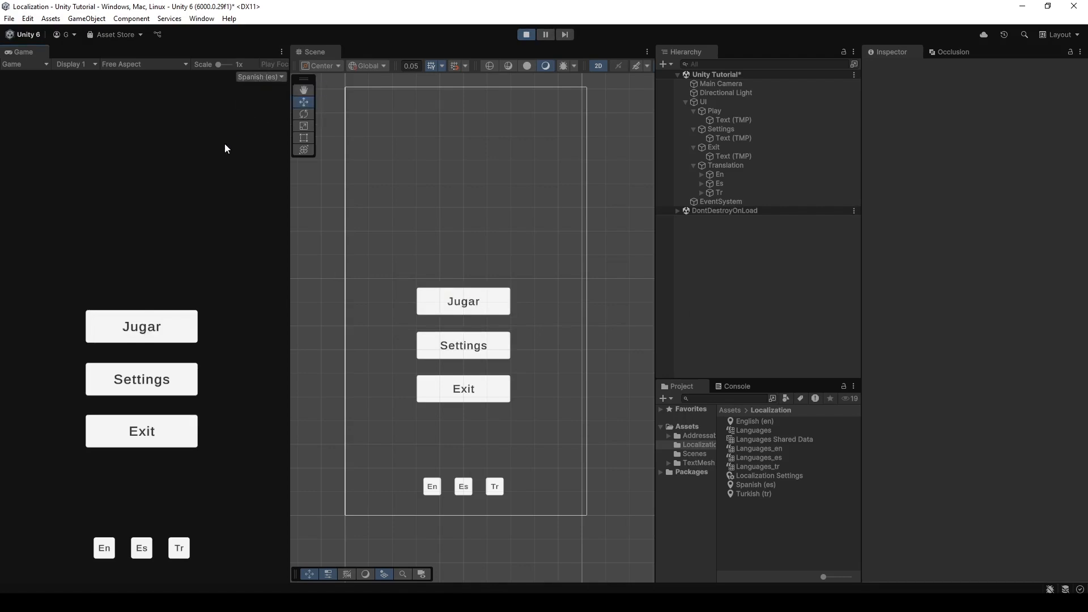
pyautogui.click(260, 76)
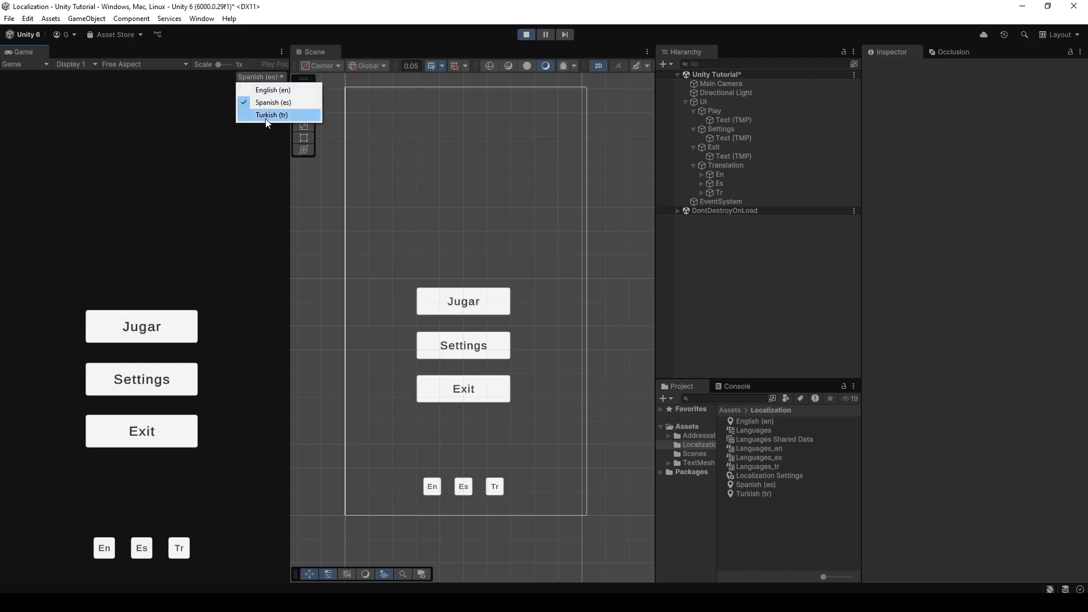
pyautogui.click(272, 115)
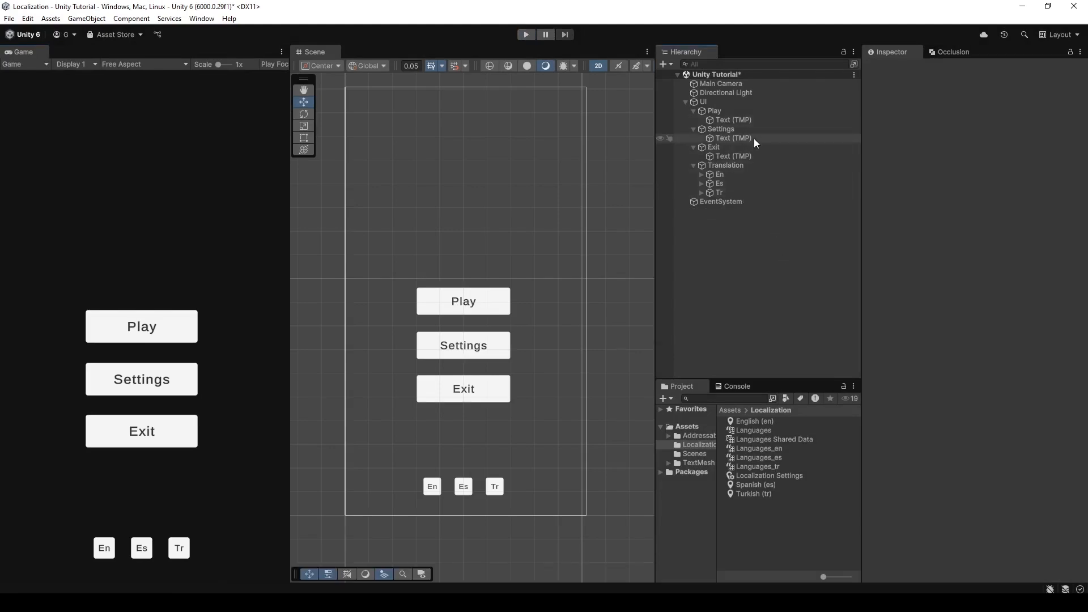
# - Add a Localize String Event to the Settings text, linked to a new Languages entry
pyautogui.click(732, 137)
pyautogui.write('lo')
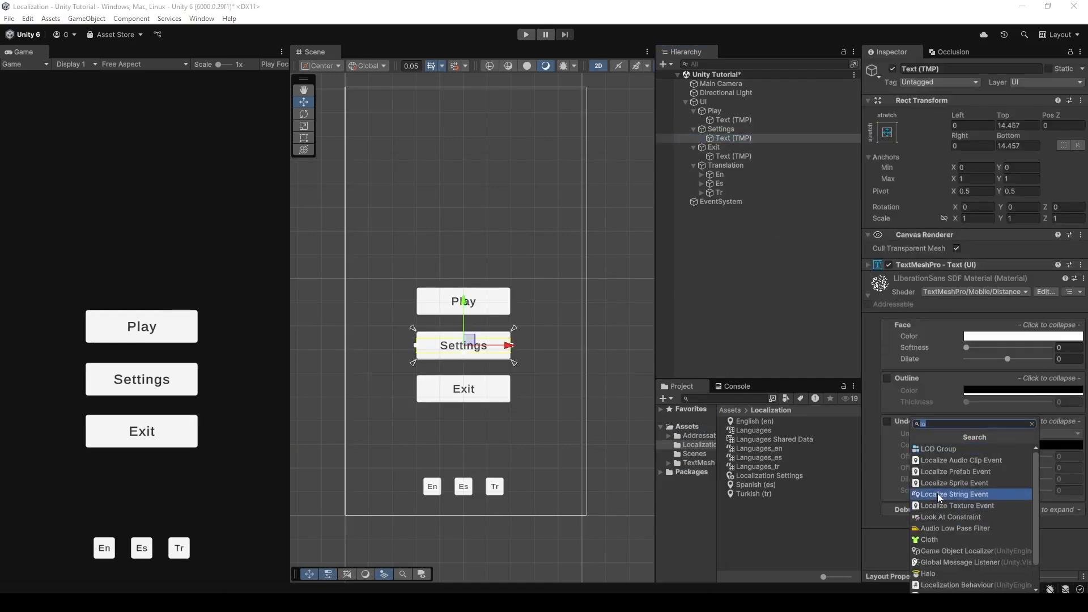
pyautogui.click(956, 494)
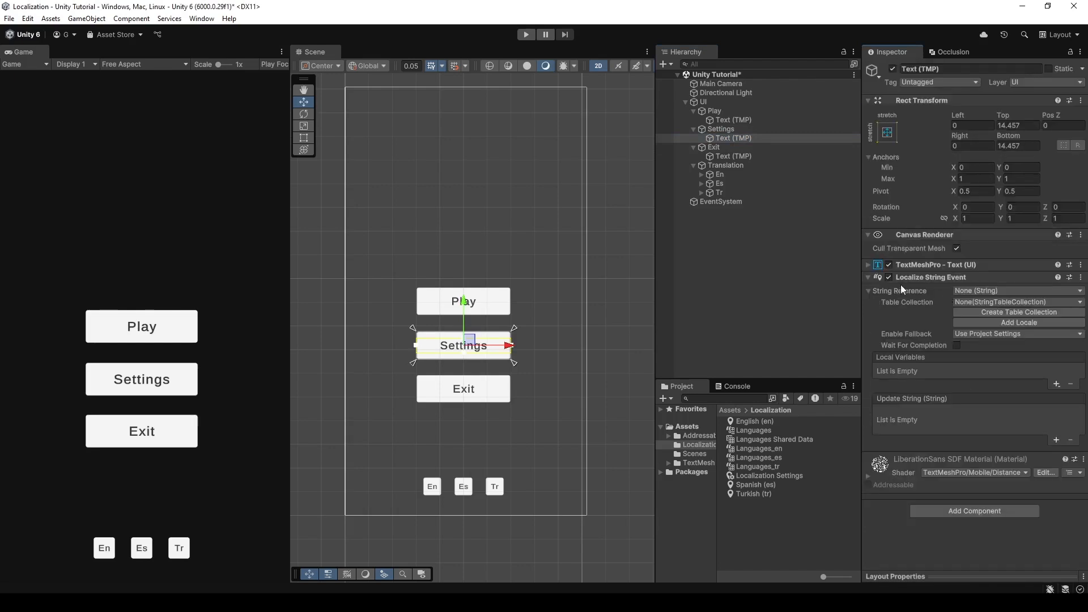
pyautogui.click(1016, 302)
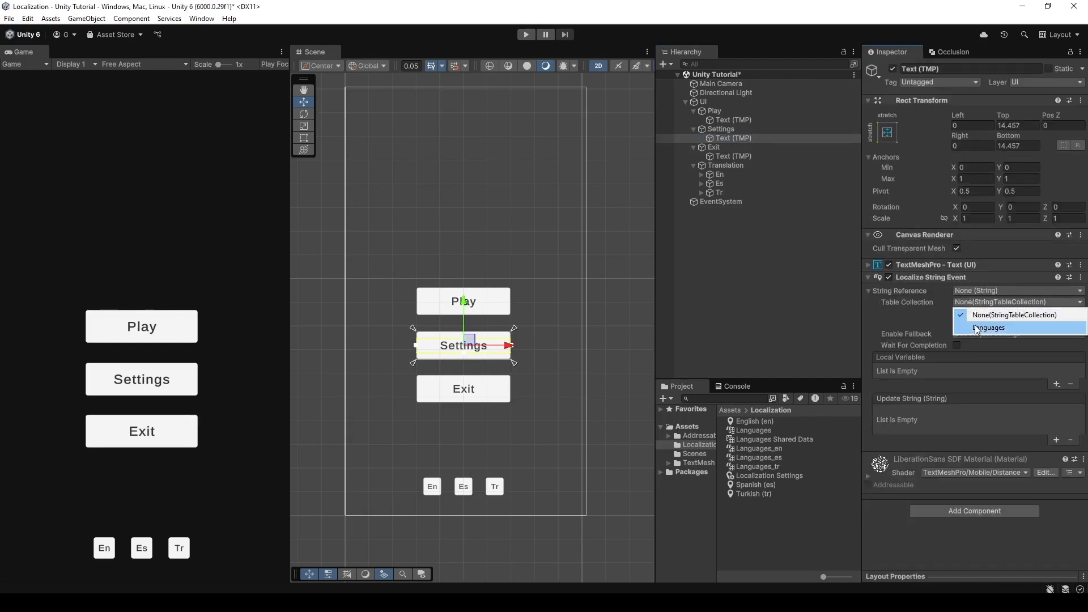
pyautogui.moveTo(1014, 316)
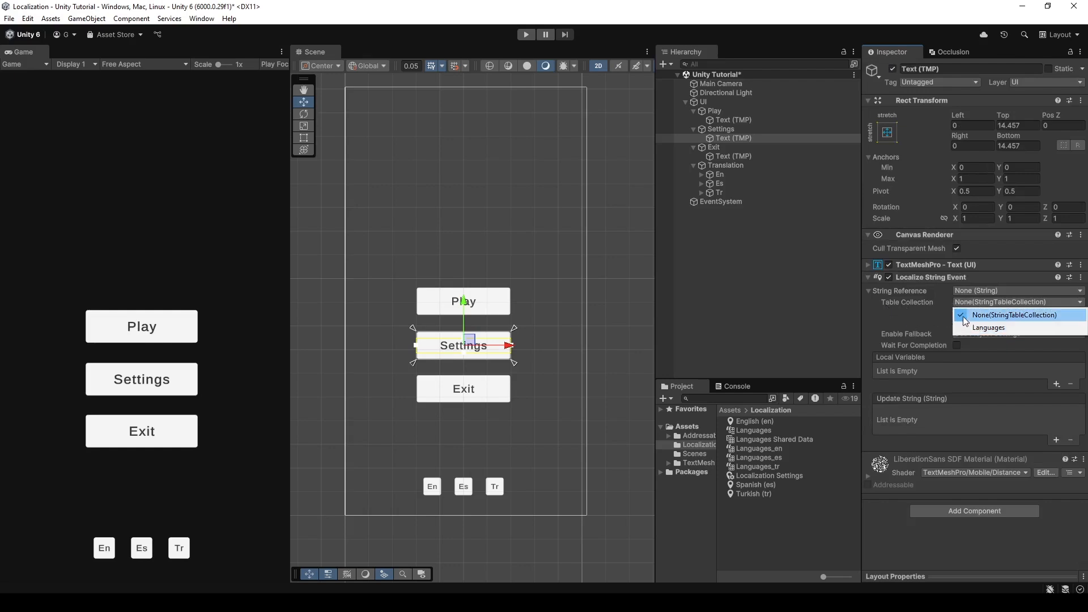
pyautogui.click(986, 327)
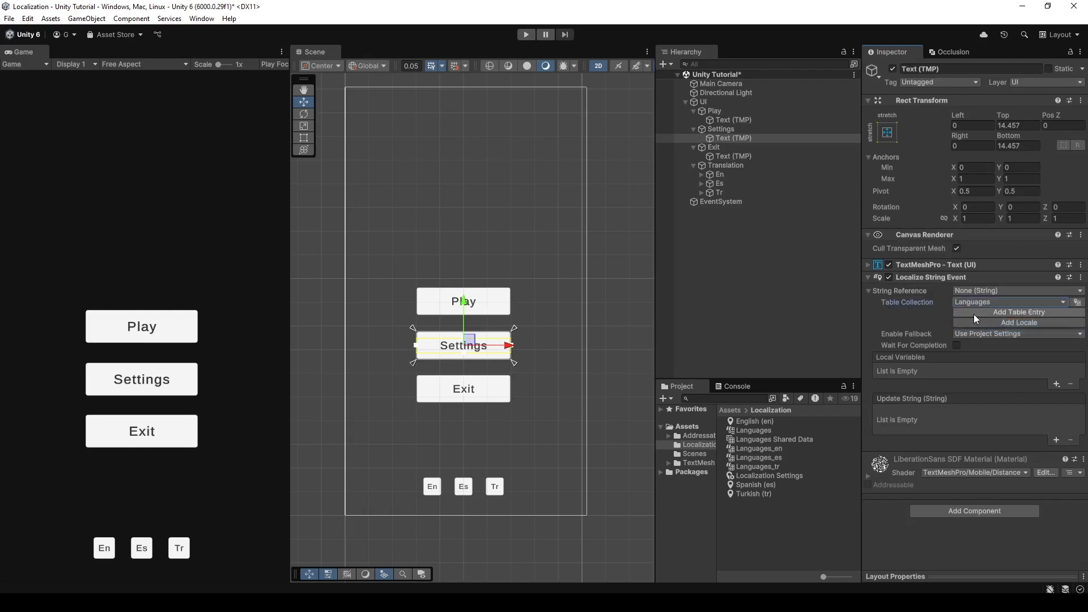
pyautogui.click(1018, 312)
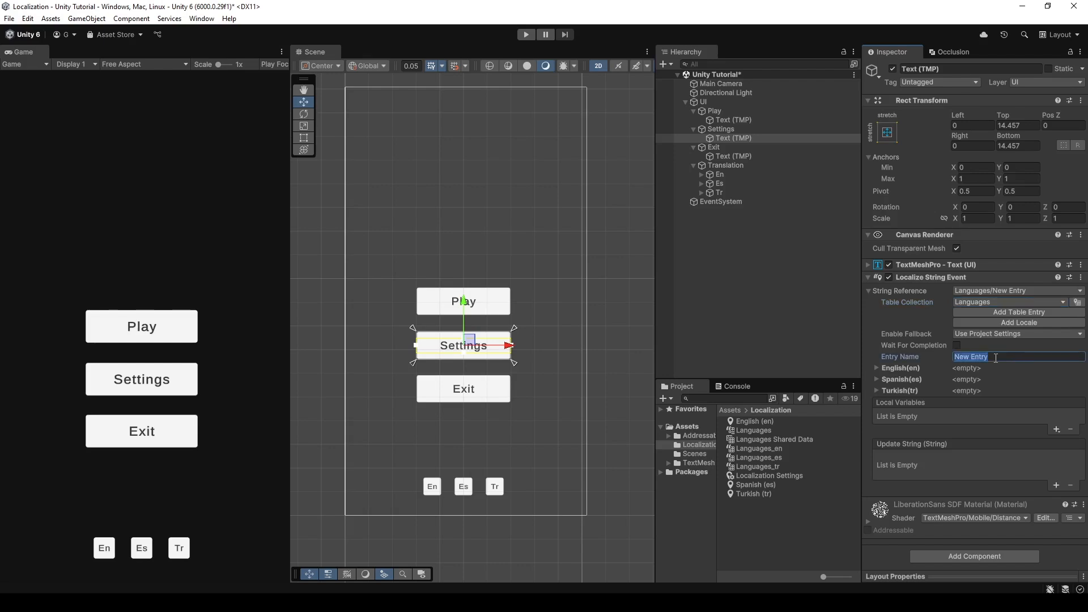
# - Fill the Settings entry with Settings, Ajustes, Ayarla and route updates to its text
pyautogui.write('Settings')
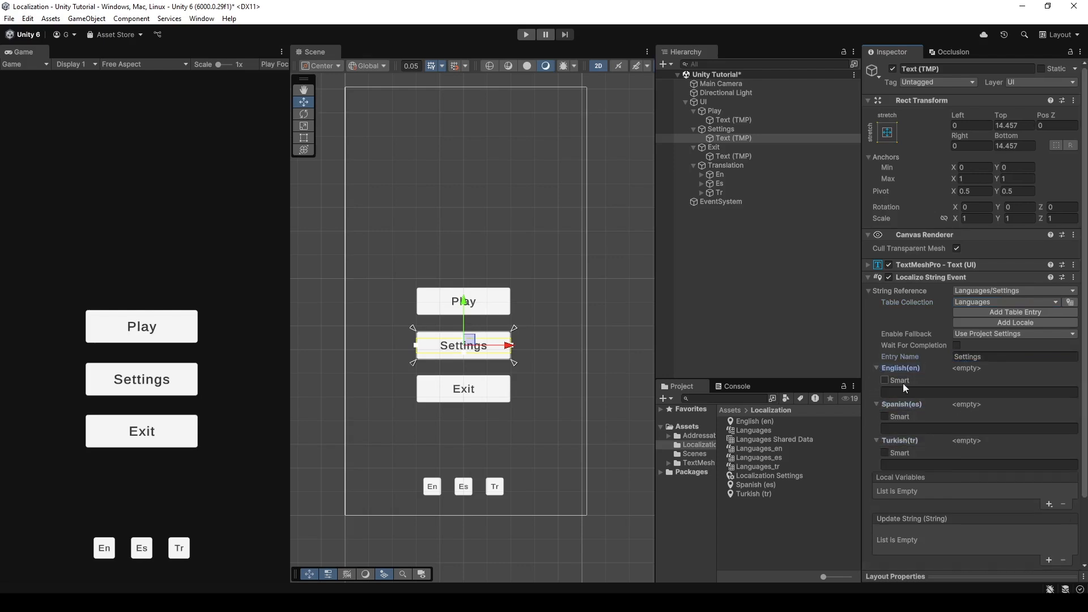
pyautogui.click(979, 391)
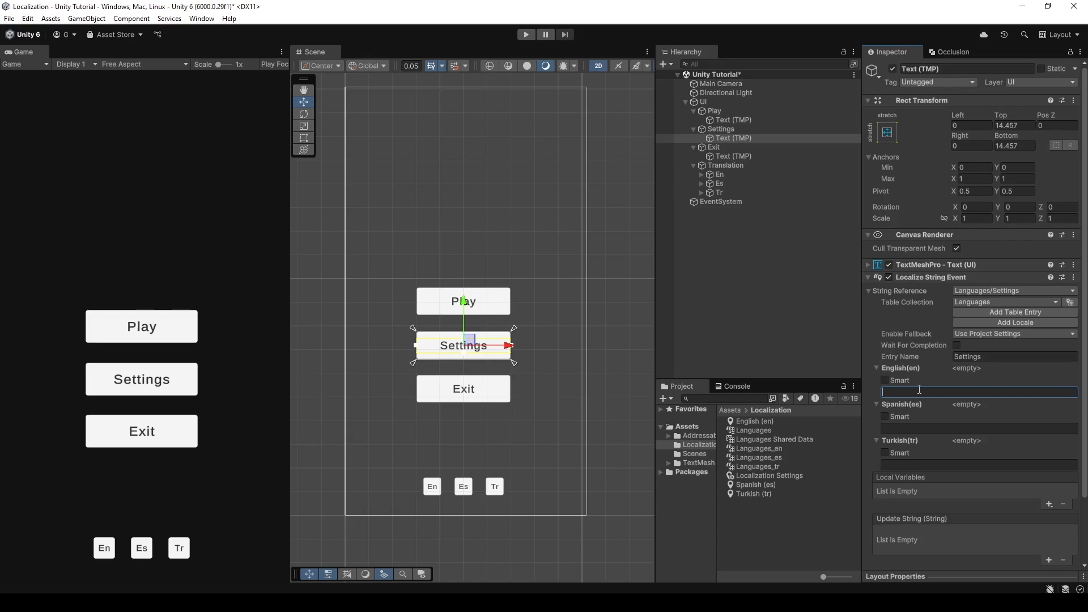
pyautogui.write('Settings')
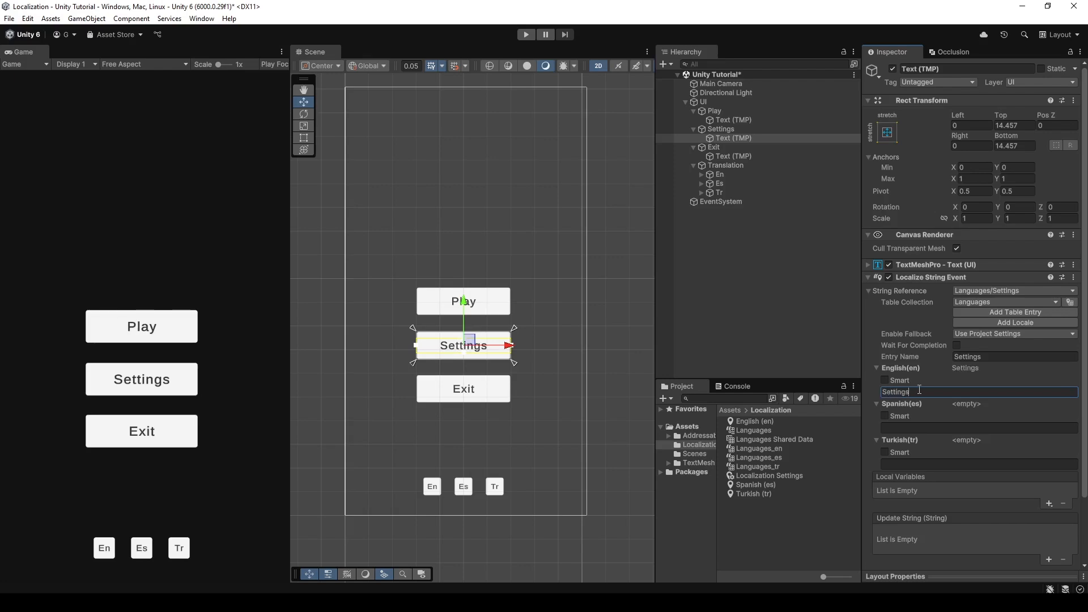
pyautogui.click(971, 429)
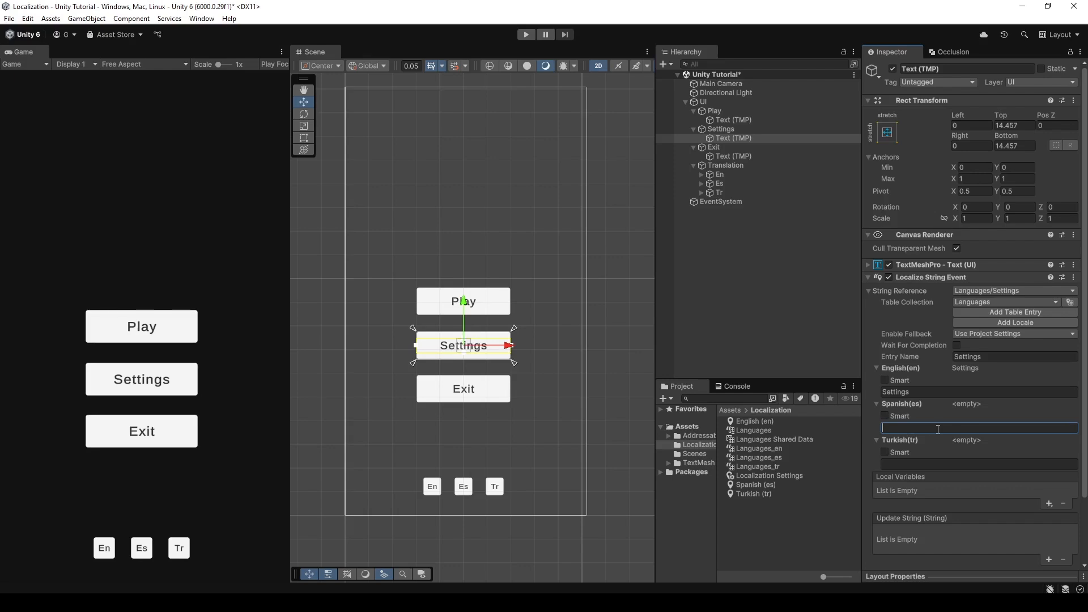
pyautogui.write('A')
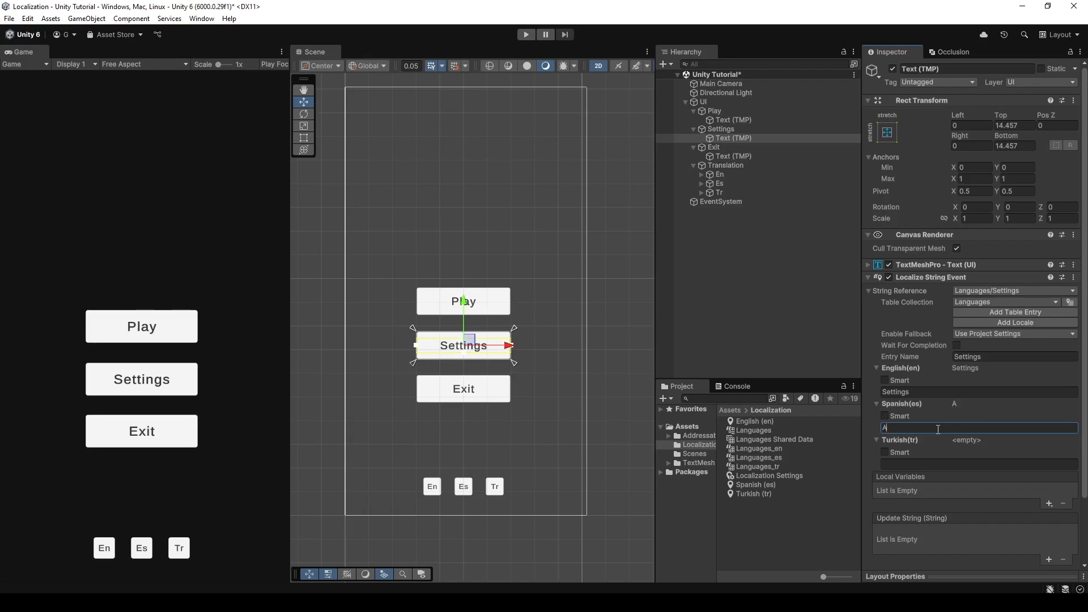
pyautogui.write('justes')
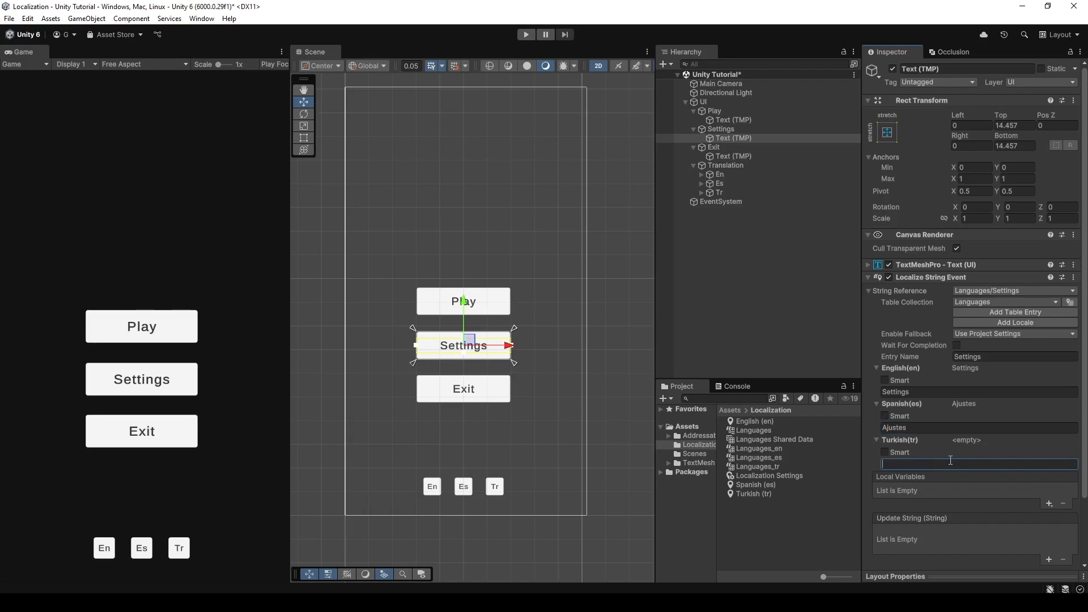
pyautogui.write('Ayarlar')
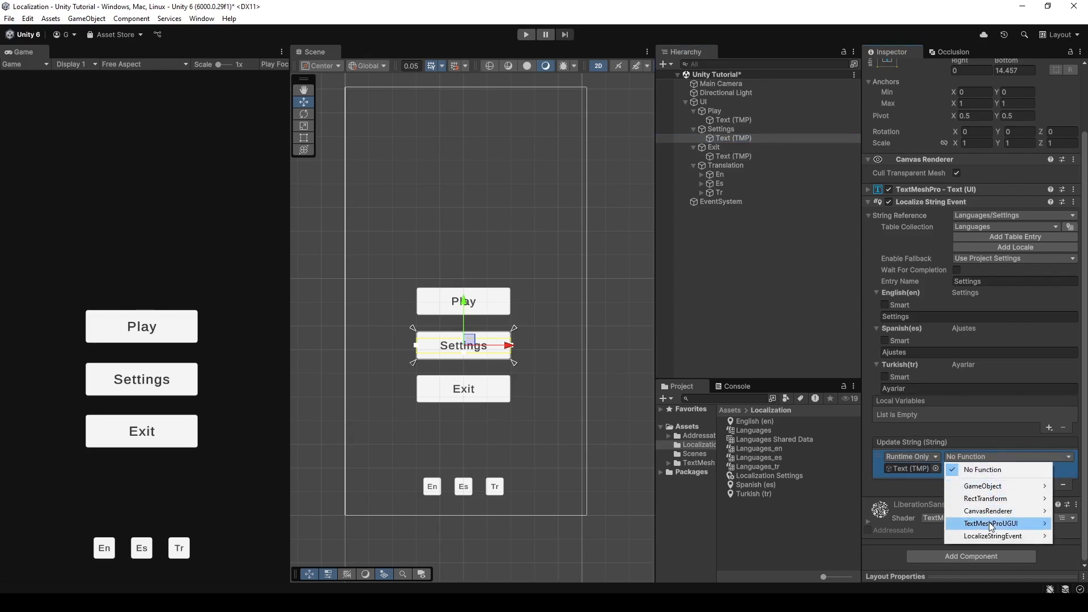
pyautogui.click(993, 523)
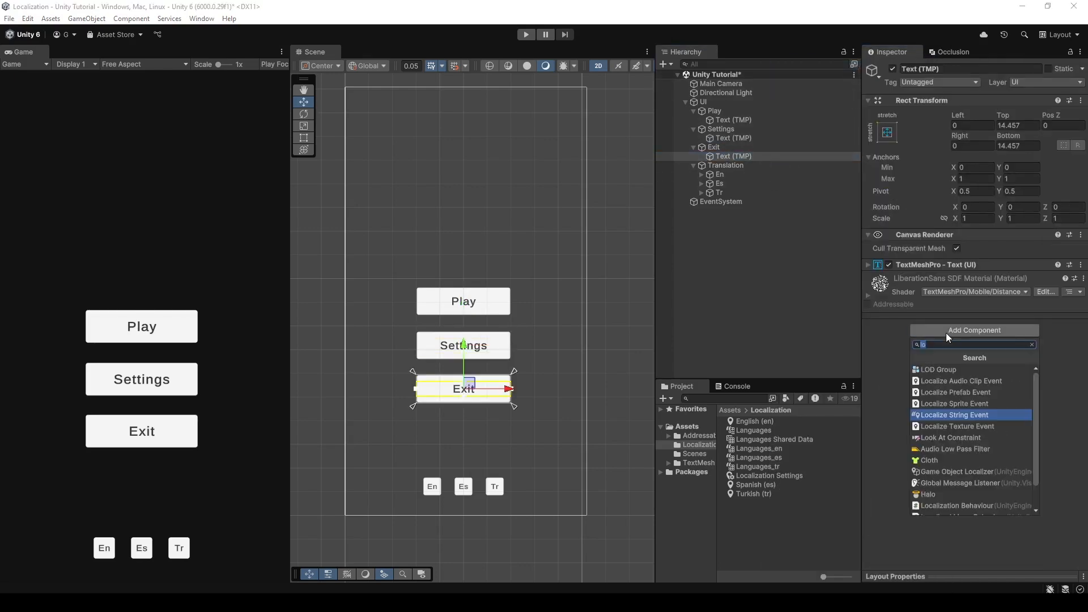
# - Add a Localize String Event to the Exit text with a new Languages table entry
pyautogui.click(952, 414)
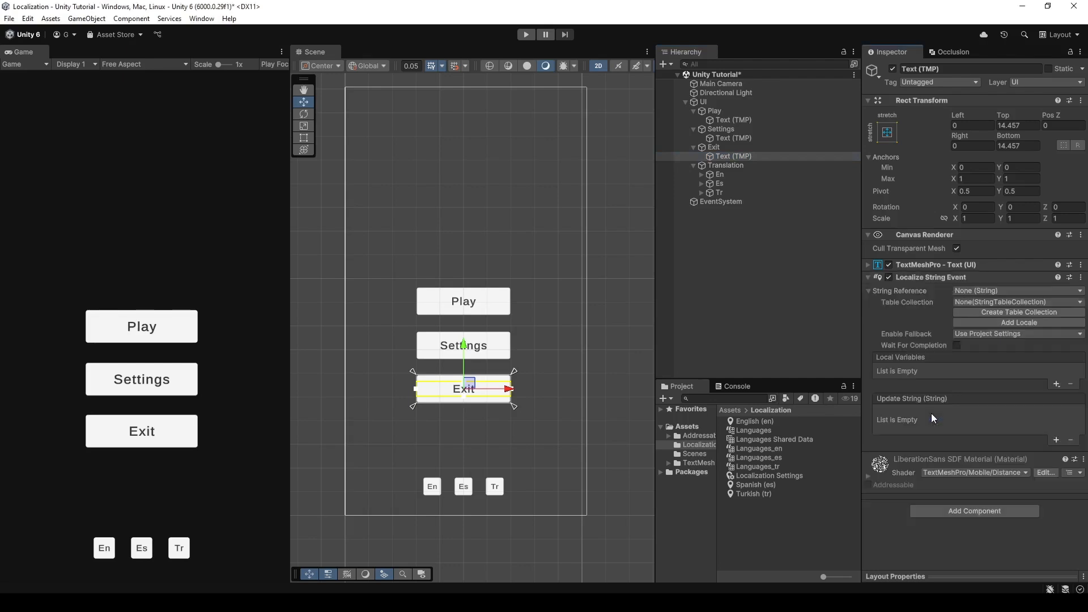
pyautogui.click(1017, 302)
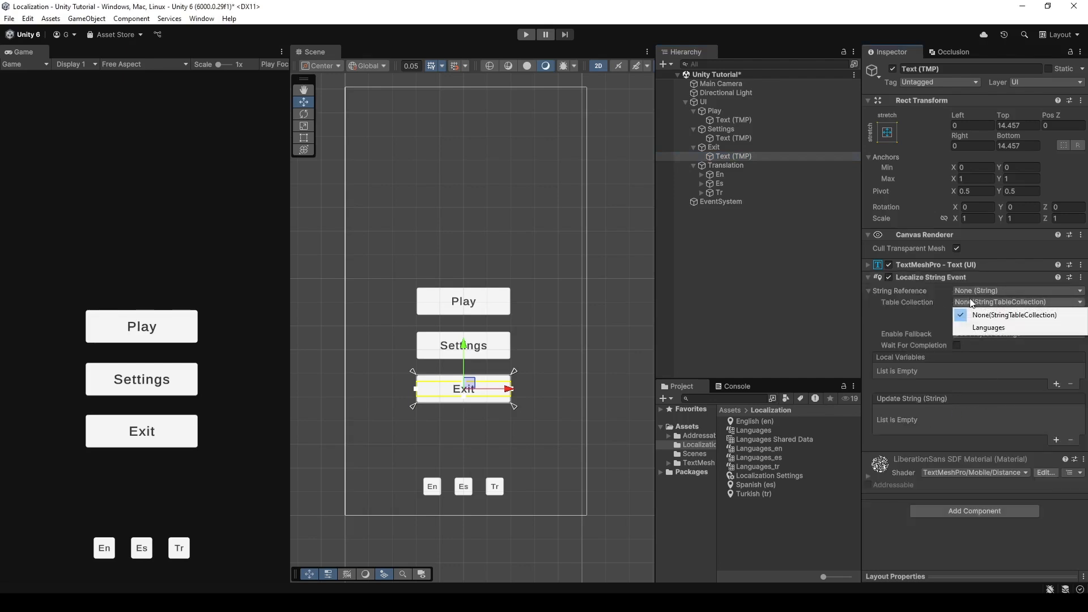
pyautogui.click(989, 327)
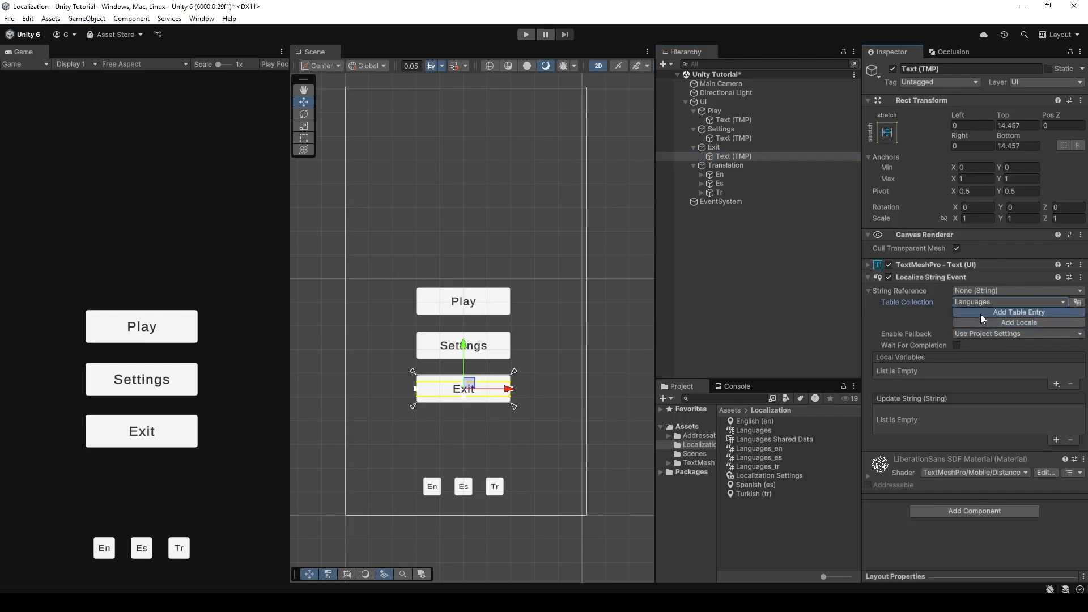
pyautogui.click(1018, 312)
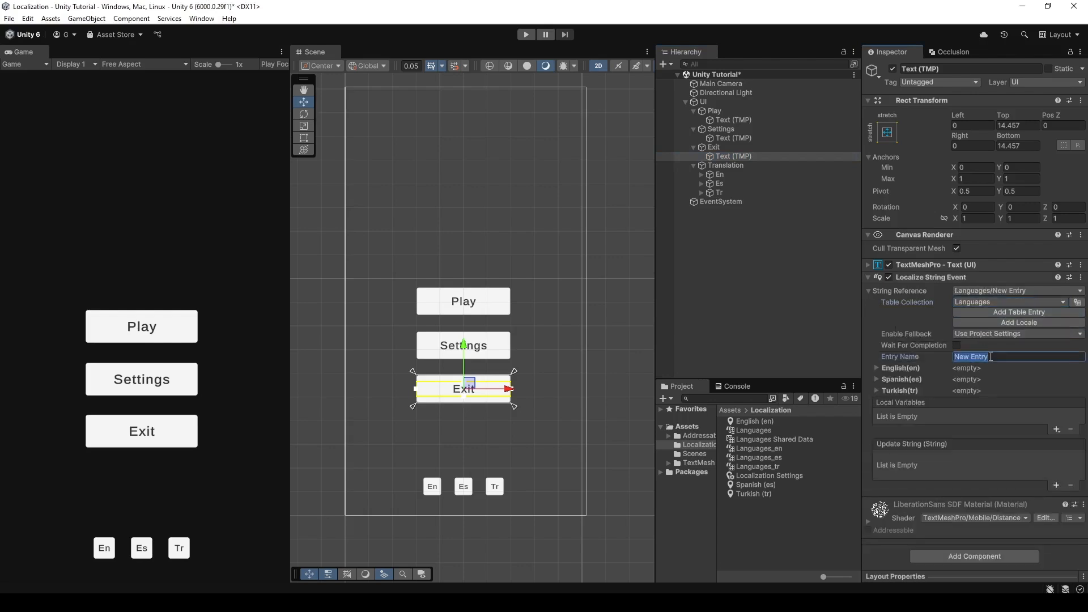
# - Create the Exit entry with translations Exit (English), Salir (Spanish) and Çıkış (Turkish)
pyautogui.write('Exit')
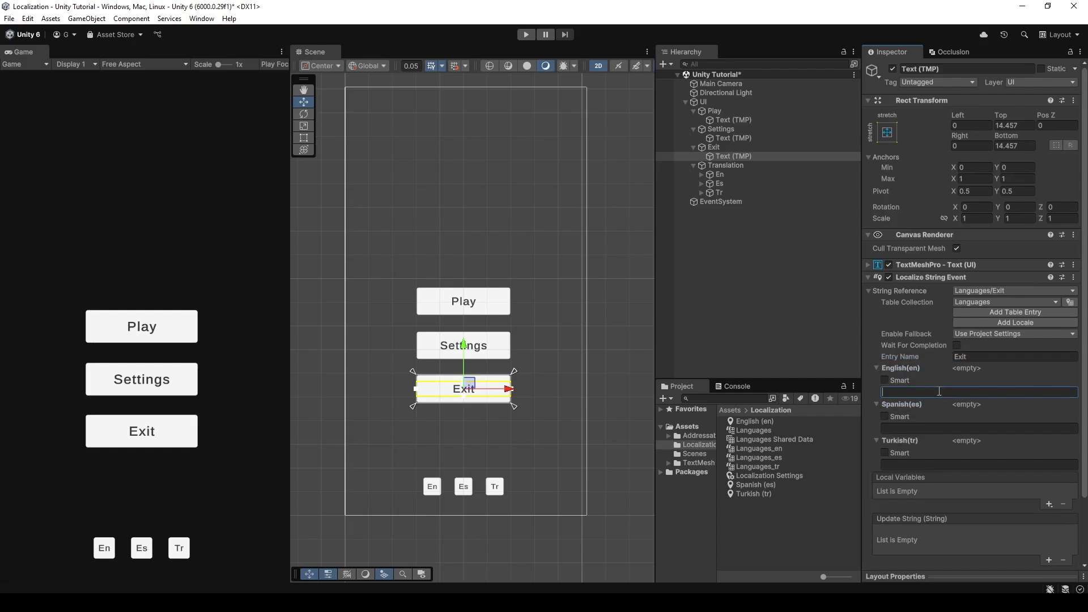
pyautogui.write('Exit')
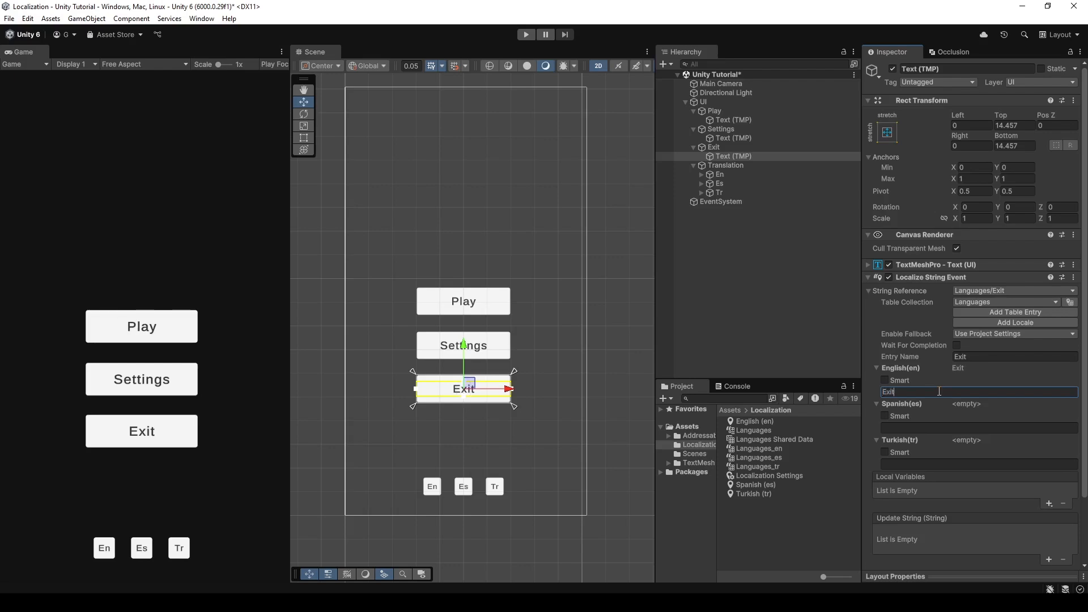
pyautogui.click(972, 426)
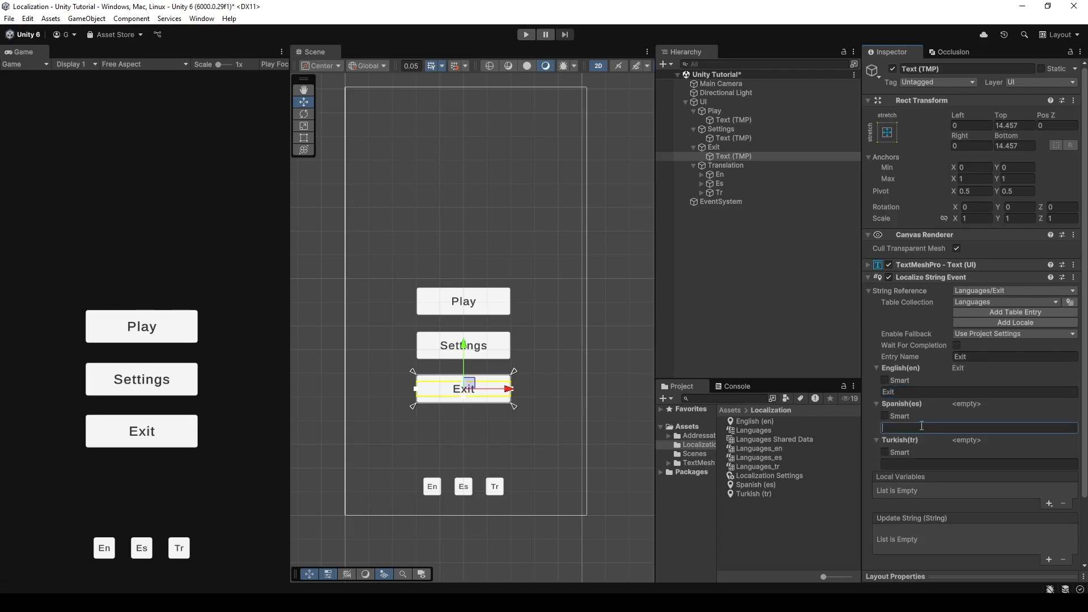
pyautogui.write('Salir')
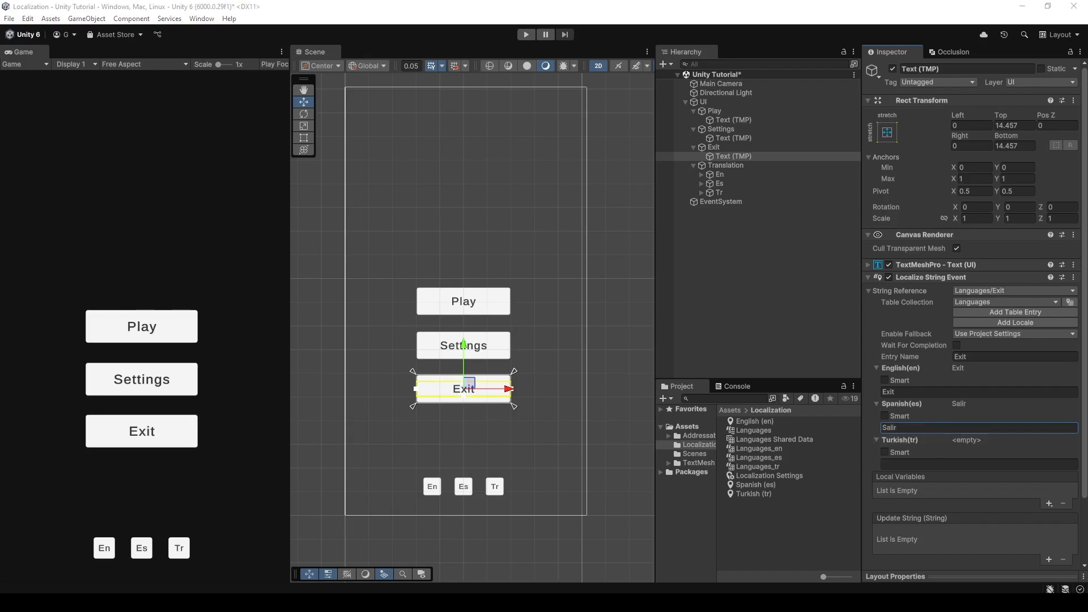
pyautogui.click(978, 464)
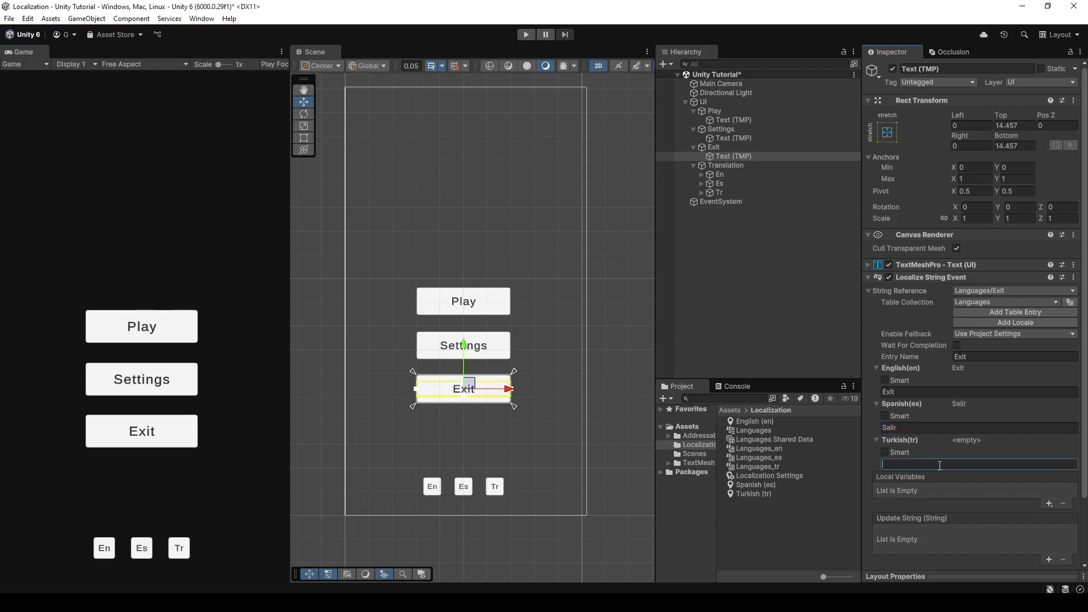
pyautogui.write('Çıkış')
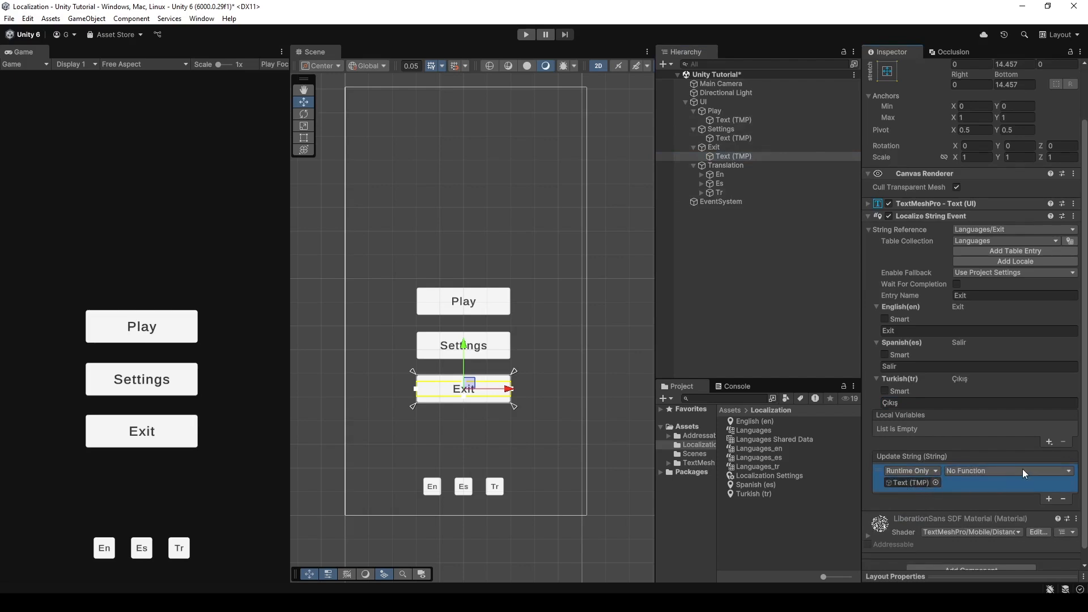
# - Point the Update String event at TextMeshProUGUI.text and enter Play mode
pyautogui.click(1007, 471)
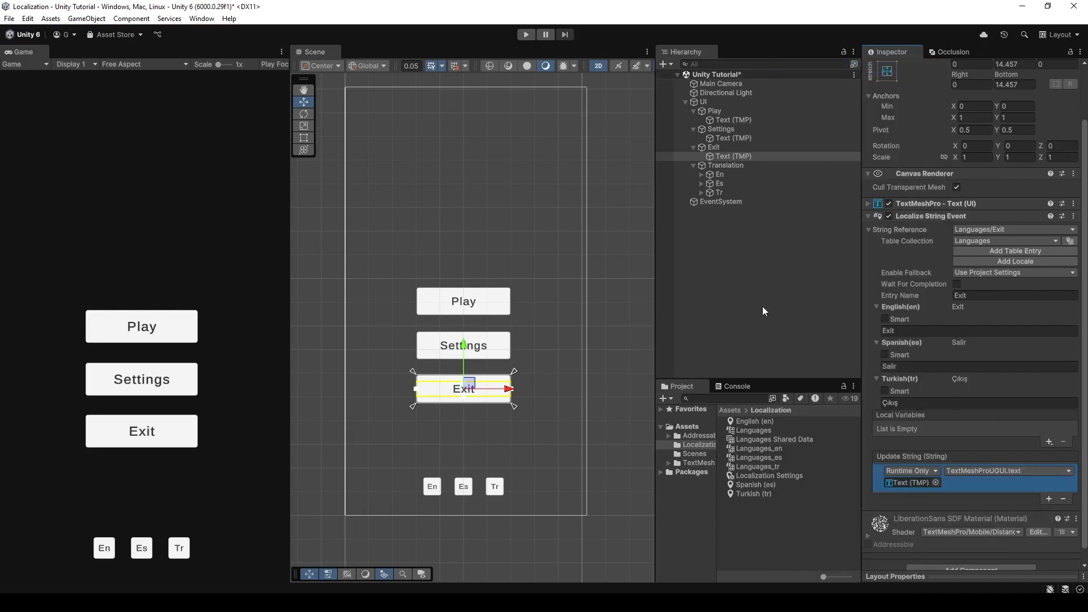
pyautogui.click(526, 34)
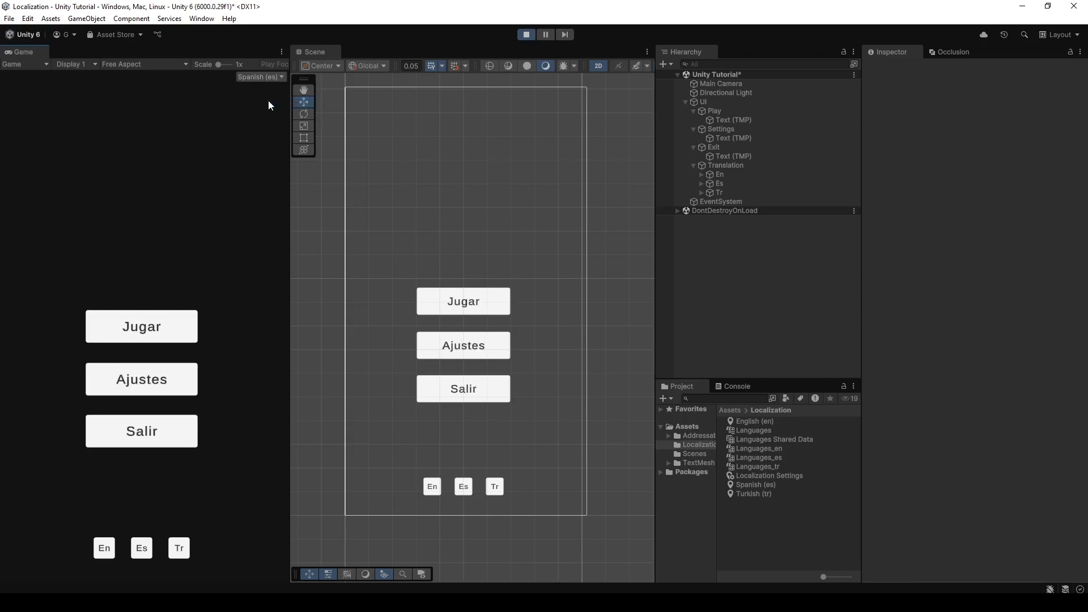
pyautogui.moveTo(141, 430)
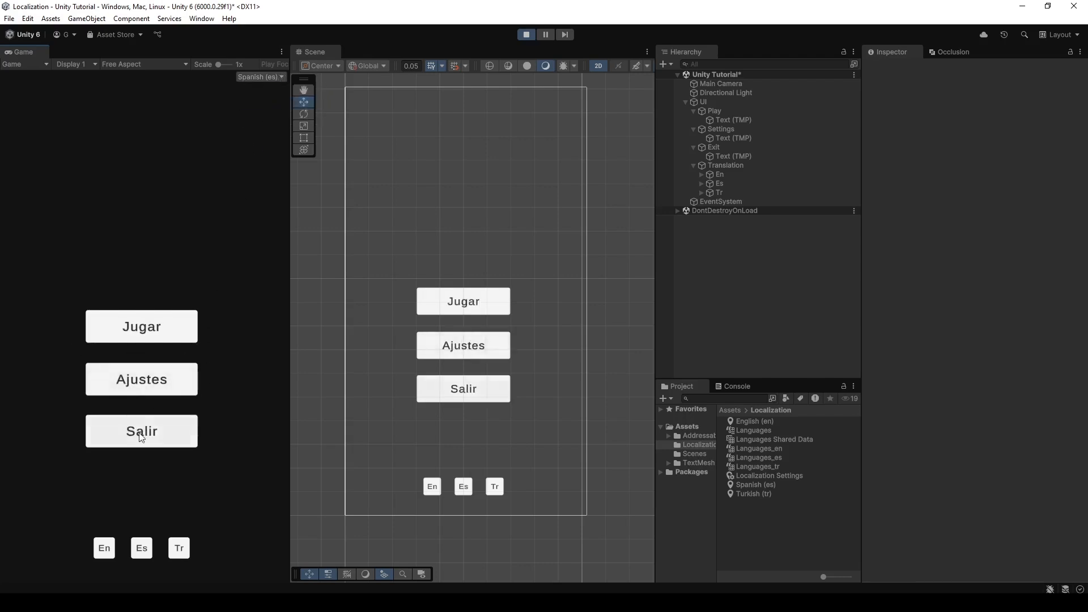
# - Preview the menu in another language using the Game view's locale dropdown
pyautogui.click(259, 76)
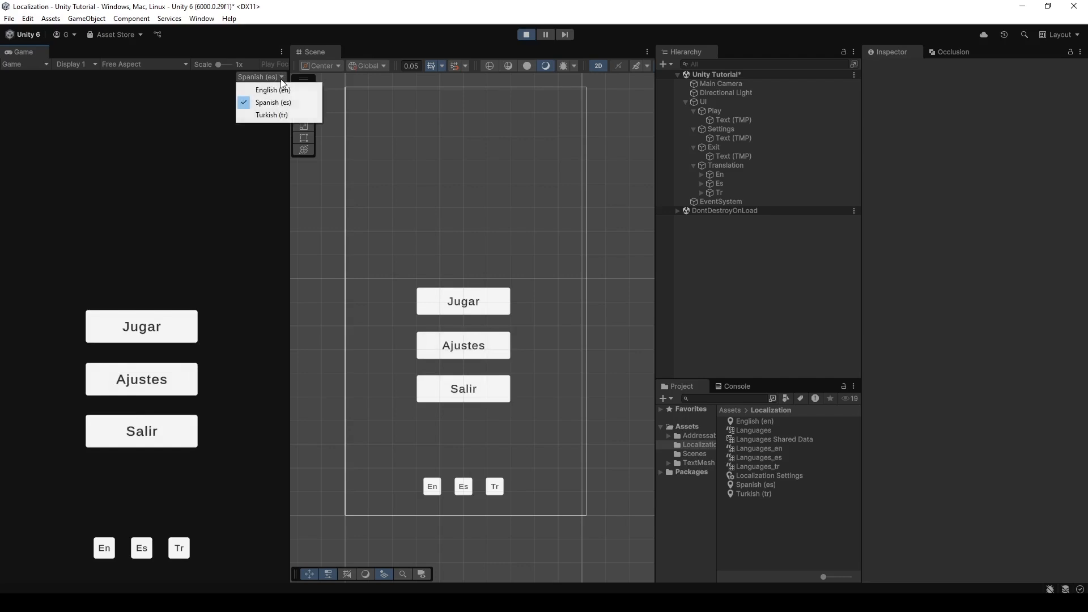
pyautogui.click(272, 115)
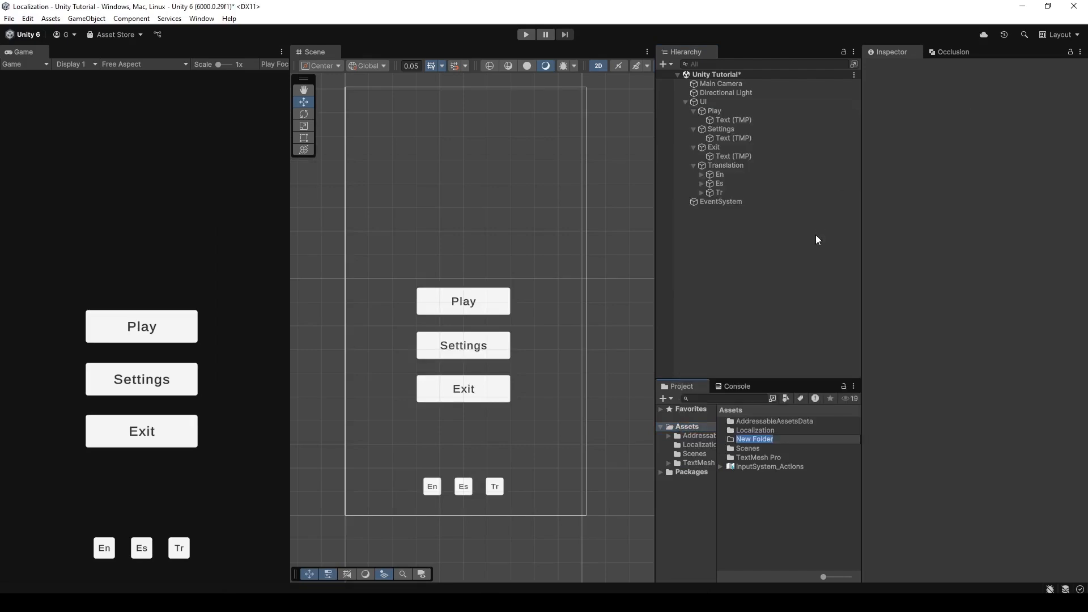
# - Name a new folder Scripts, create a Languages MonoBehaviour script inside, and open it
pyautogui.write('Scrip')
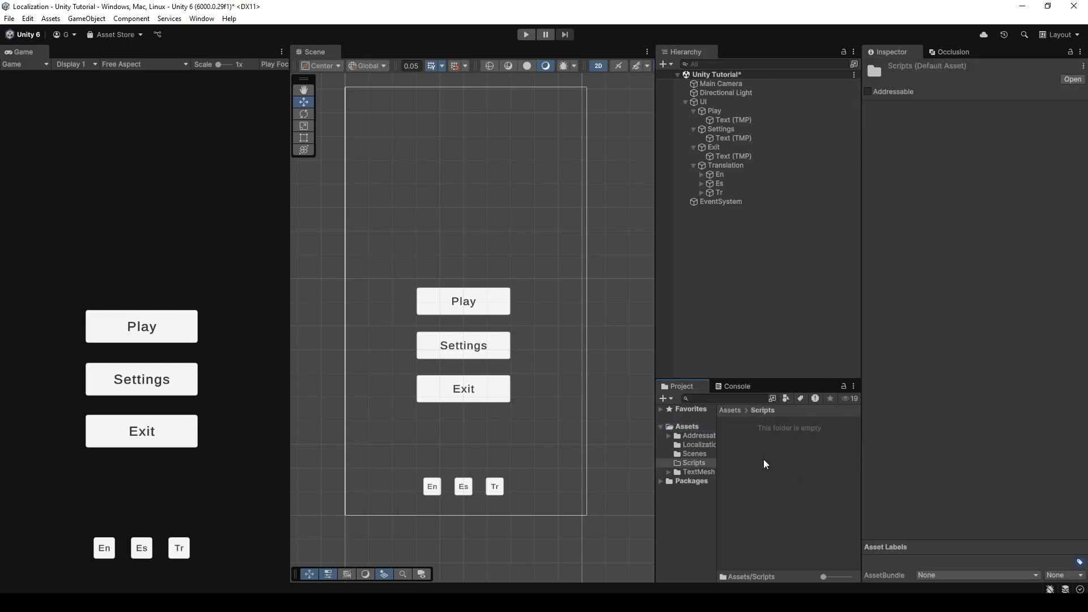
pyautogui.rightClick(766, 464)
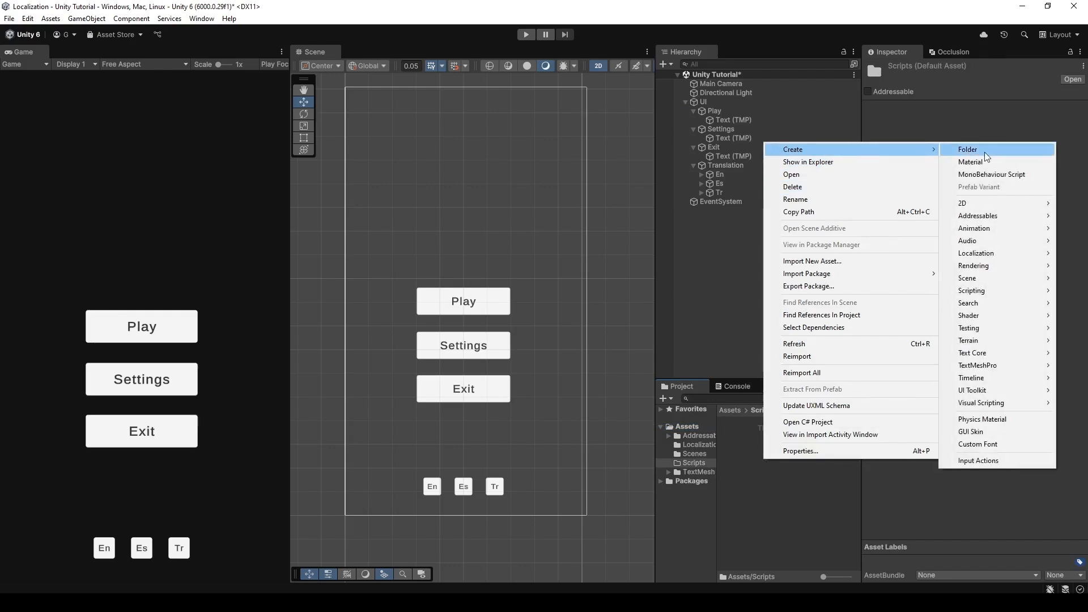
pyautogui.click(991, 174)
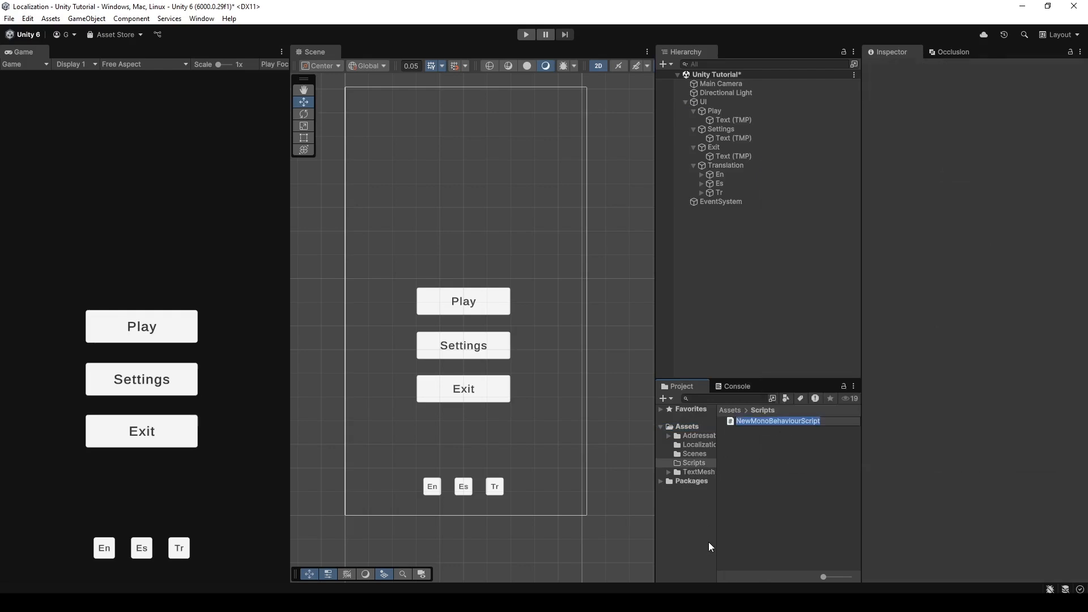
pyautogui.write('Languages')
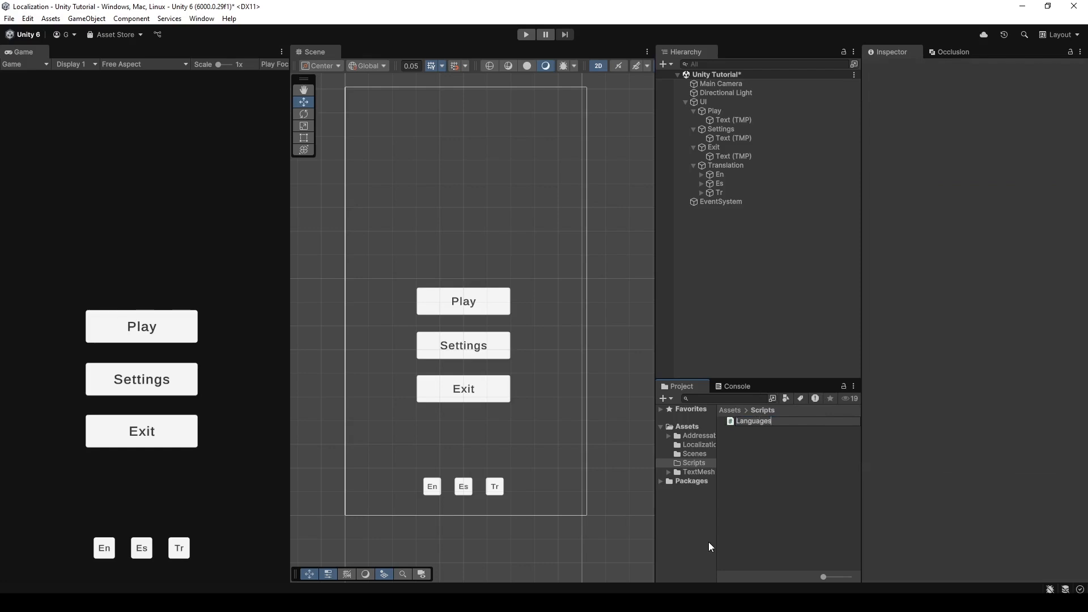
pyautogui.doubleClick(753, 420)
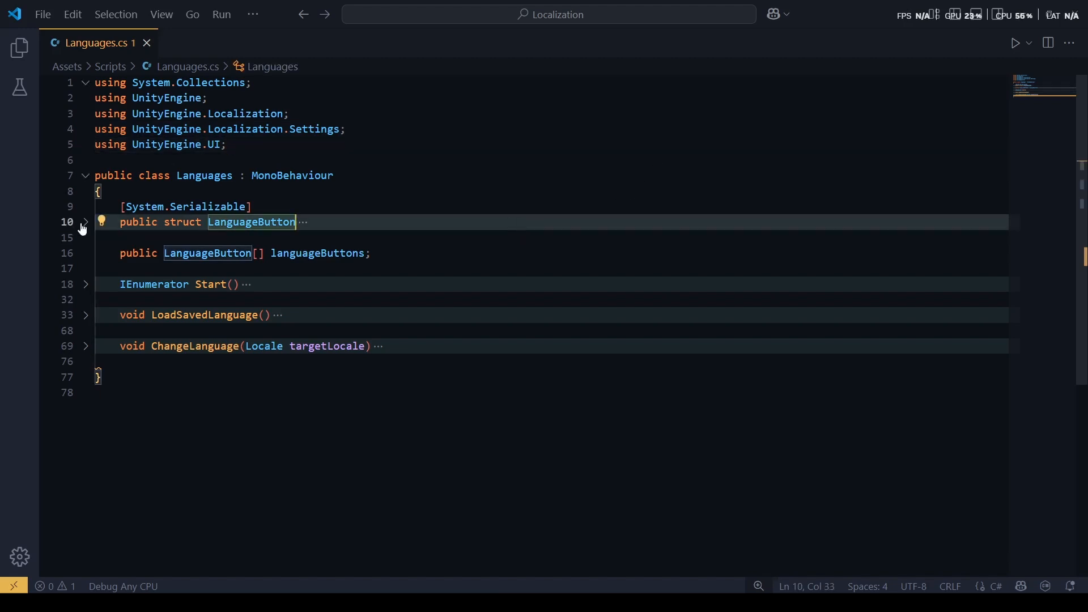
# - Expand the LanguageButton struct and the Start method in the Languages script
pyautogui.click(85, 222)
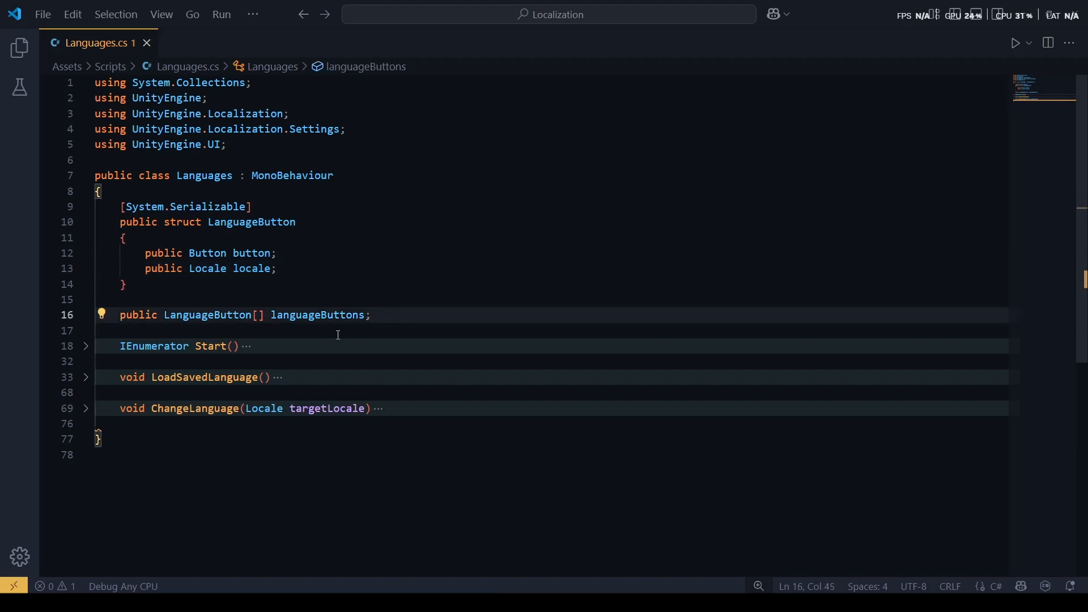
pyautogui.click(85, 346)
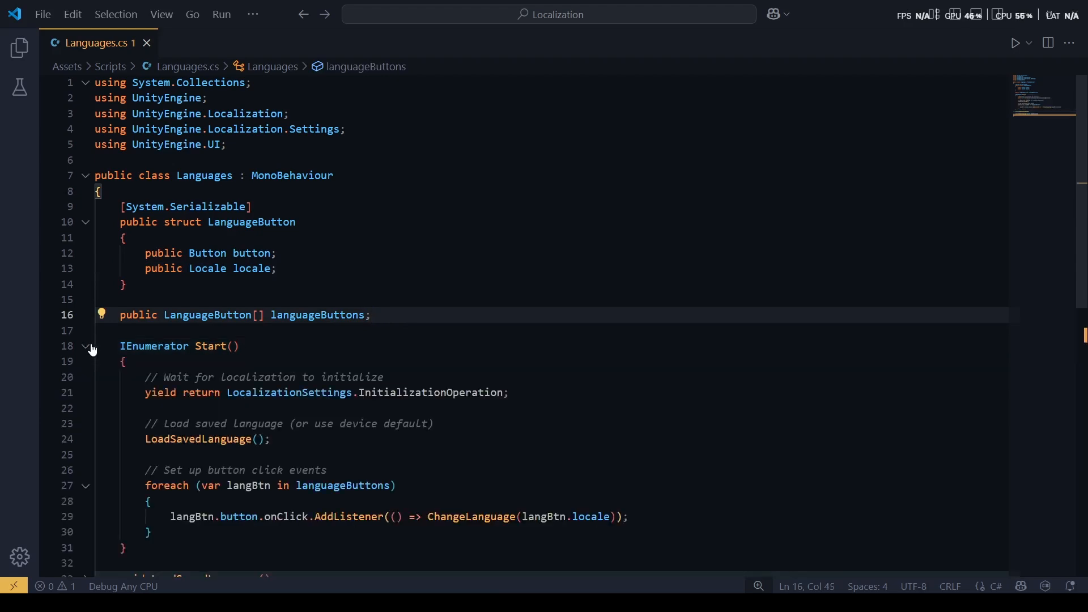
pyautogui.scroll(-3)
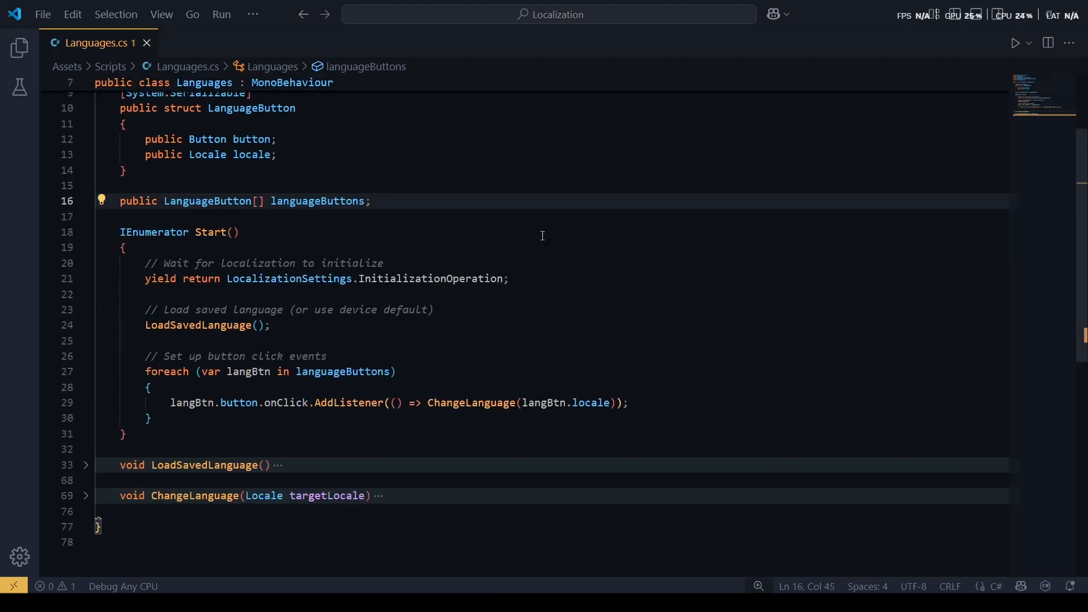
pyautogui.click(239, 232)
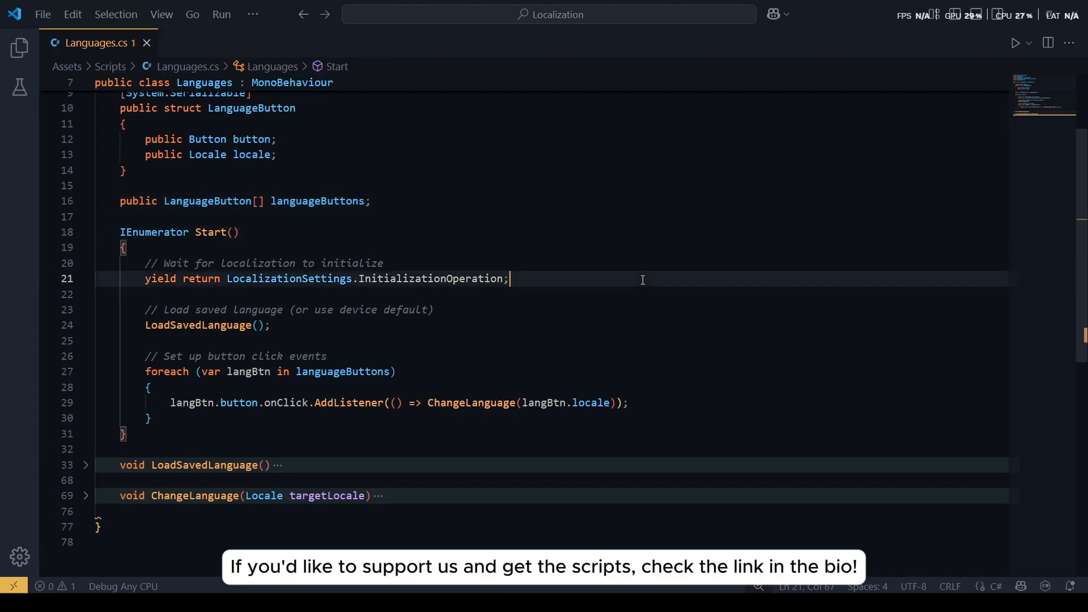
pyautogui.moveTo(483, 327)
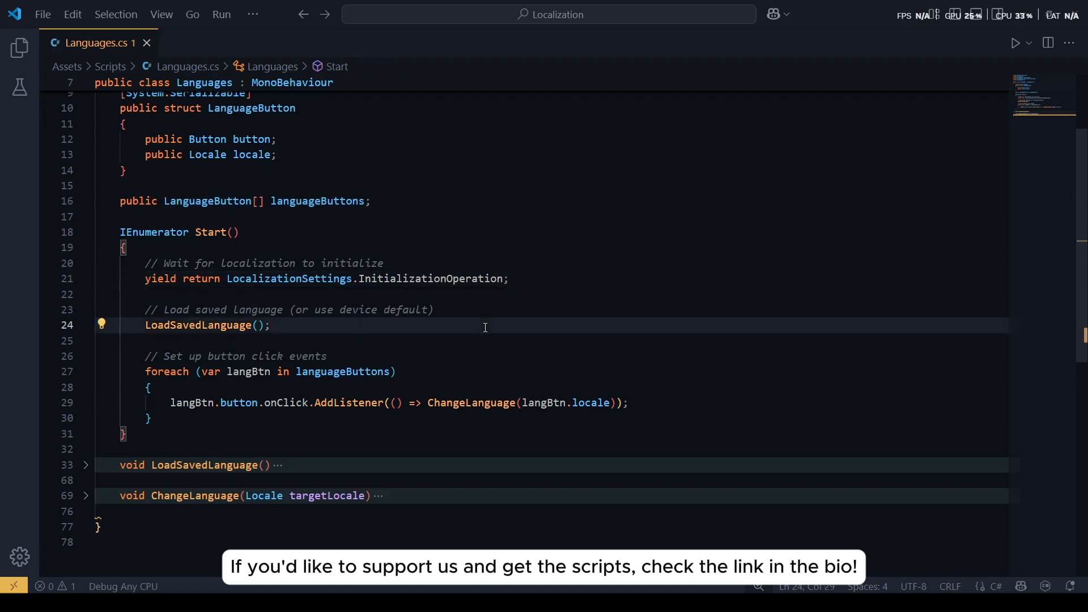
pyautogui.moveTo(688, 405)
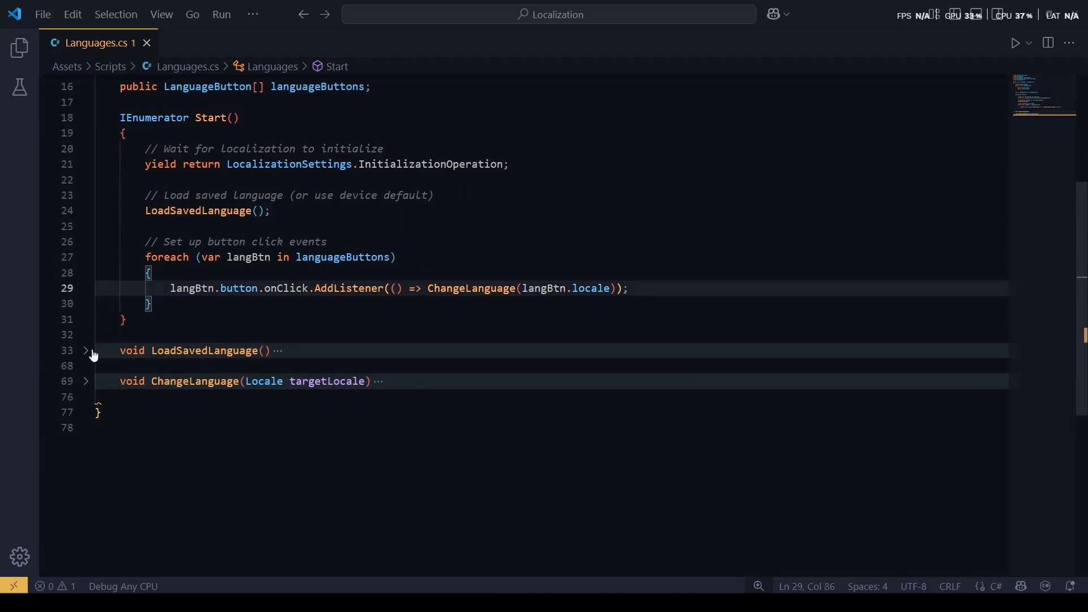
# - Expand LoadSavedLanguage and ChangeLanguage to show locale fallback and PlayerPrefs saving
pyautogui.click(86, 350)
pyautogui.write('LocalizationSettings.SelectedLocale = LocalizationSettings.AvailableLocales.Locales[0];')
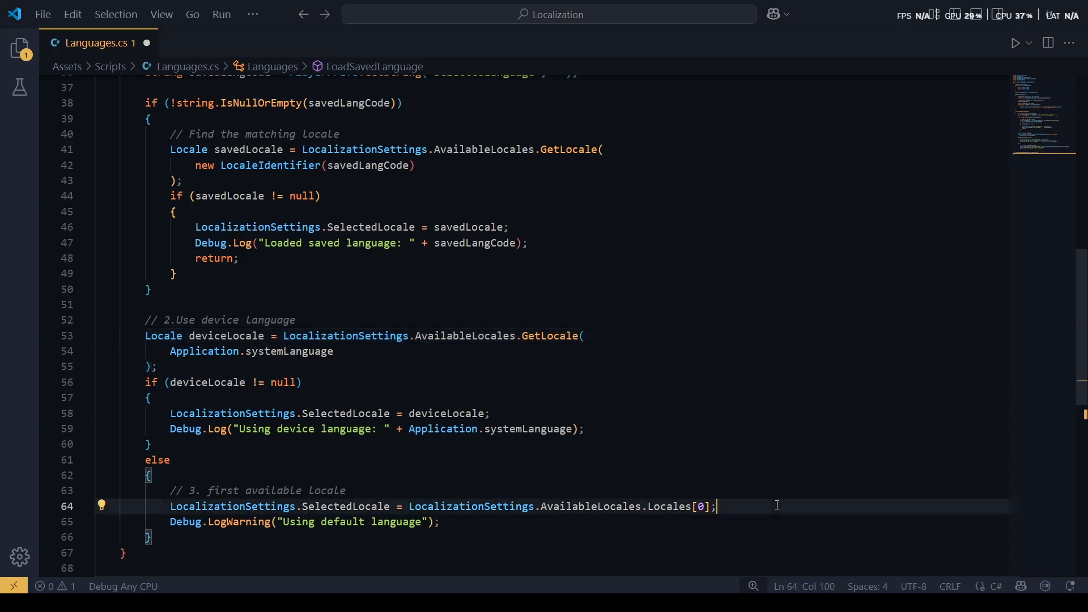
pyautogui.scroll(-3)
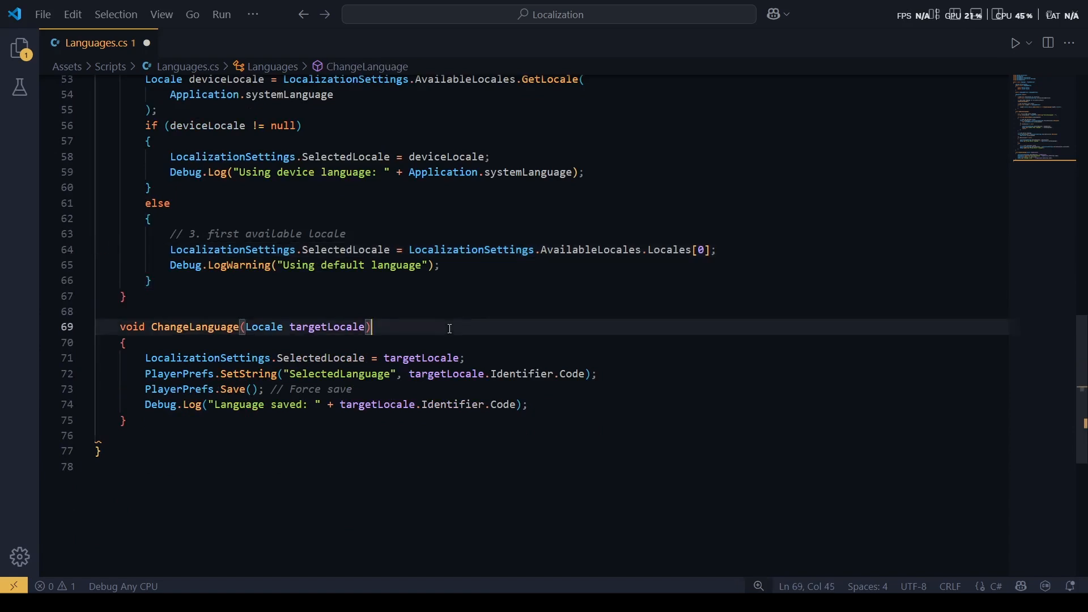
pyautogui.moveTo(637, 326)
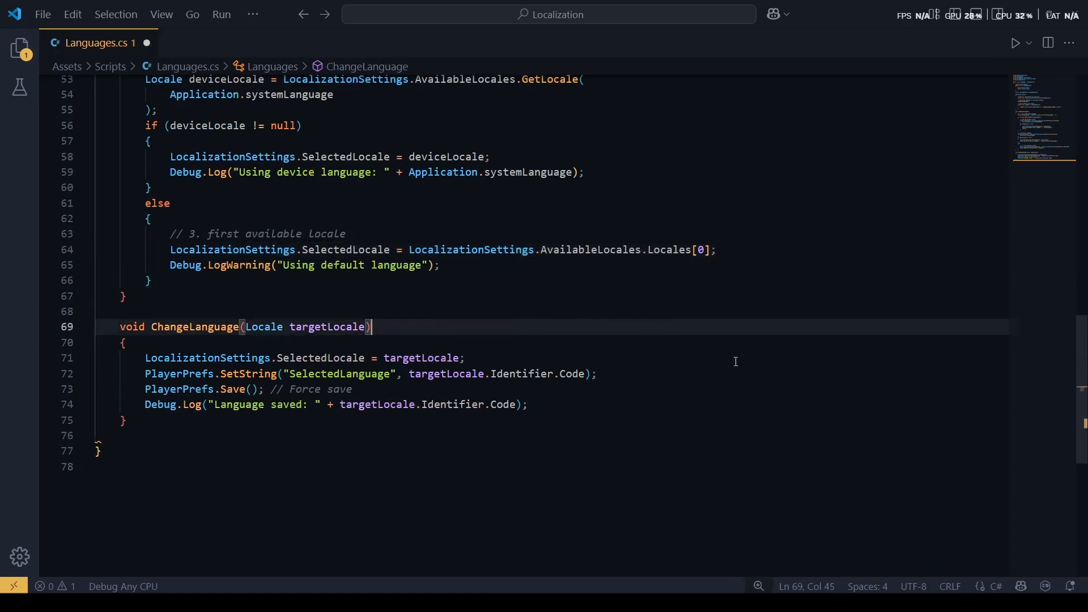
pyautogui.click(465, 358)
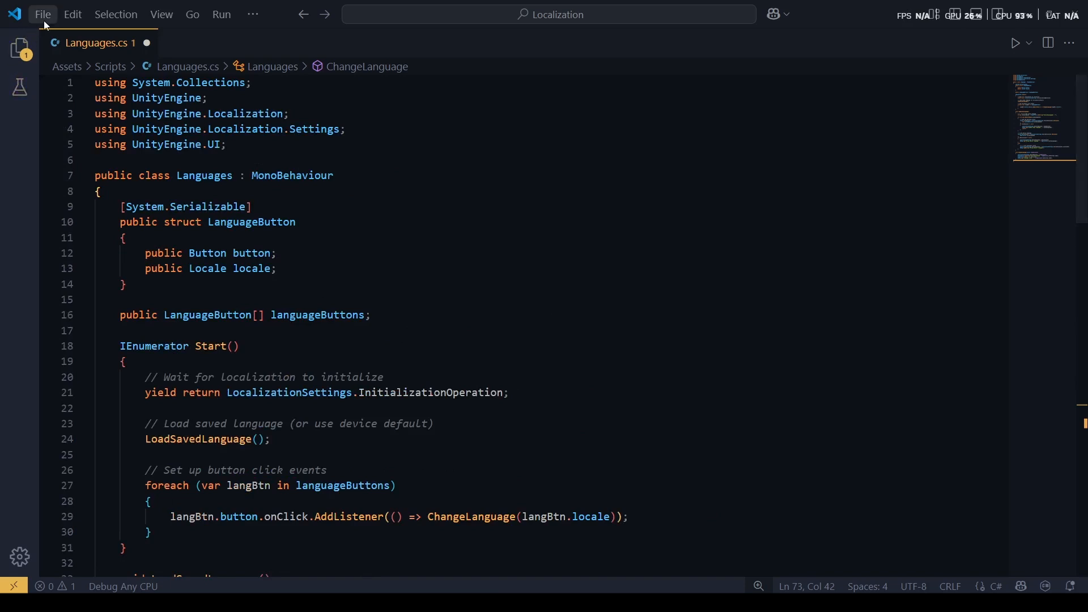
# - Save all changes to the Languages script from the File menu
pyautogui.click(42, 14)
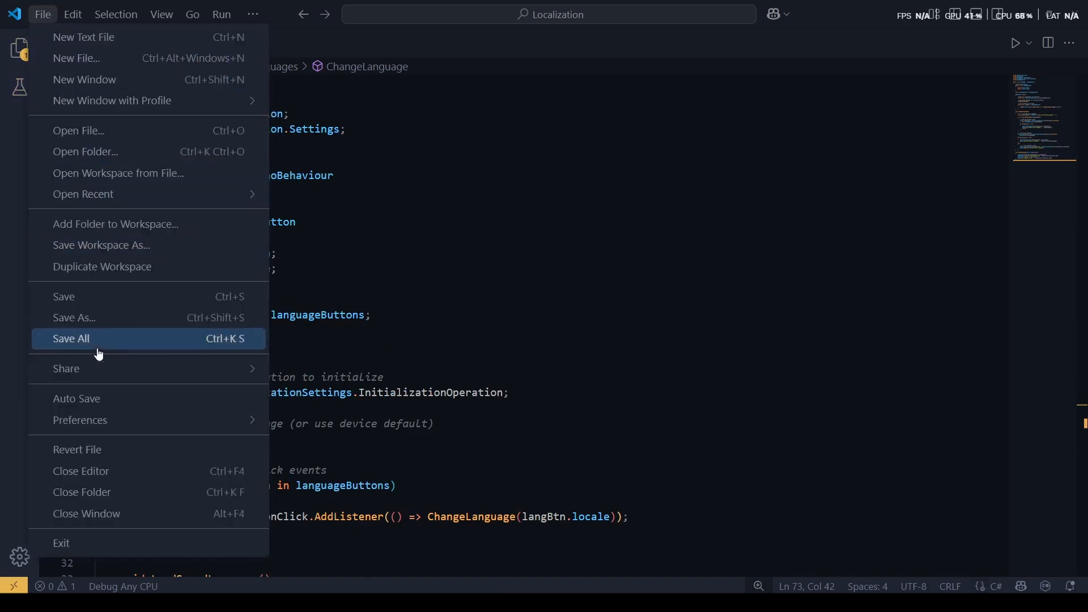
pyautogui.moveTo(107, 297)
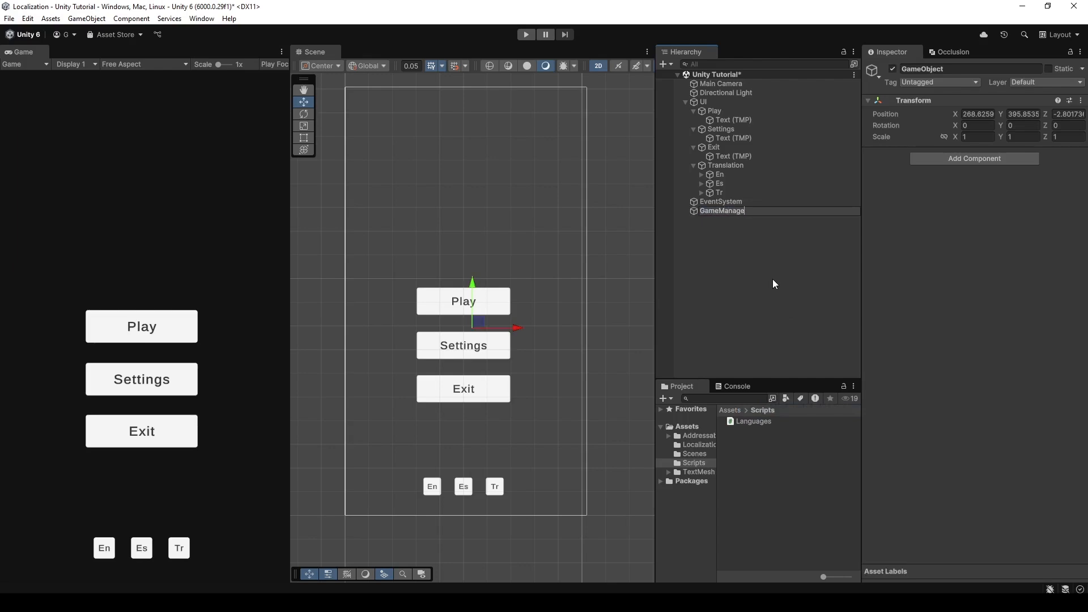
# - Reset the GameManager's Transform so it sits at the origin
pyautogui.rightClick(913, 99)
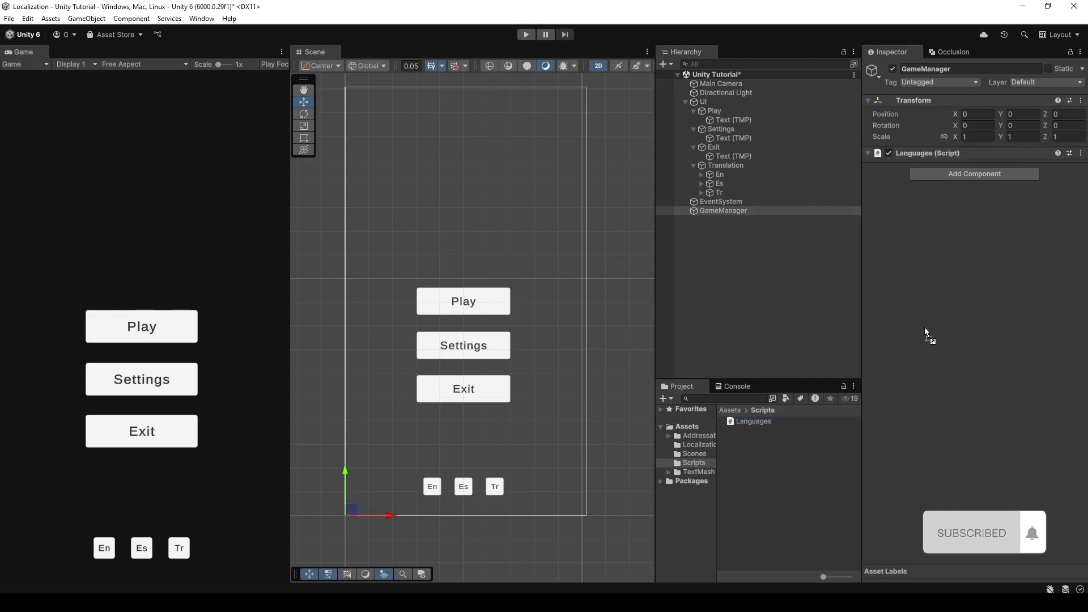
pyautogui.click(722, 211)
pyautogui.write('3')
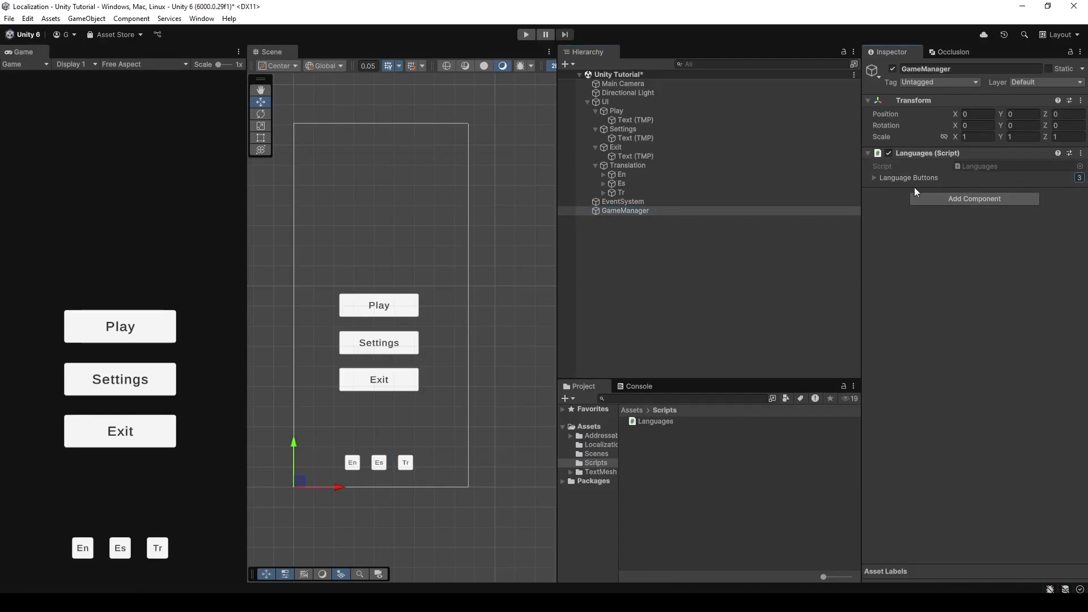
# - Expand the Language Buttons entries and assign English and Spanish locales to the first two
pyautogui.click(874, 178)
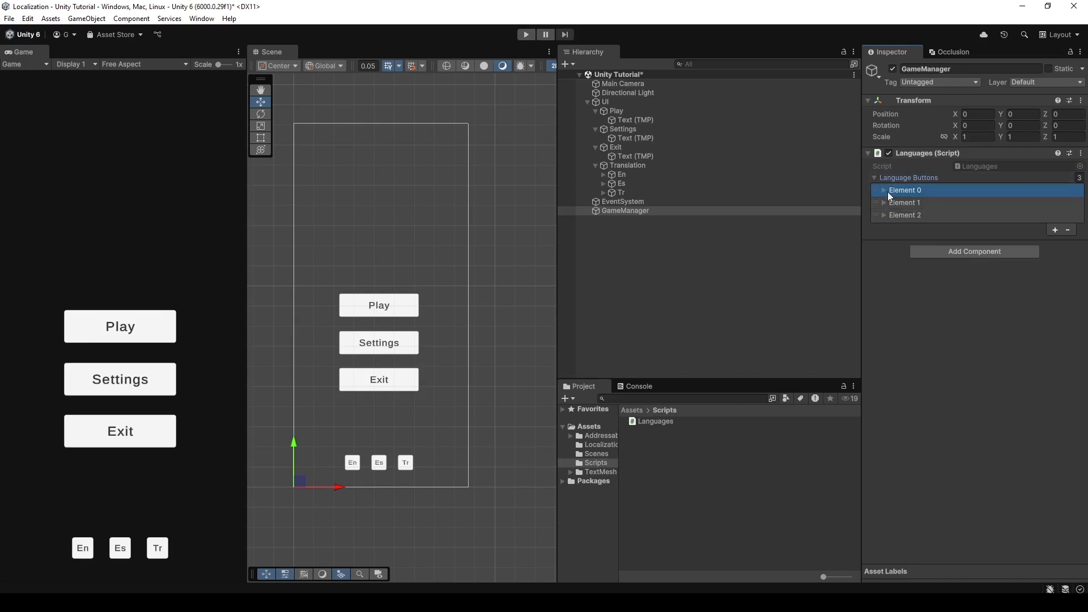
pyautogui.click(883, 189)
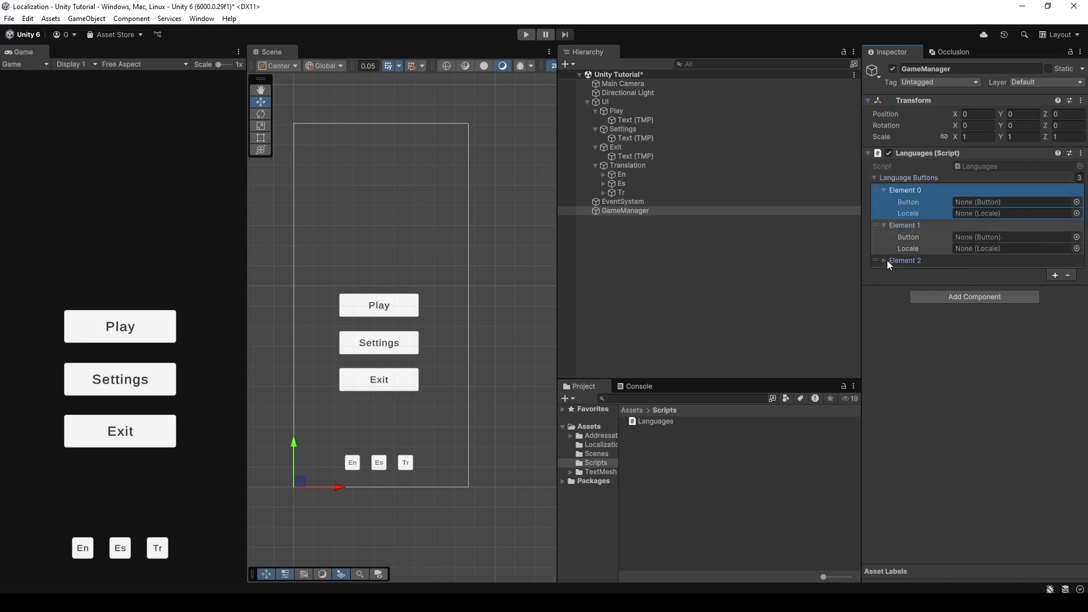
pyautogui.click(884, 260)
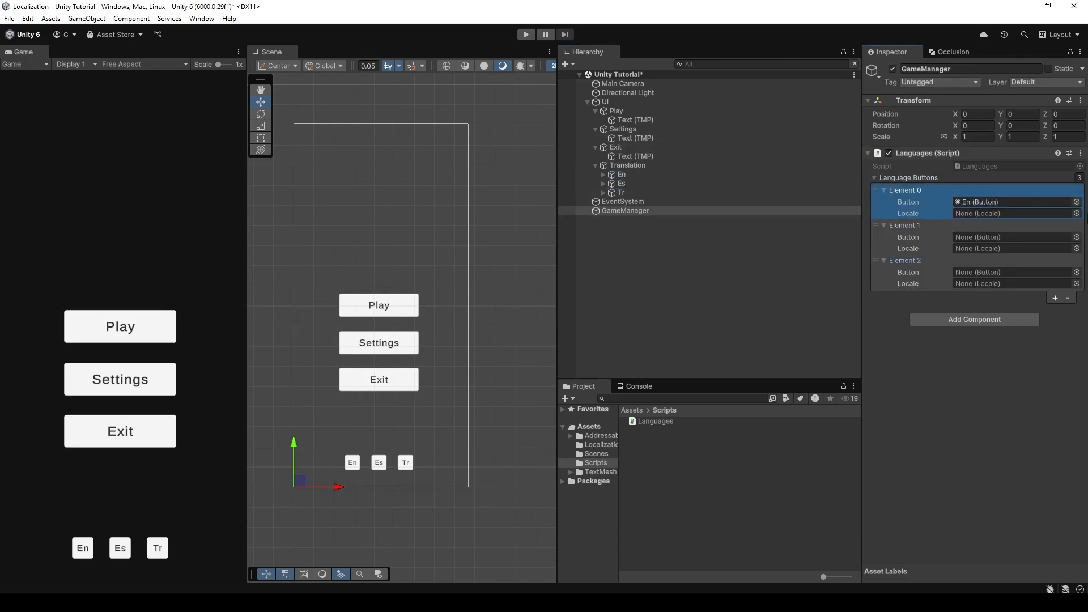
pyautogui.click(1076, 213)
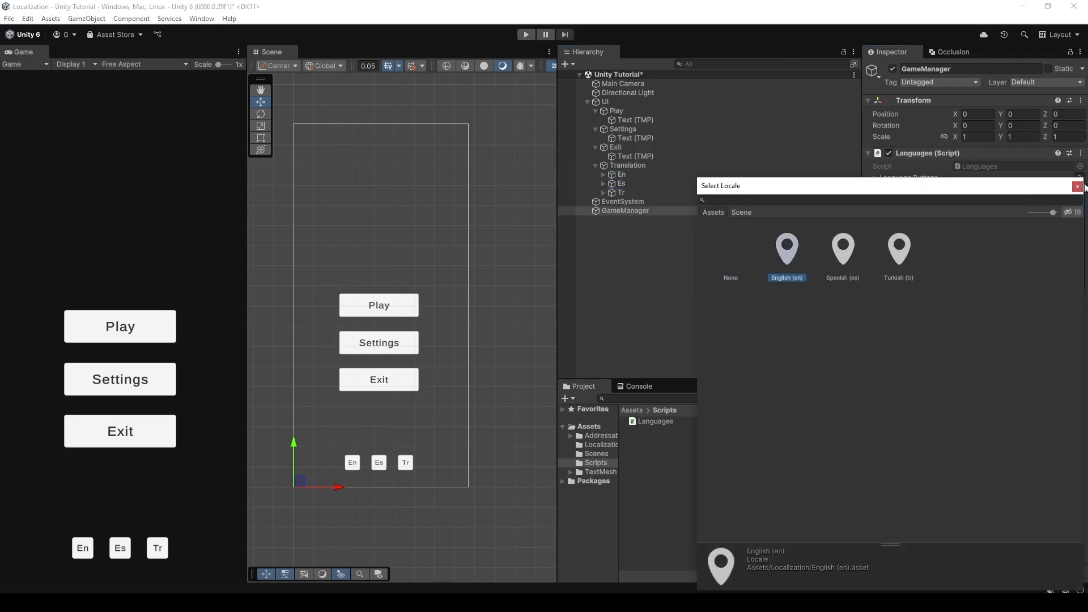
pyautogui.click(786, 250)
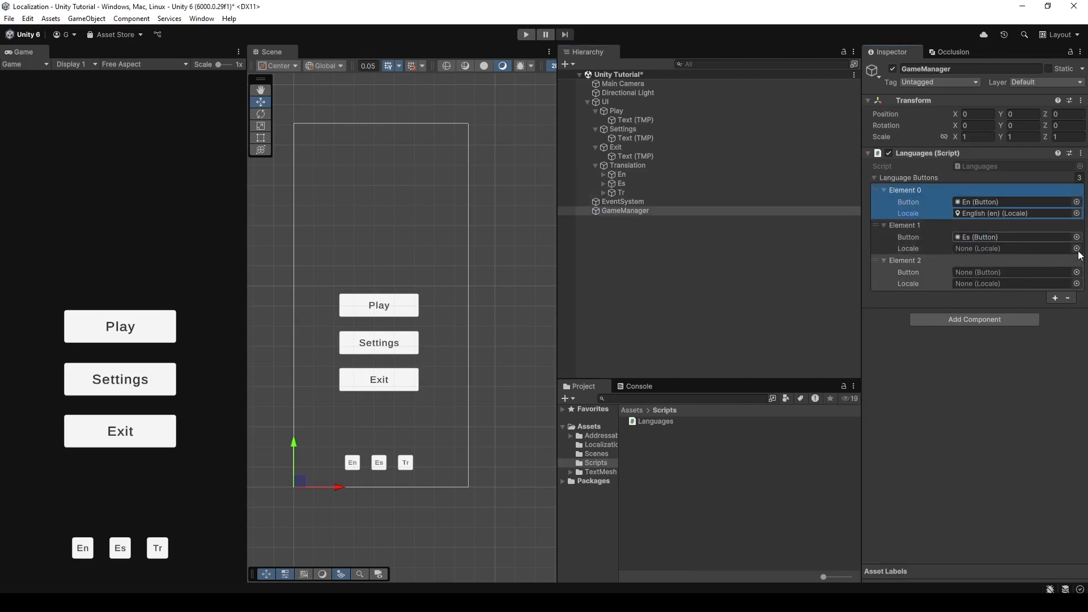
pyautogui.click(1076, 248)
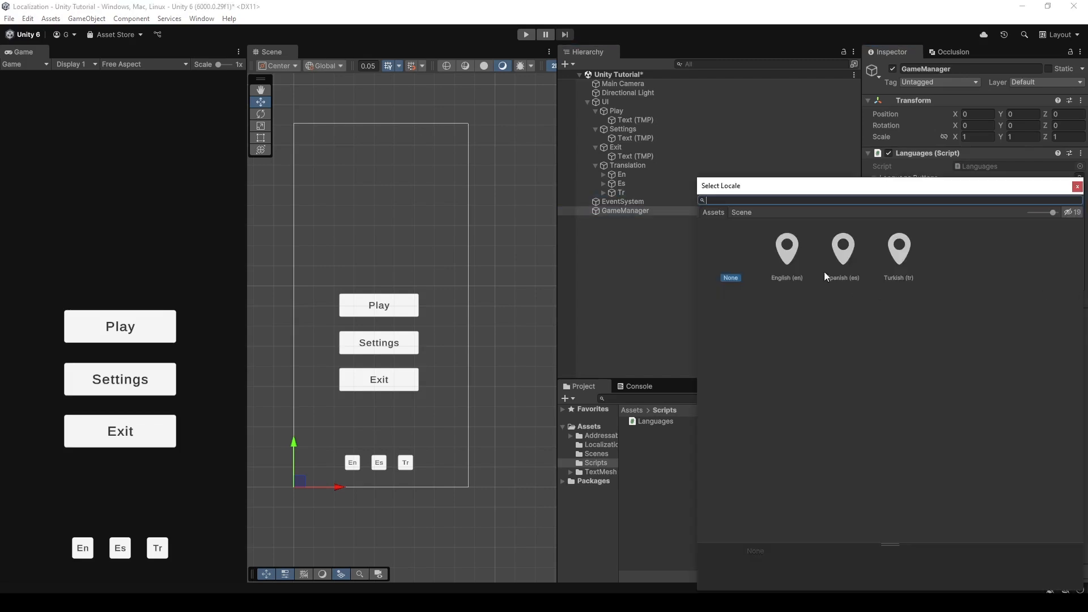
pyautogui.click(786, 248)
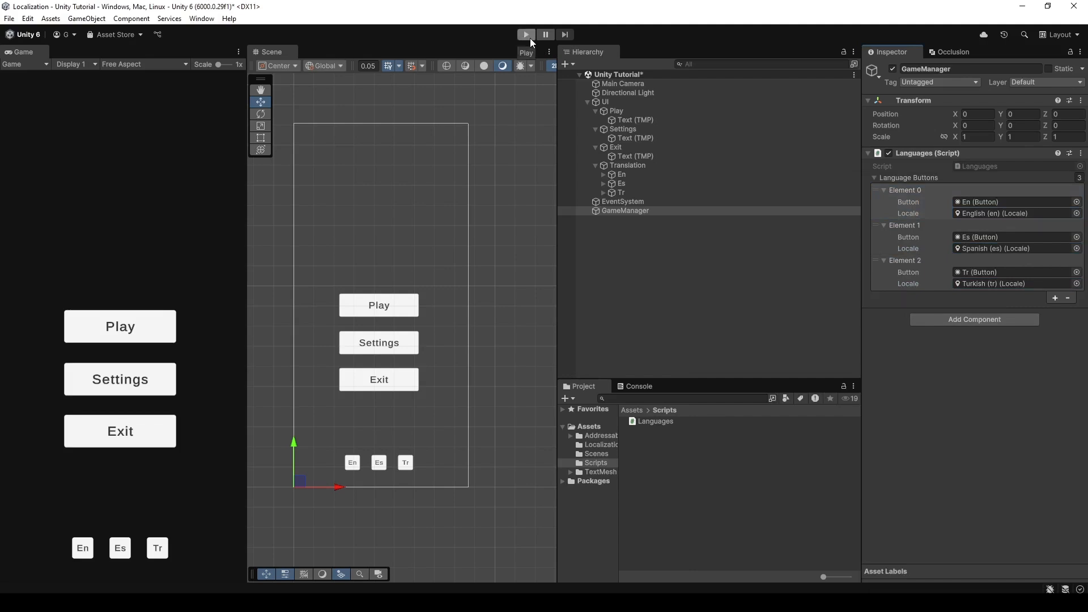
pyautogui.click(525, 35)
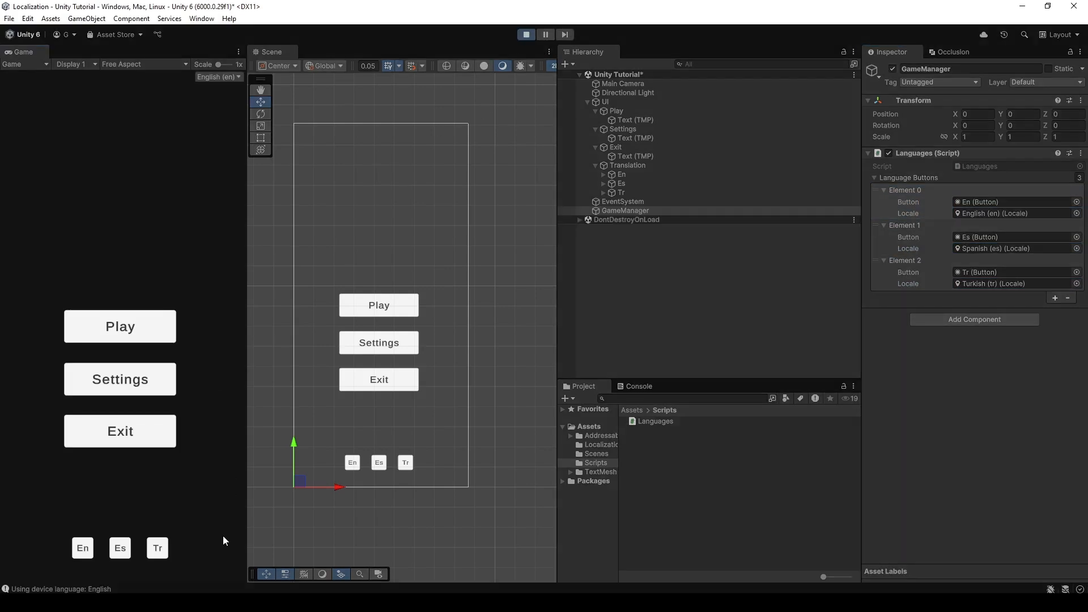
pyautogui.click(119, 548)
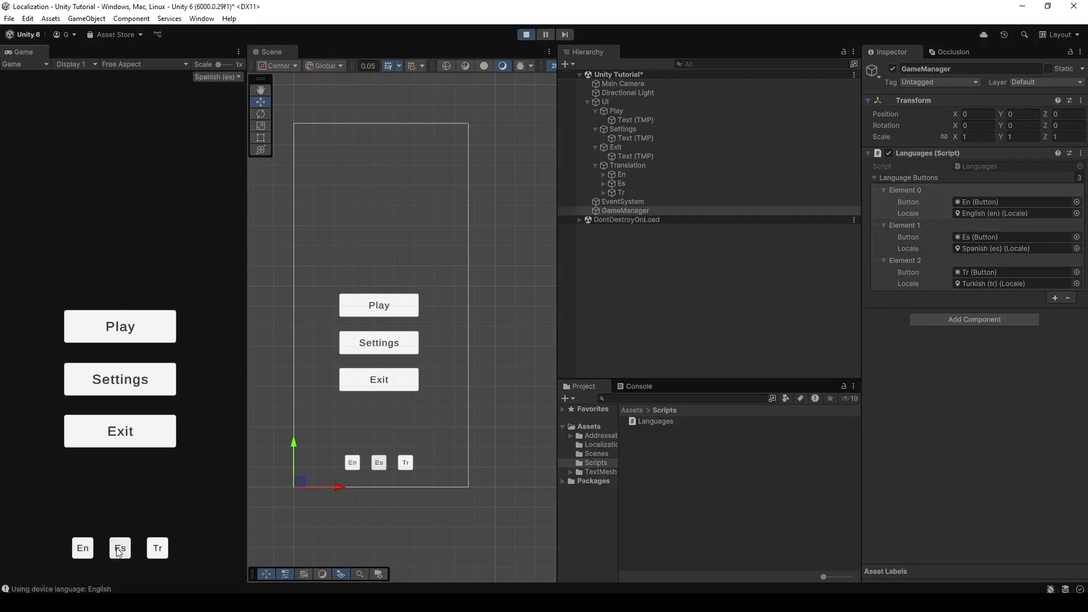
pyautogui.click(119, 547)
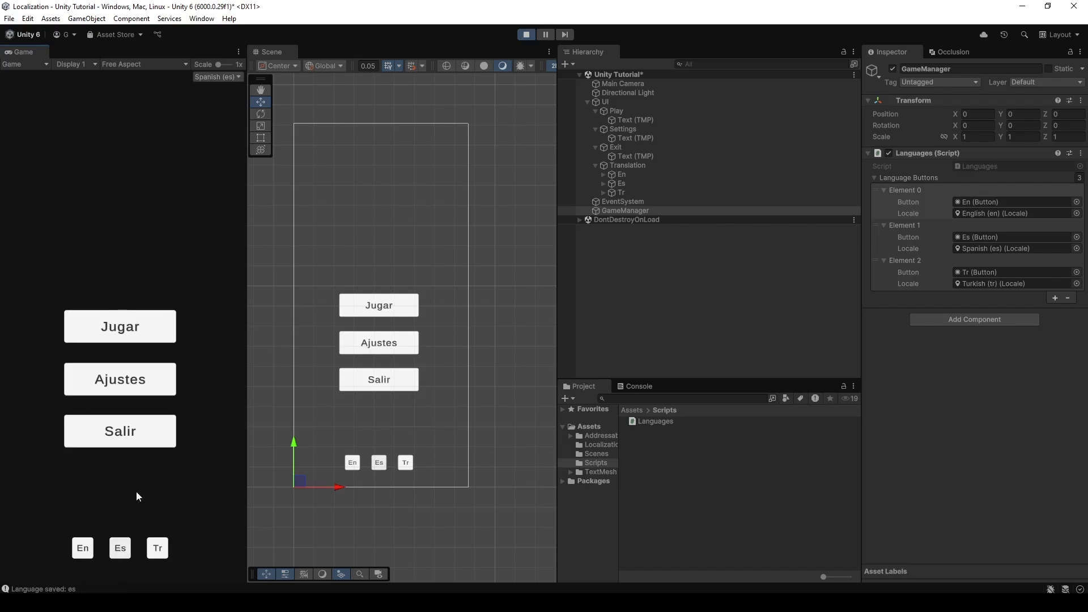
pyautogui.click(157, 547)
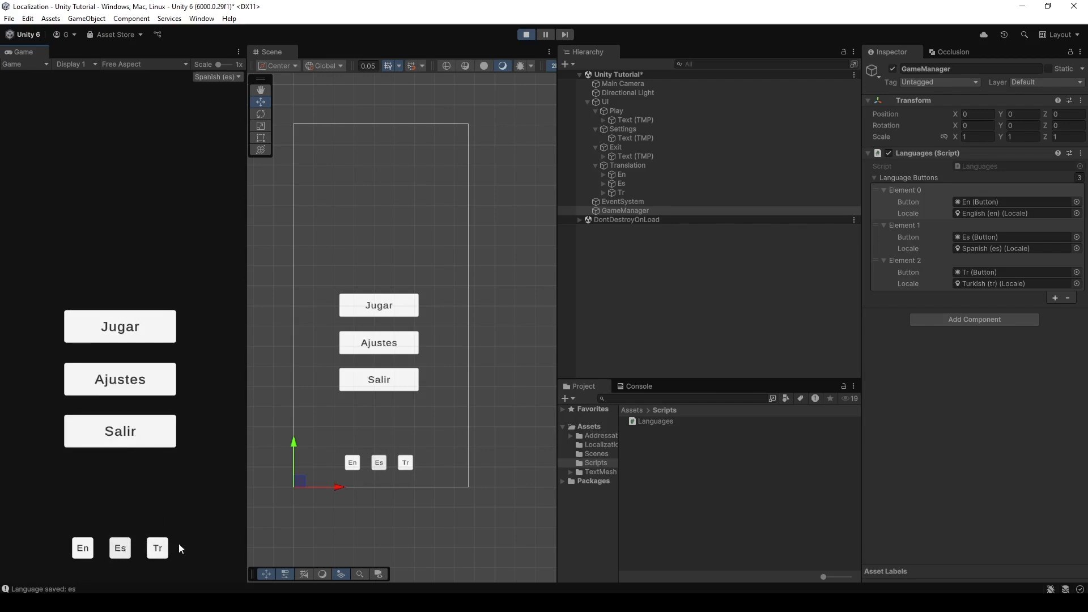
pyautogui.click(157, 548)
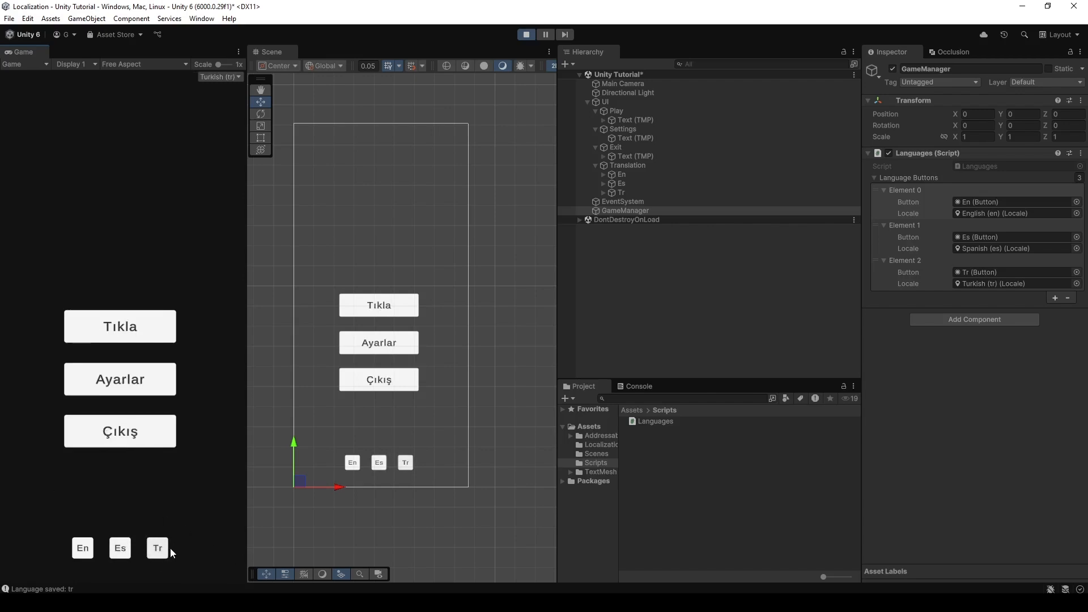
pyautogui.click(525, 34)
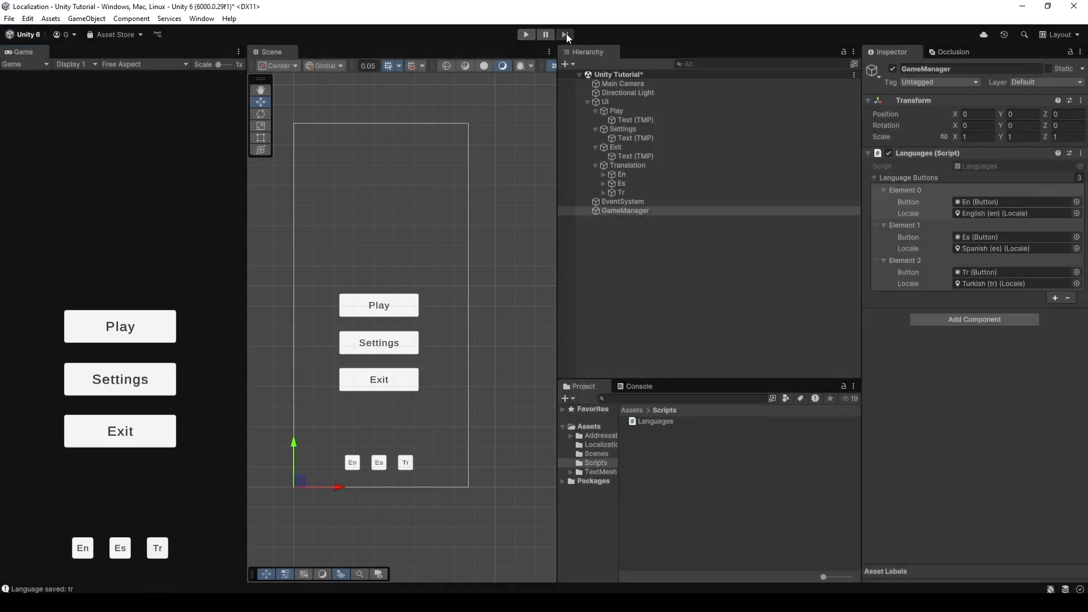
# - Replay the game and switch the menu to English, then Turkish, then Spanish
pyautogui.click(526, 35)
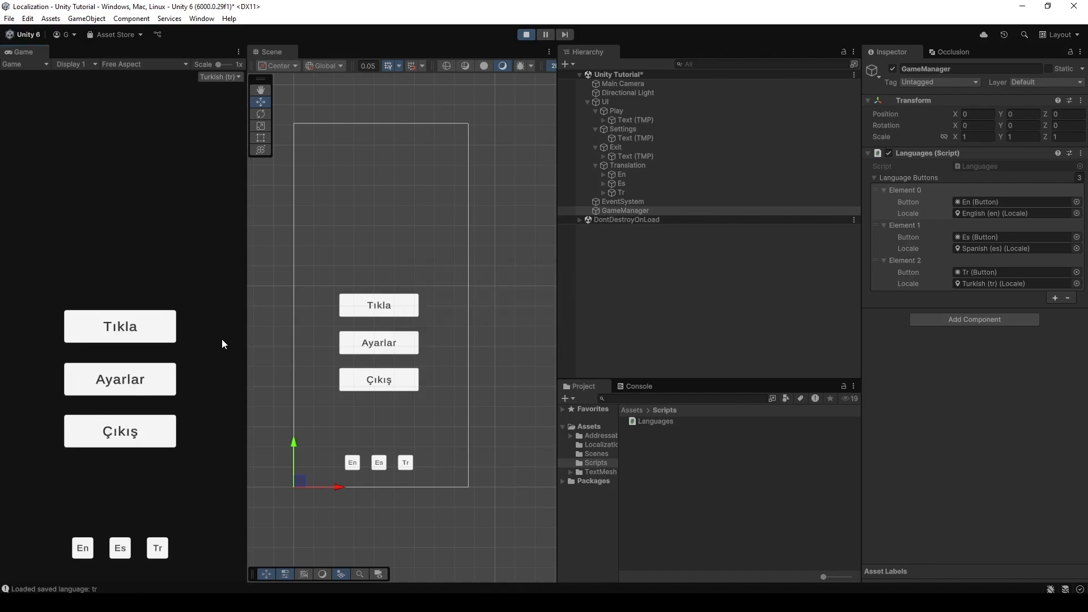
pyautogui.moveTo(303, 278)
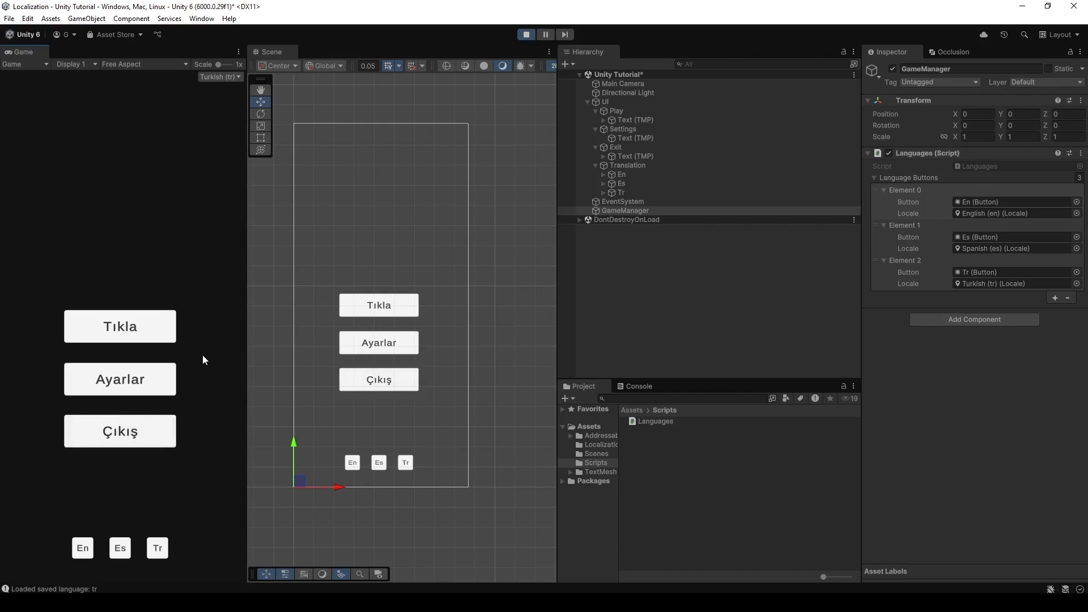
pyautogui.moveTo(201, 399)
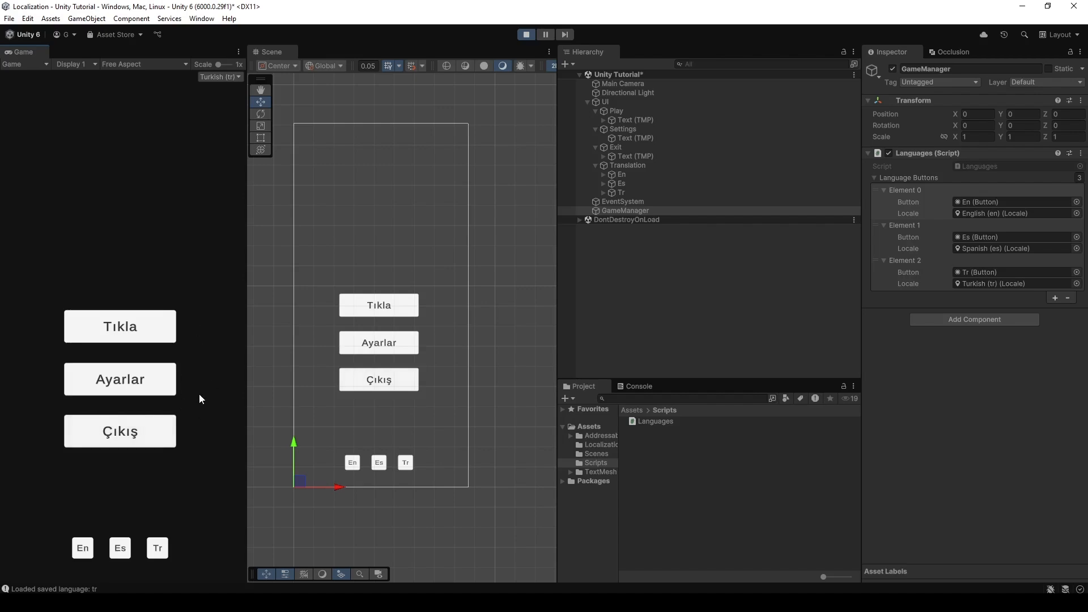
pyautogui.click(81, 547)
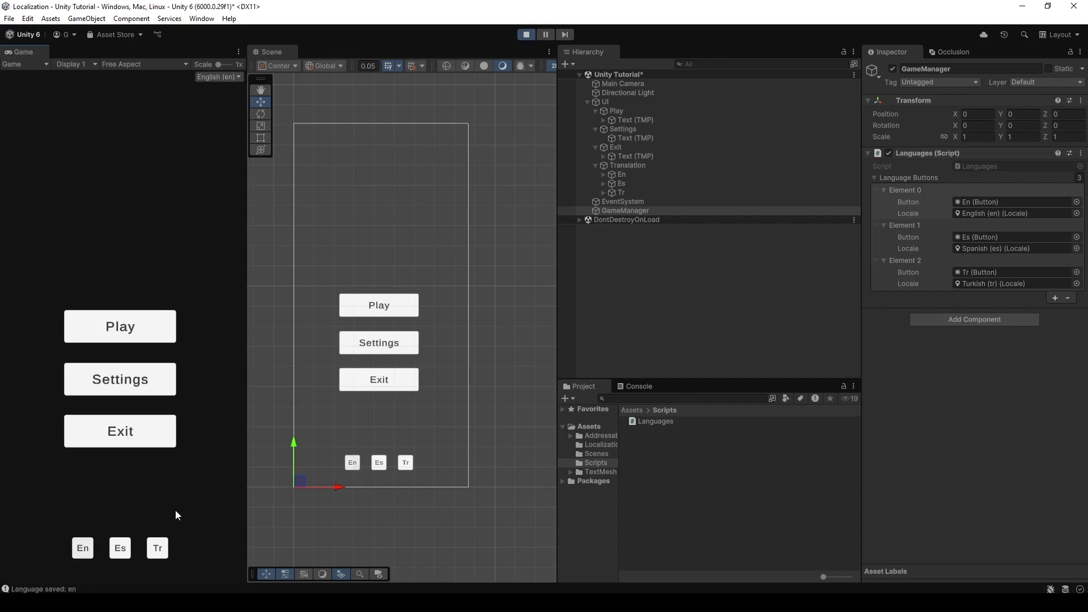
pyautogui.click(525, 34)
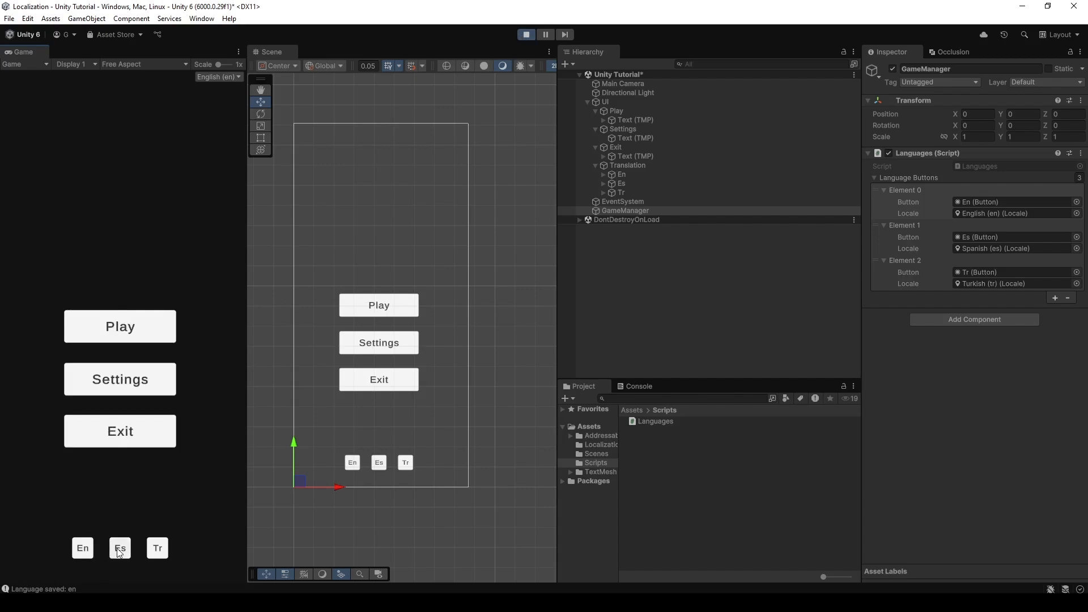
pyautogui.click(157, 547)
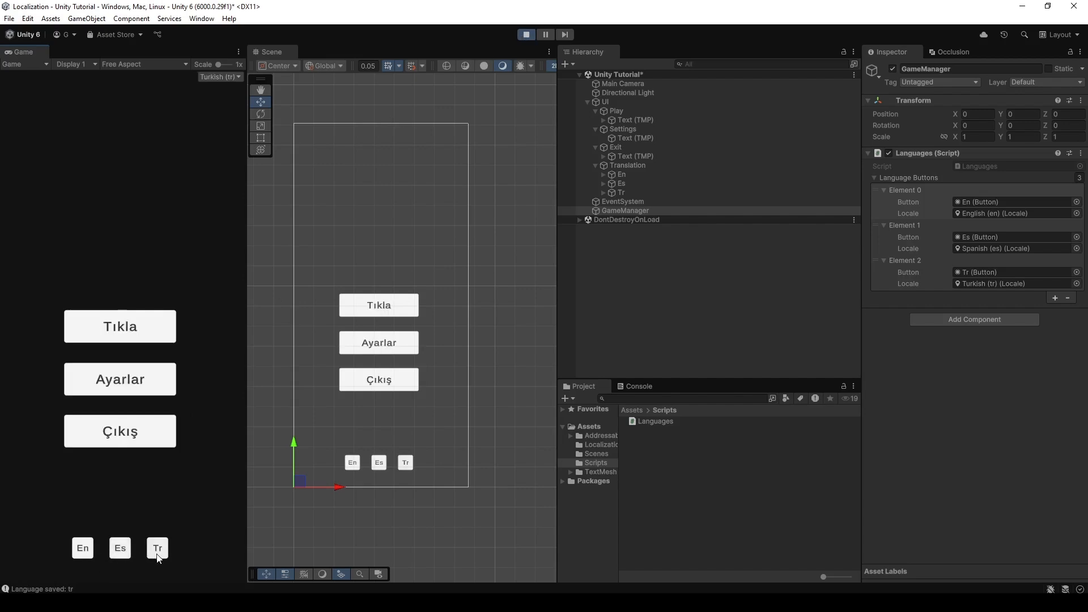
pyautogui.click(119, 548)
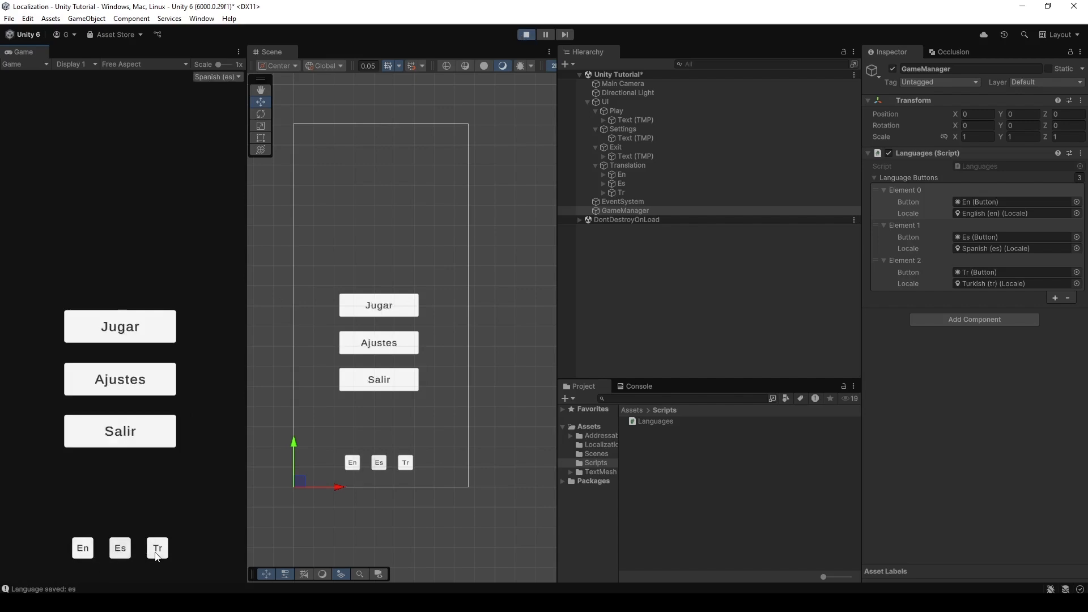